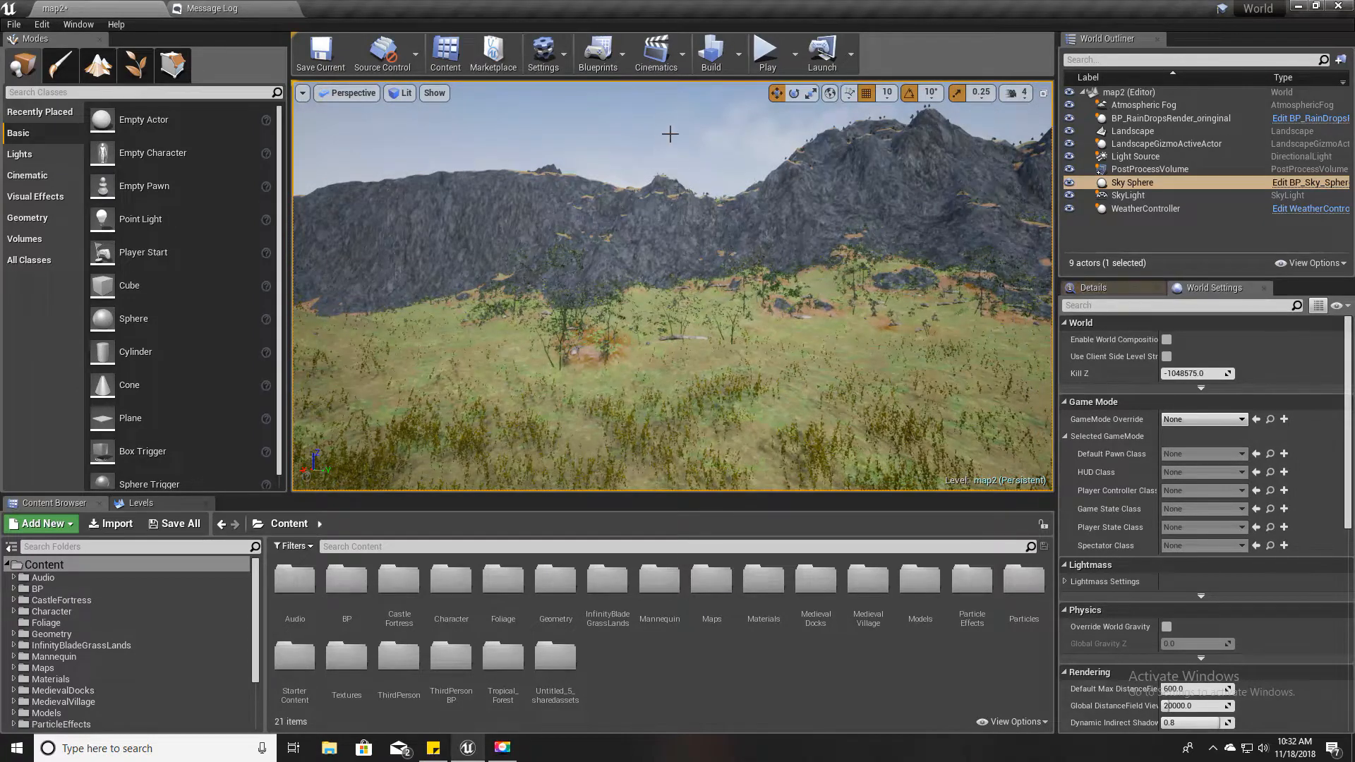
Select the Sky Sphere and raise its Cloud Opacity to about 11.58
click(1130, 182)
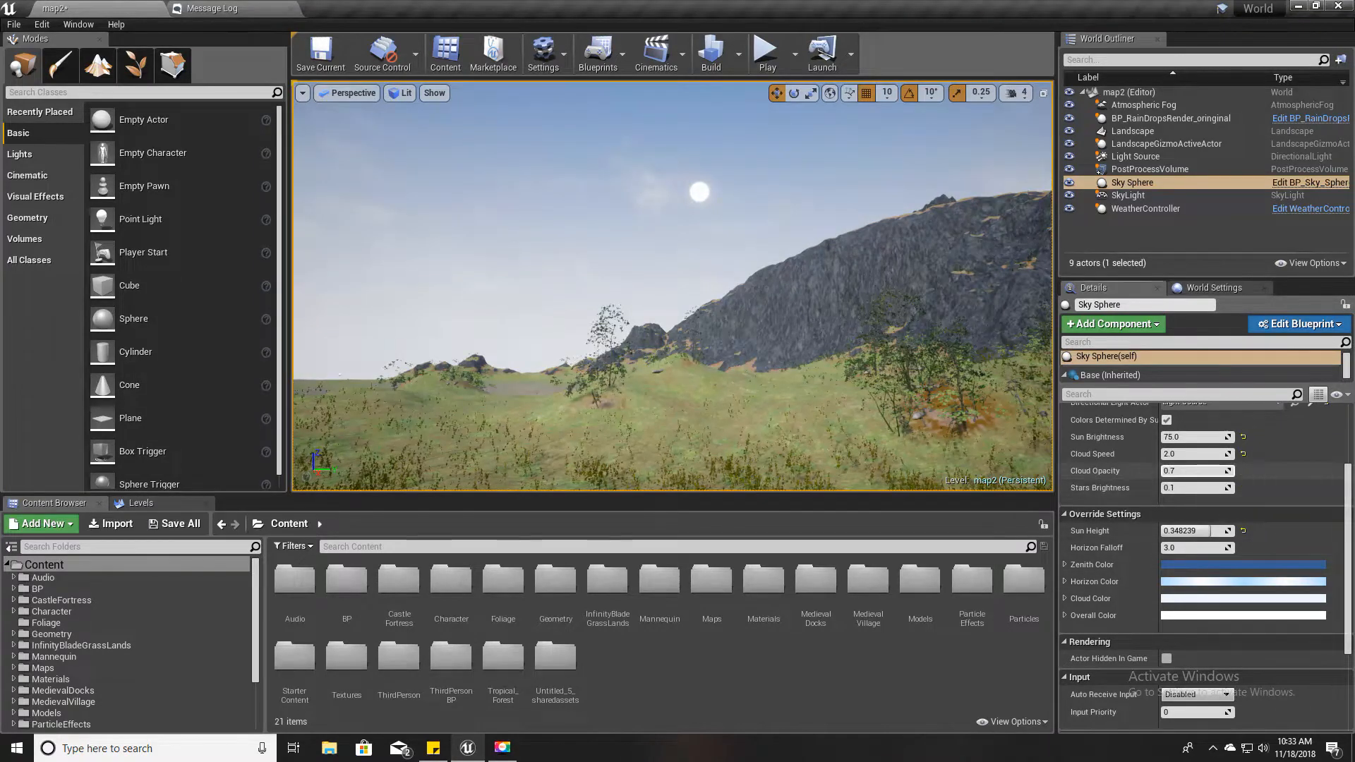
text(4.933972)
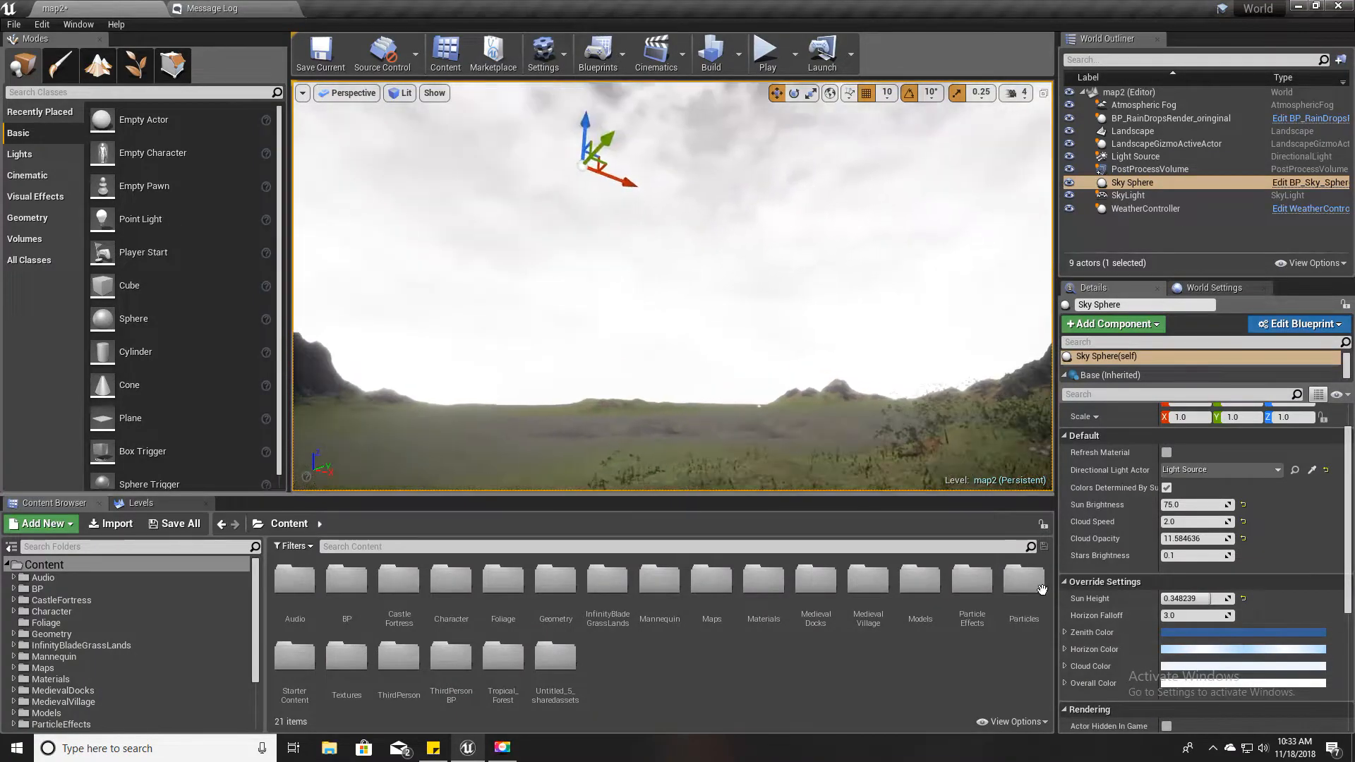
Darken a Sky Sphere colour to grey with the Color Picker's Value slider
scroll(down, 3)
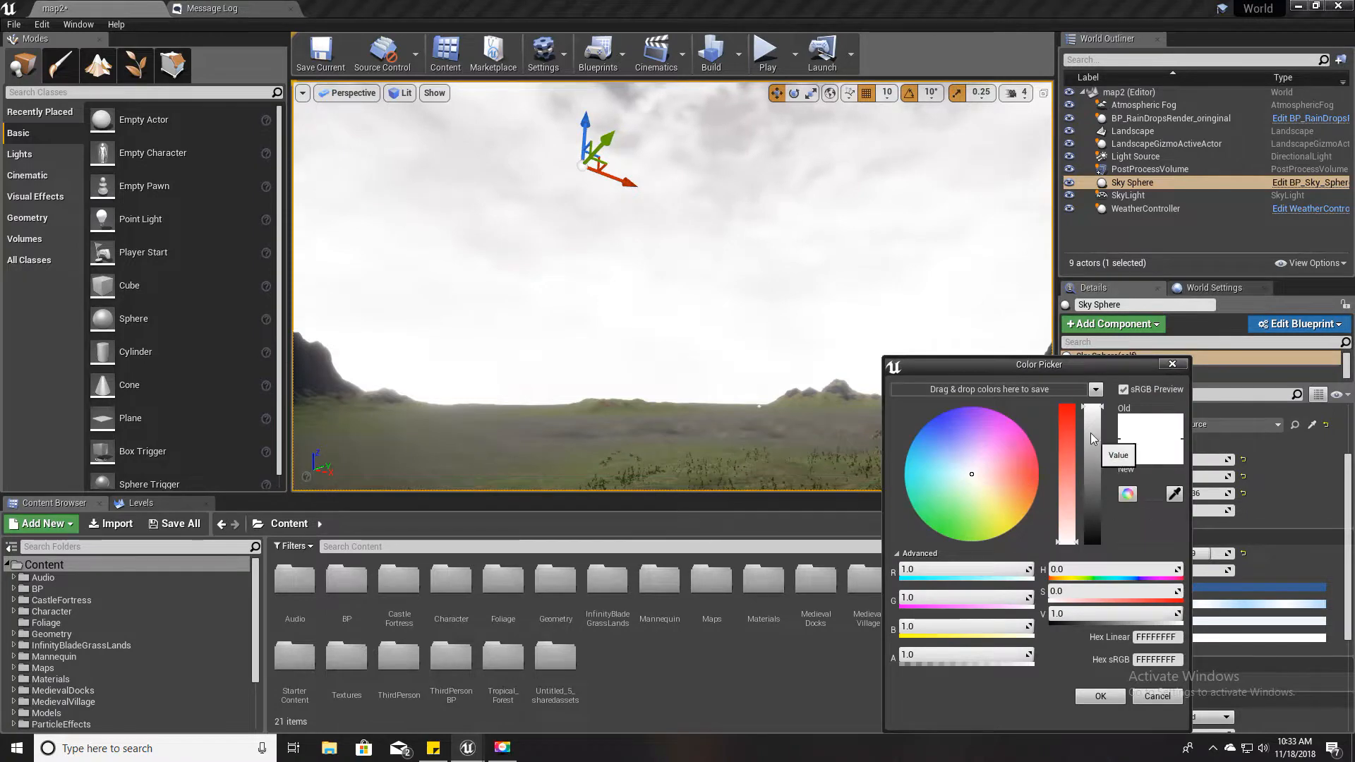
drag(1065, 424, 1065, 535)
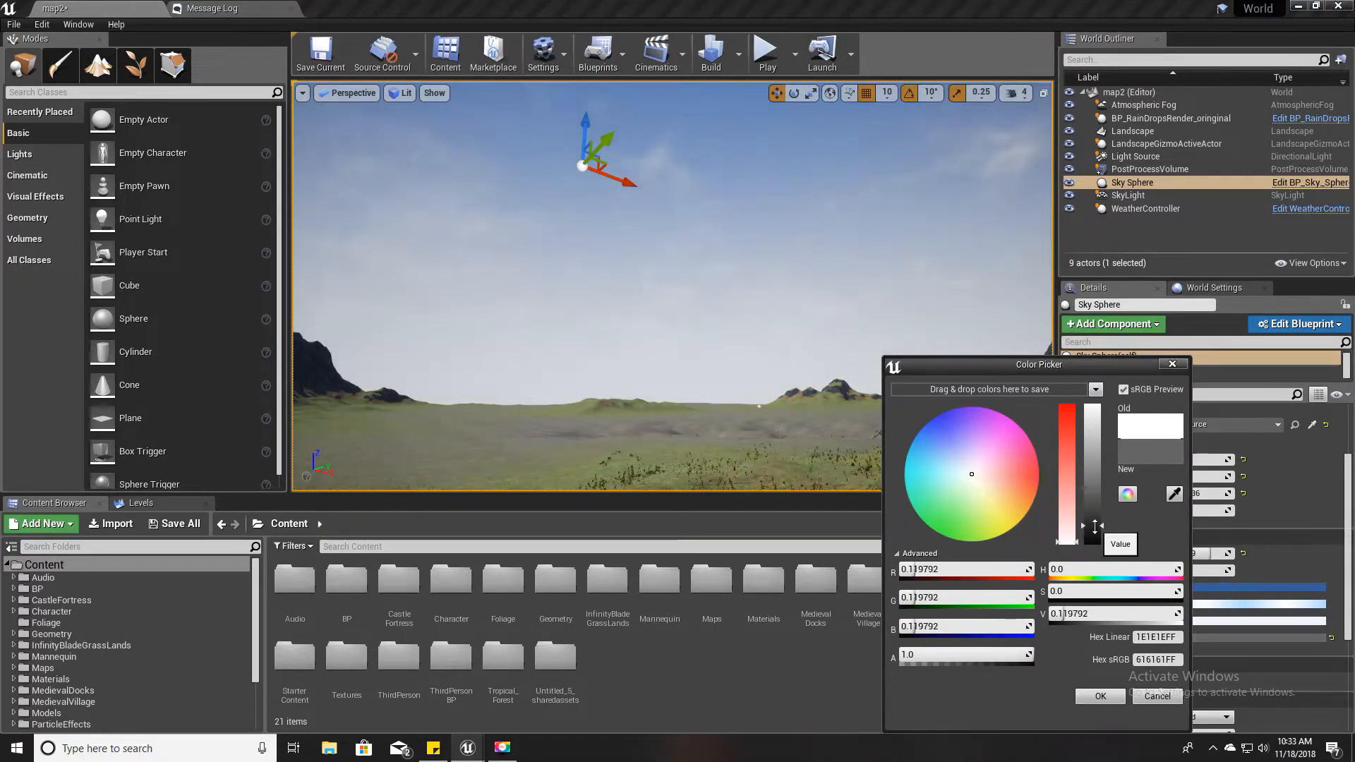
click(1099, 695)
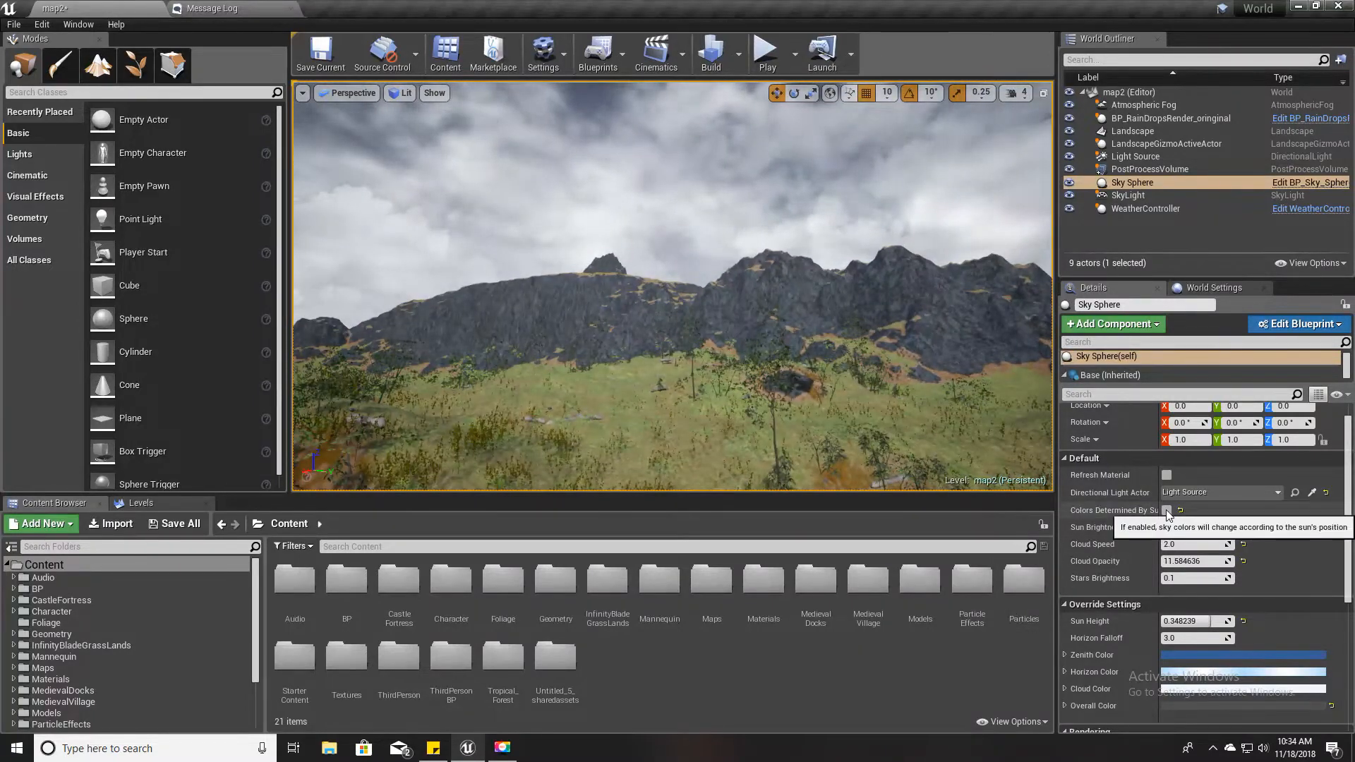
Re-enable Colors Determined By Sun and scroll the Content Browser folder tree
click(1166, 509)
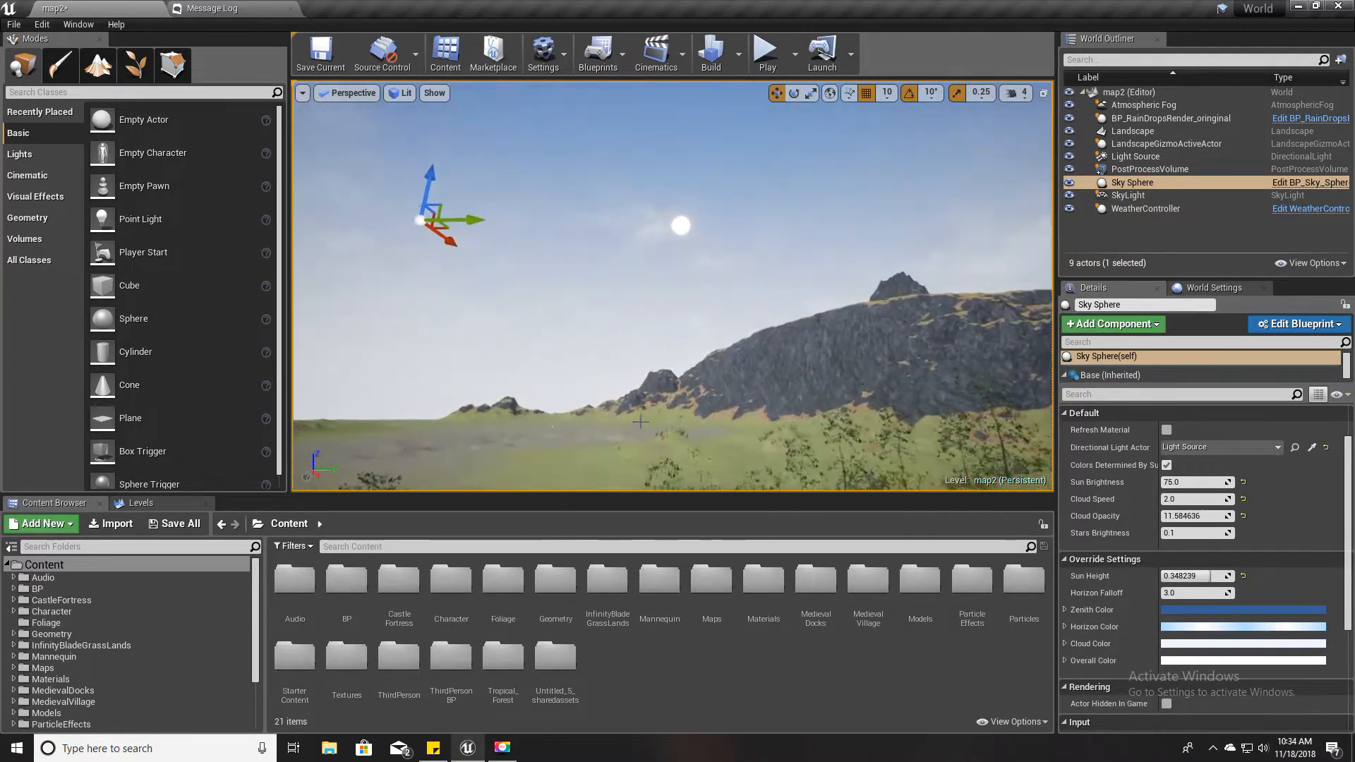
scroll(down, 3)
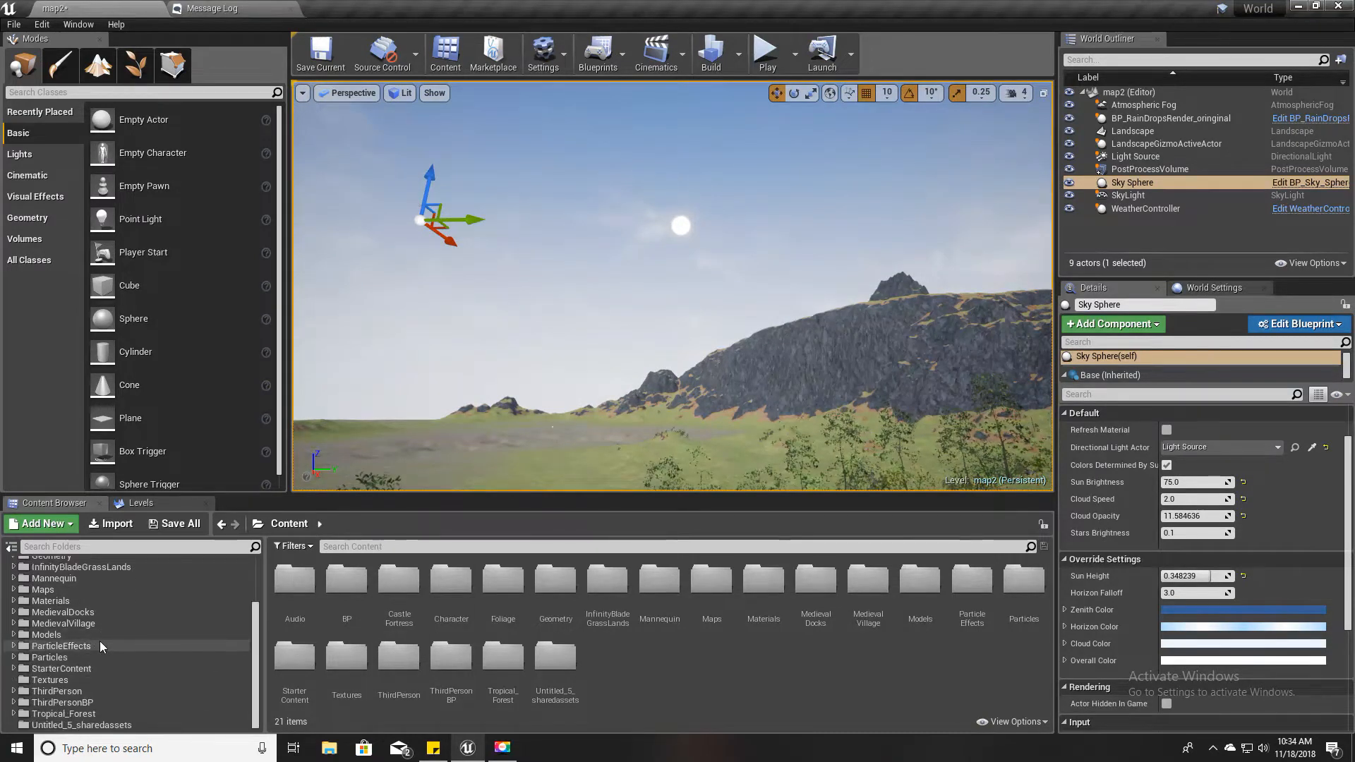
mouse_move(59, 623)
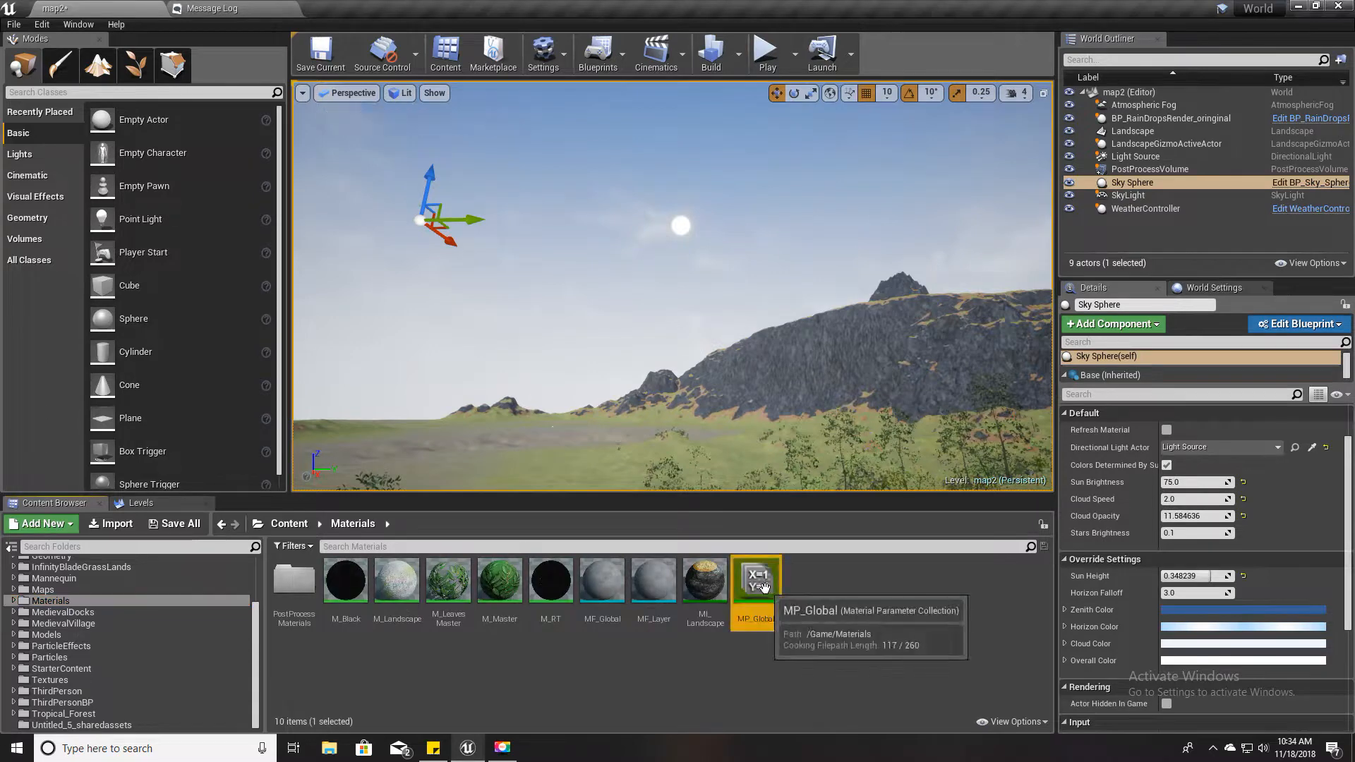
Open MP_Global and rename its fourth scalar parameter to Gloom
double_click(754, 578)
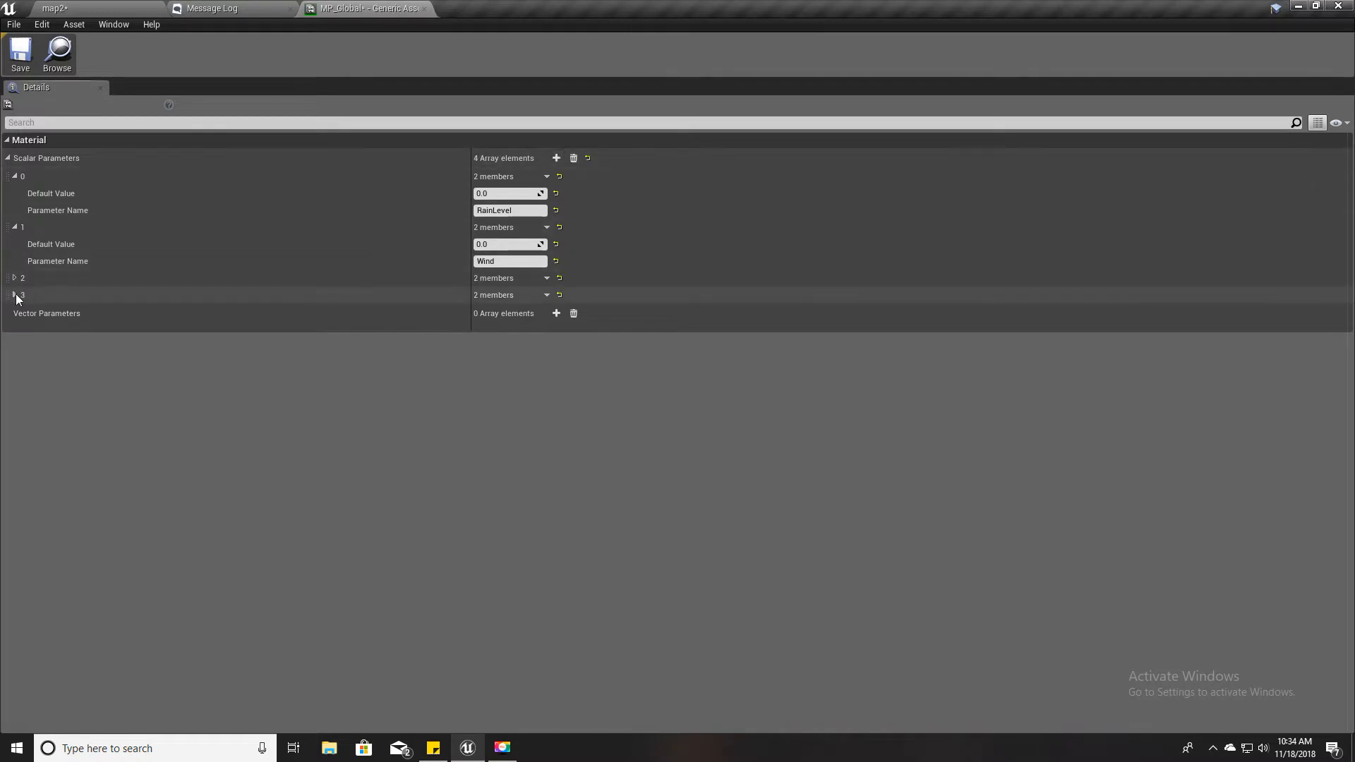
click(14, 295)
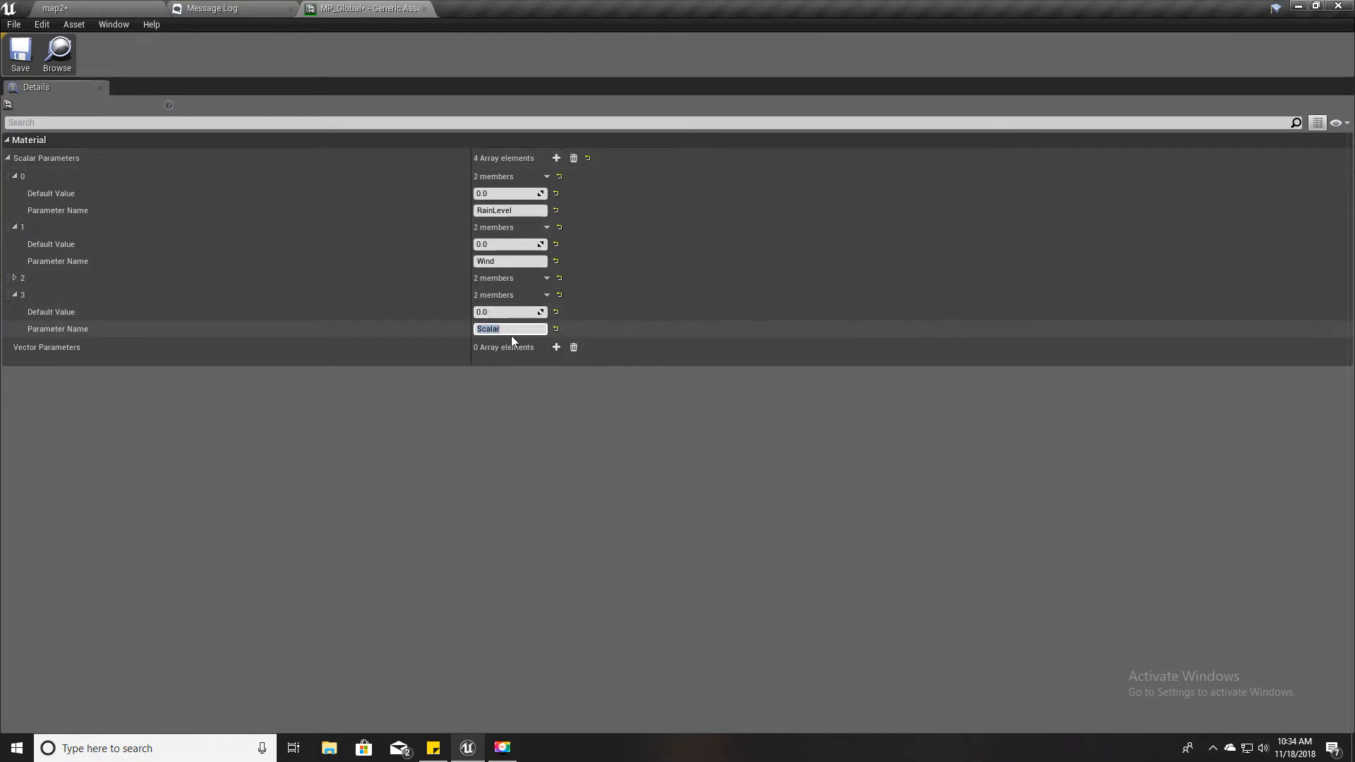
text(G)
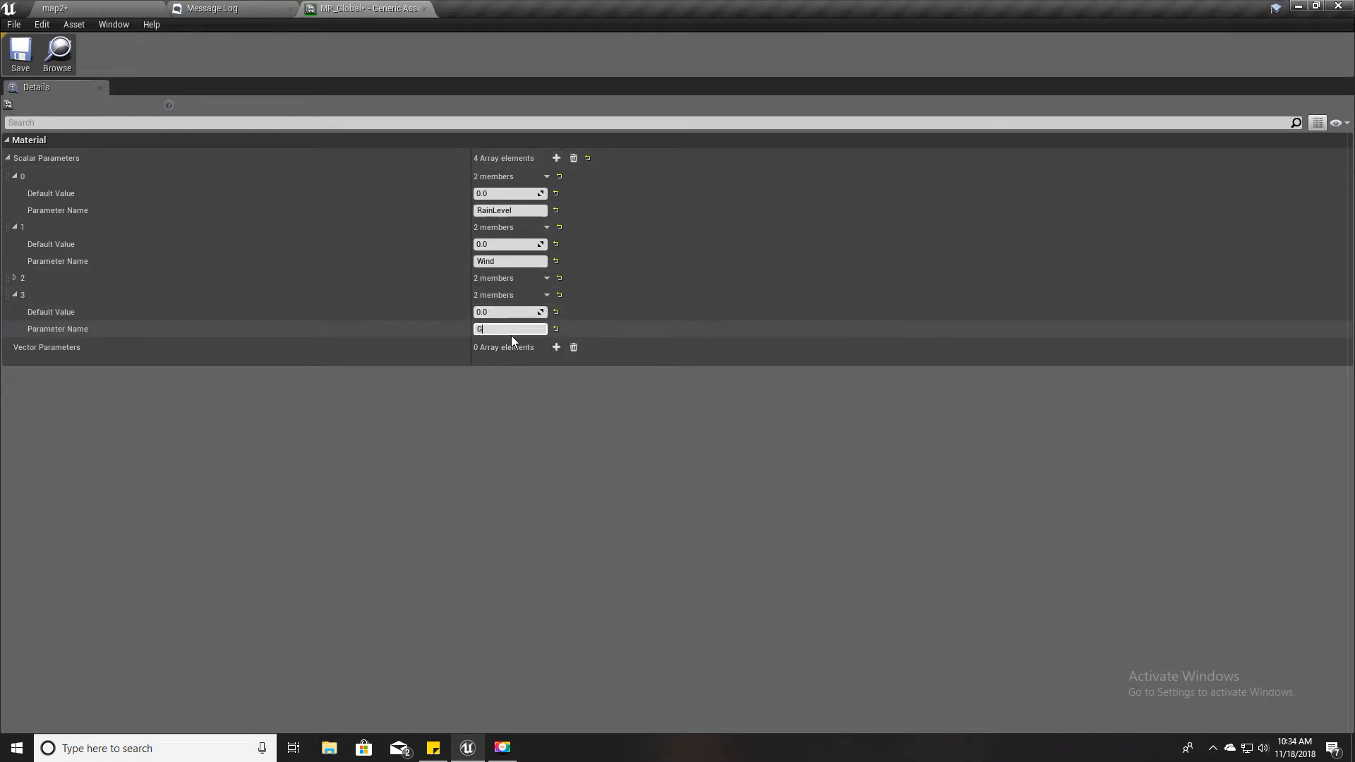
text(loom)
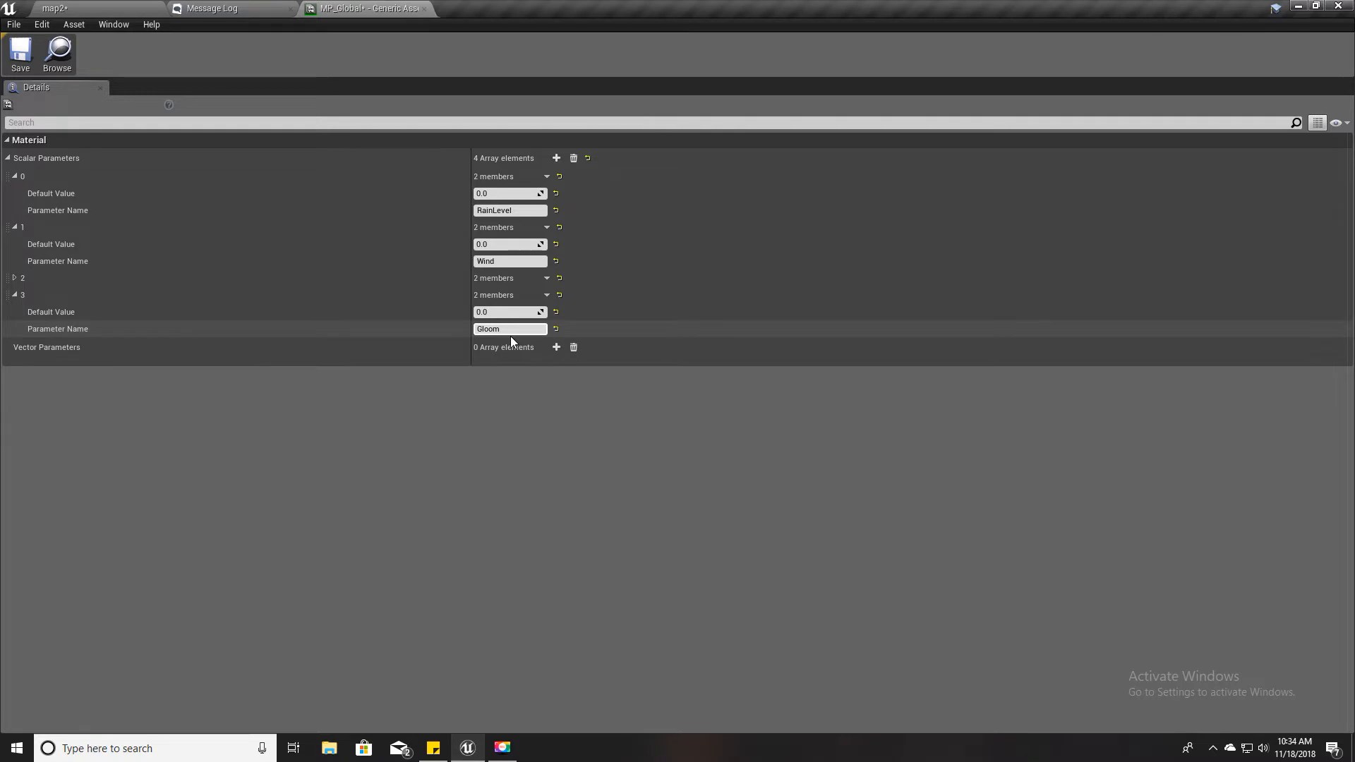
mouse_move(505, 311)
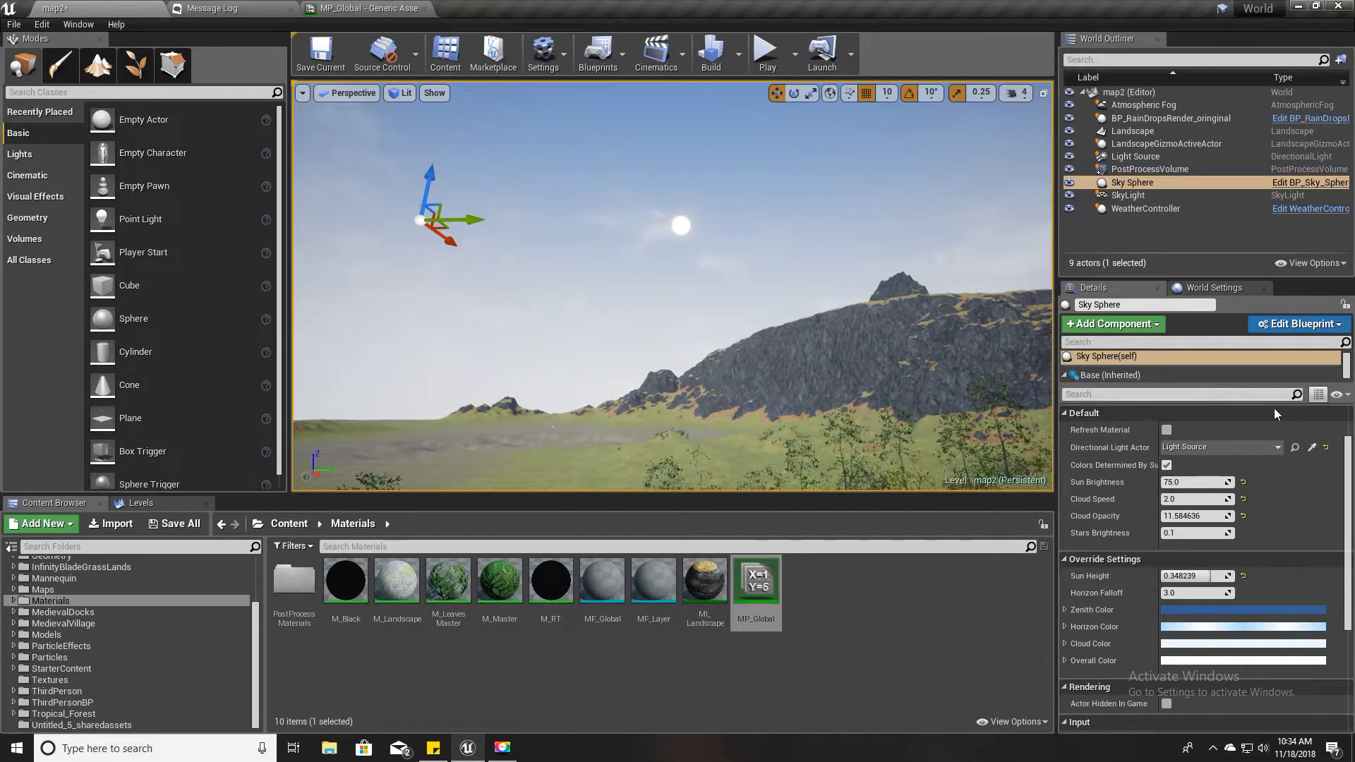
Select the Sky Sphere's mesh component in the Details panel
click(1069, 374)
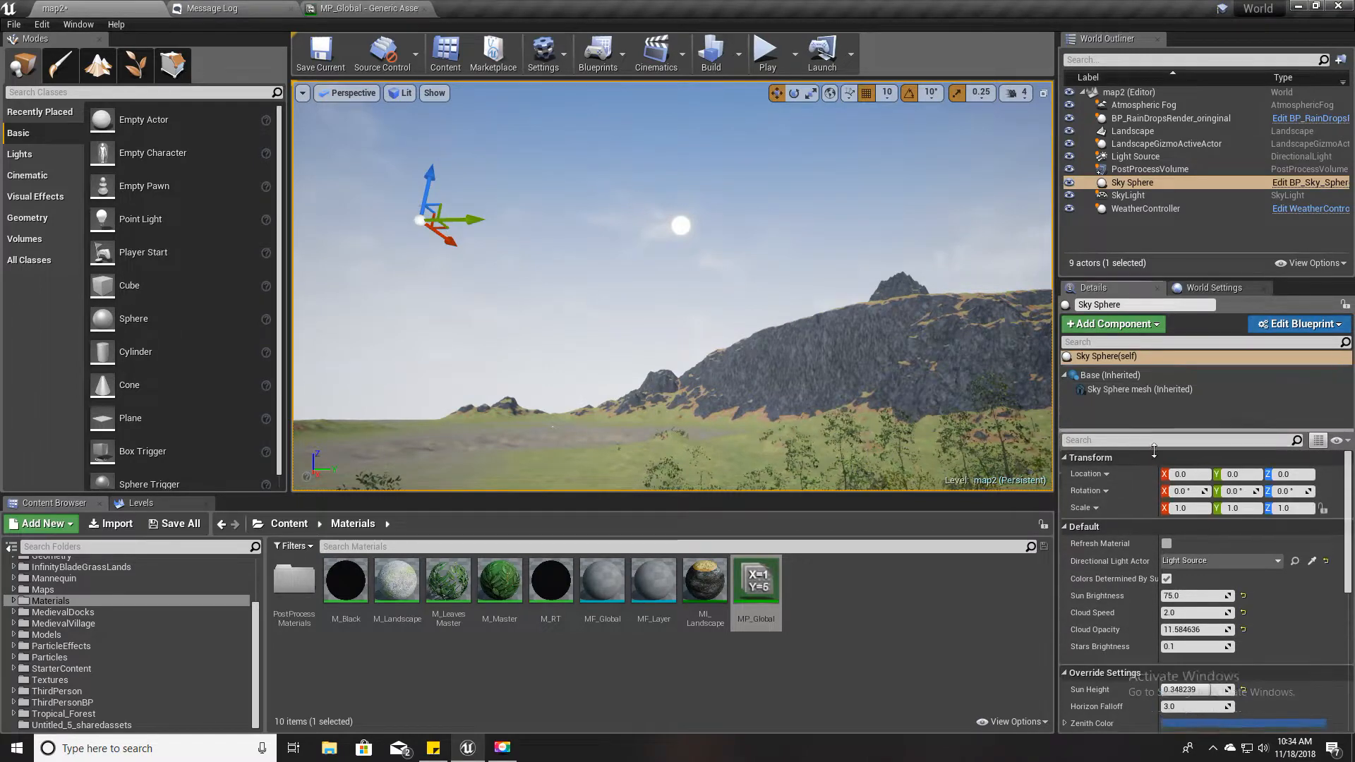
click(1138, 389)
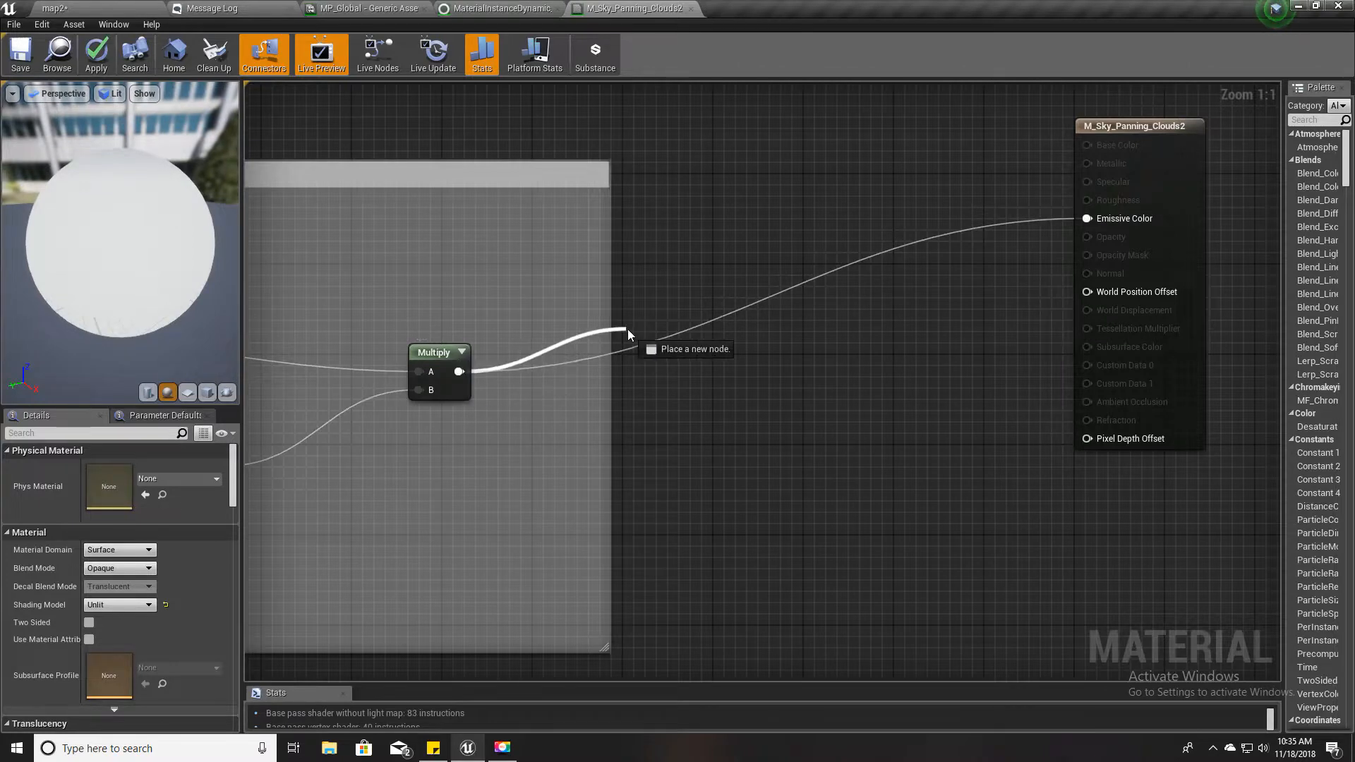
Add a Multiply node on the emissive wire fed by the MP_Global Gloom parameter
click(686, 350)
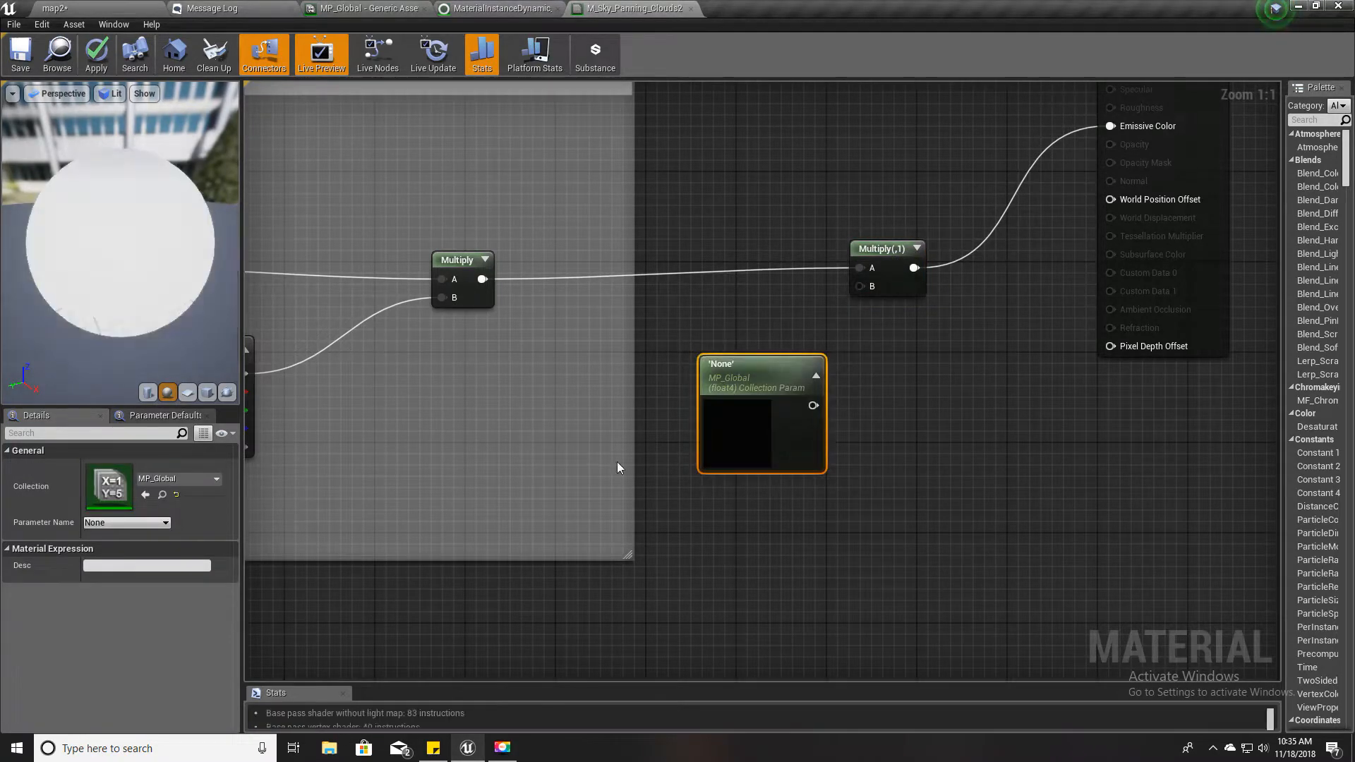
click(125, 523)
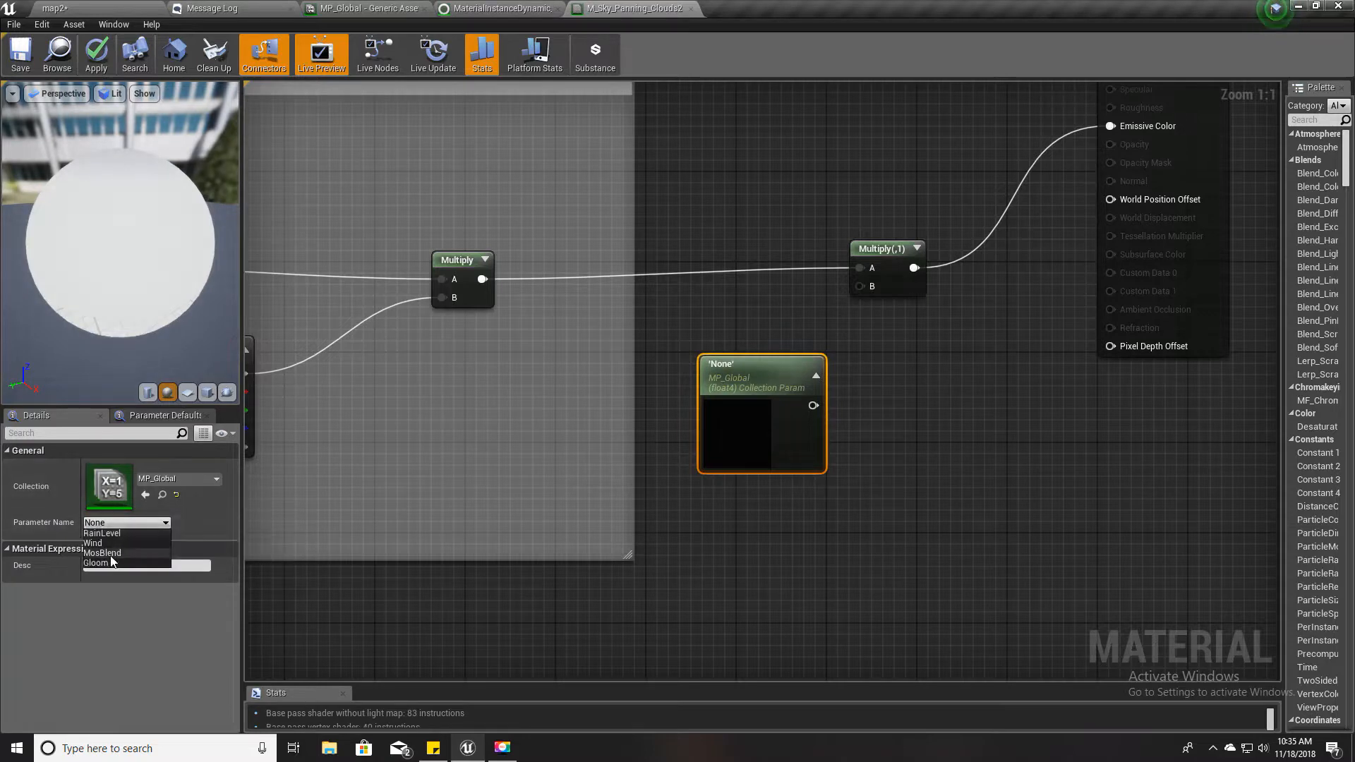
click(97, 562)
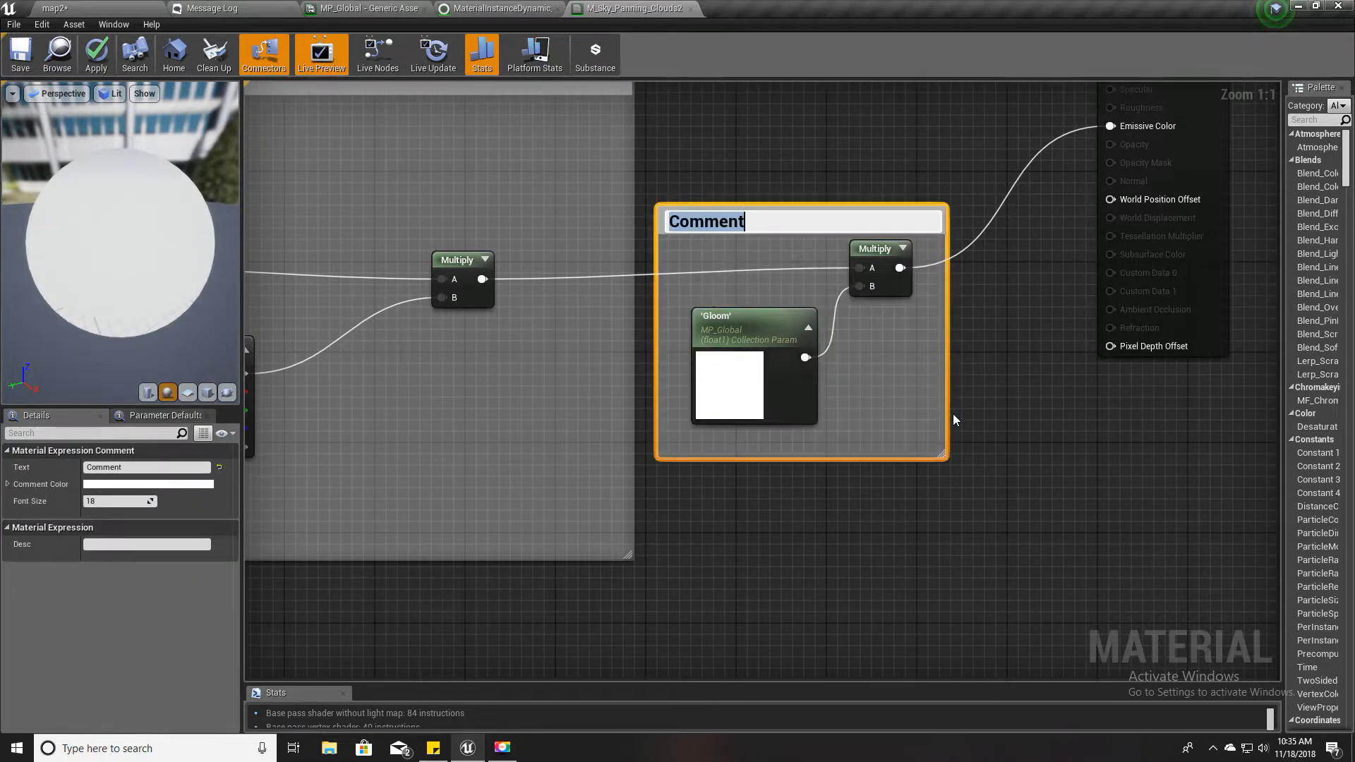
Group the new nodes under a comment titled 'Darkening sky for rain'
text(Dark)
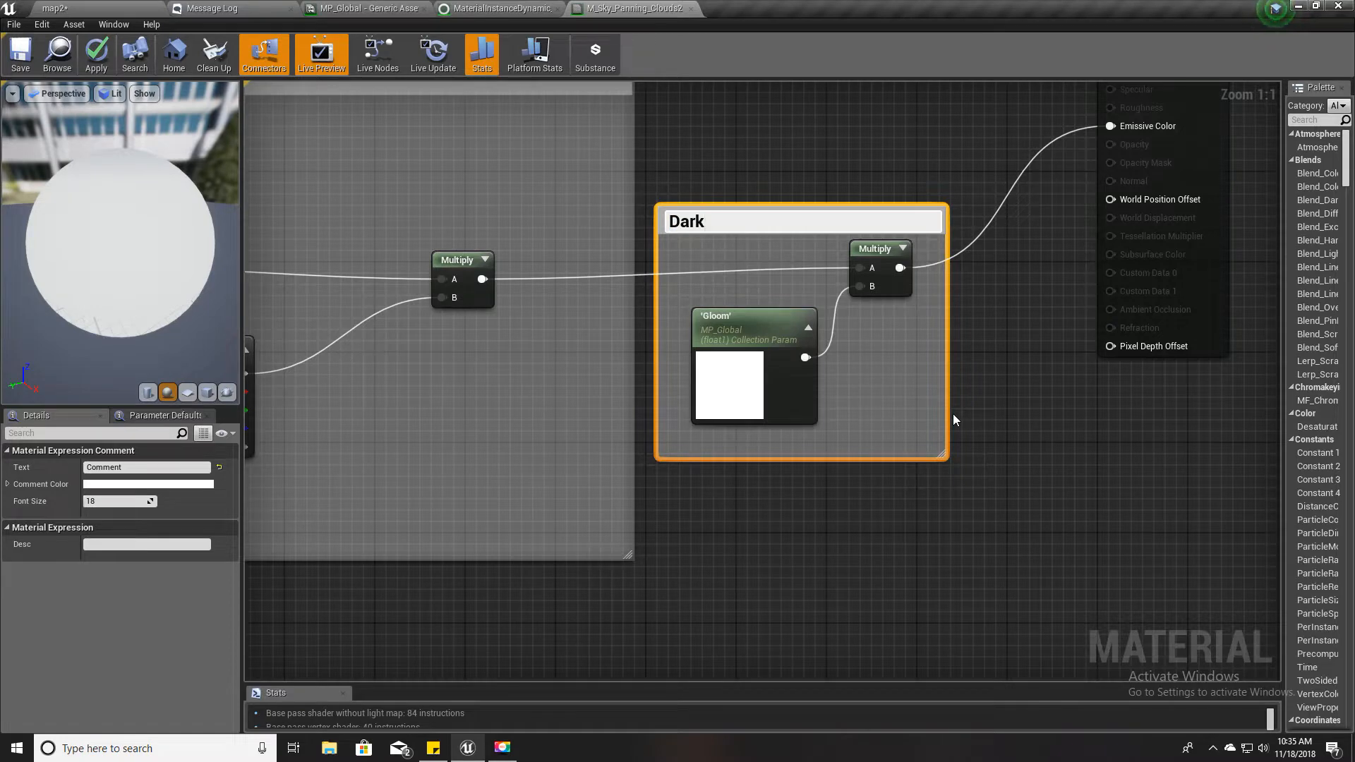
text(Darkening sky)
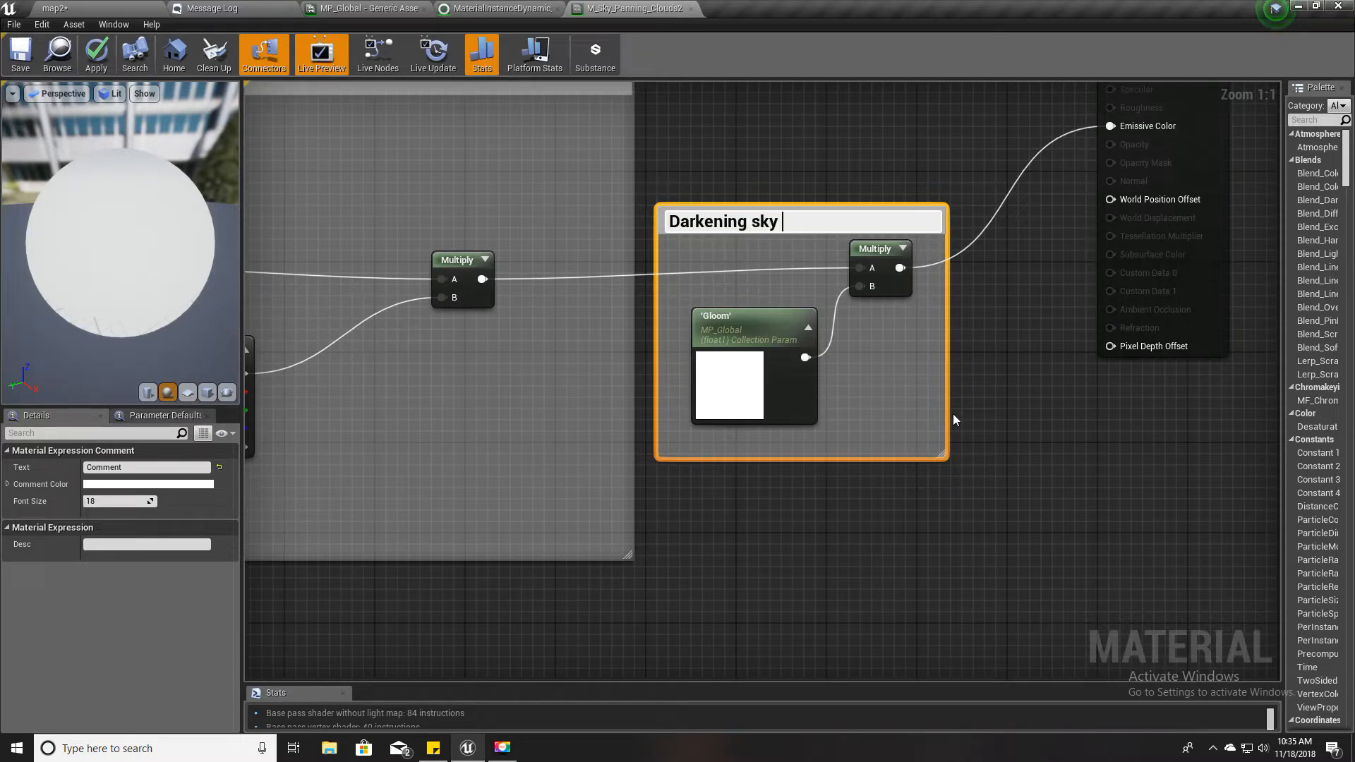
text(for rain)
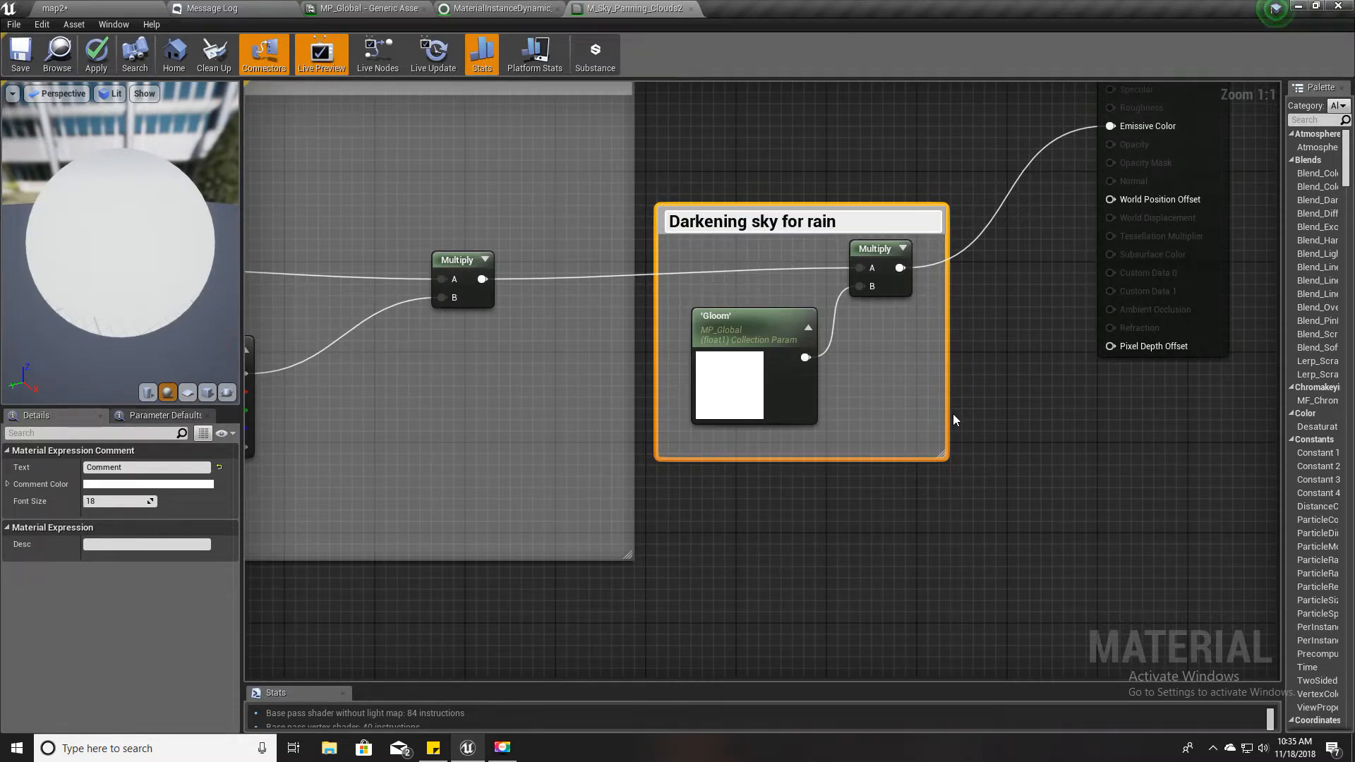
text(Darkening sky for rain)
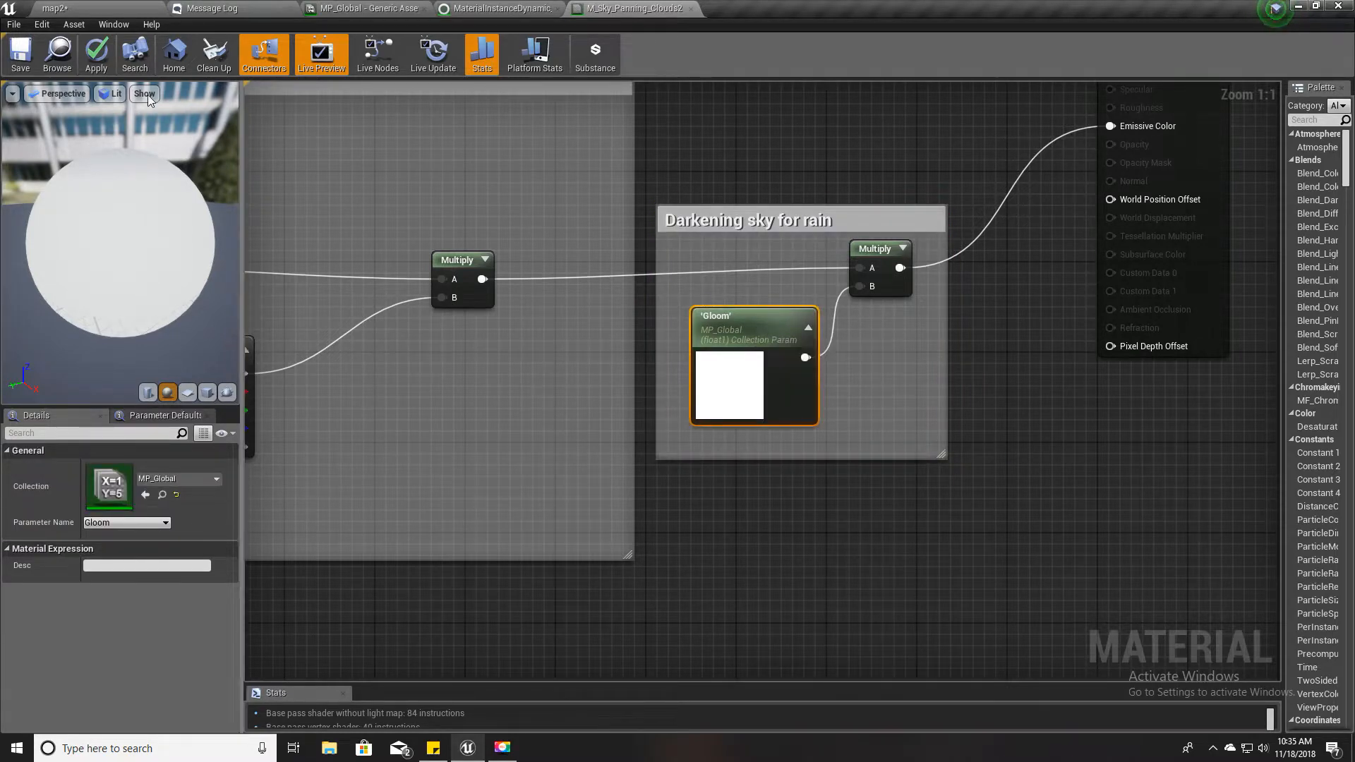
click(96, 53)
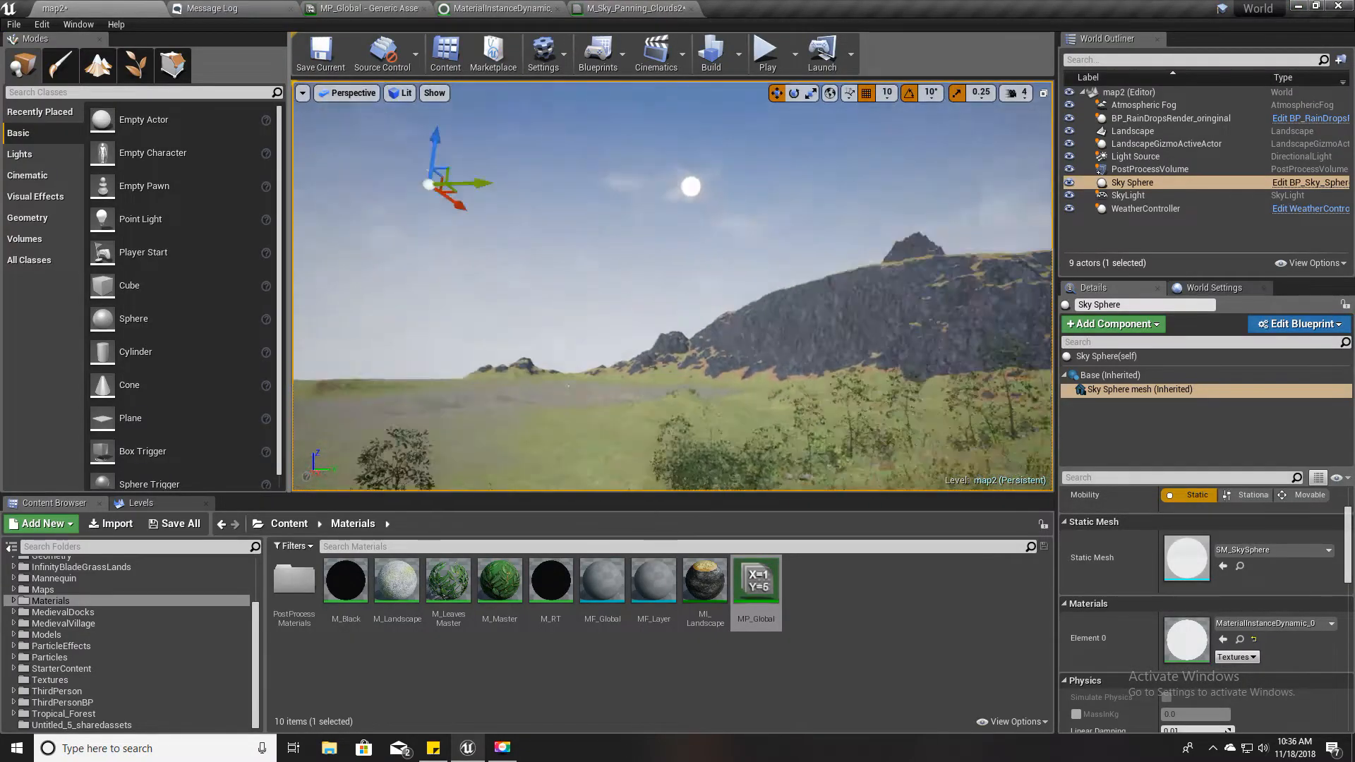
Select the Sky Sphere actor in the World Outliner
click(1132, 131)
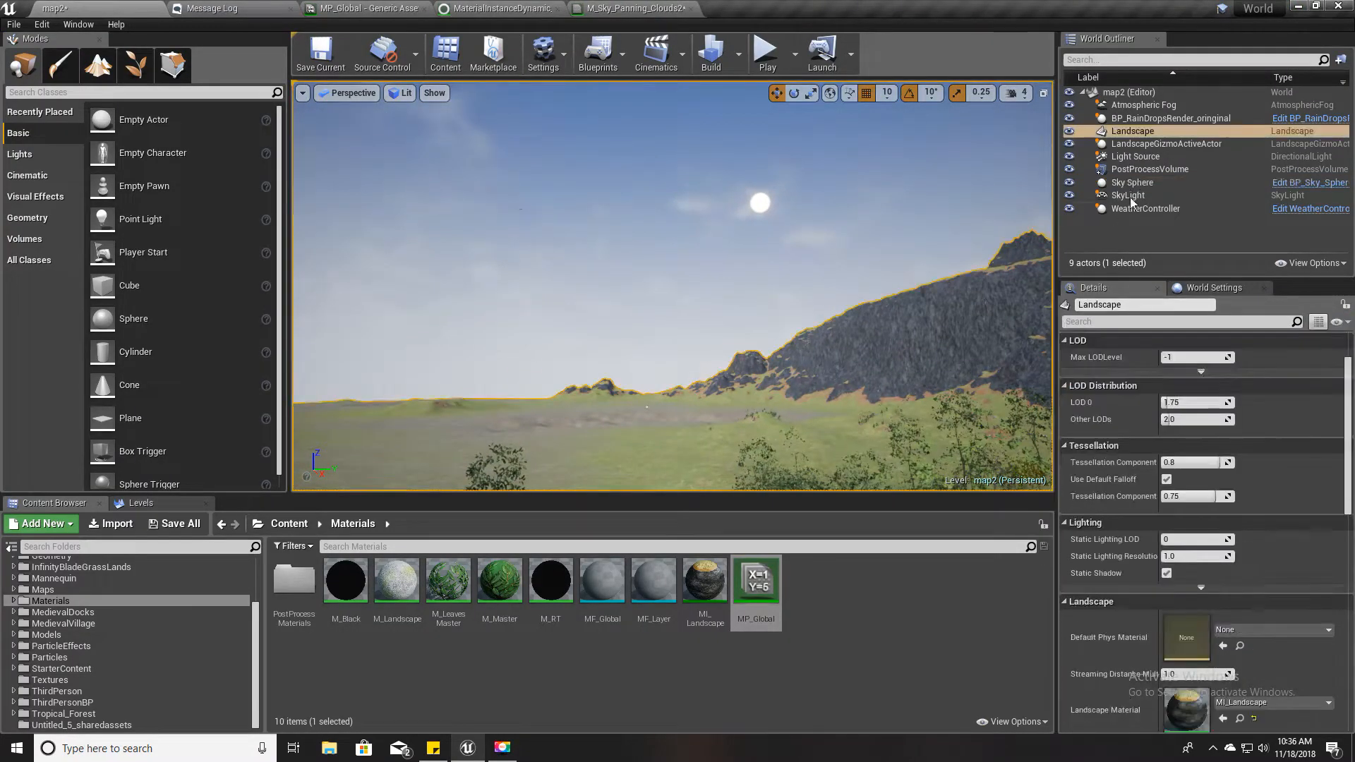
click(1132, 182)
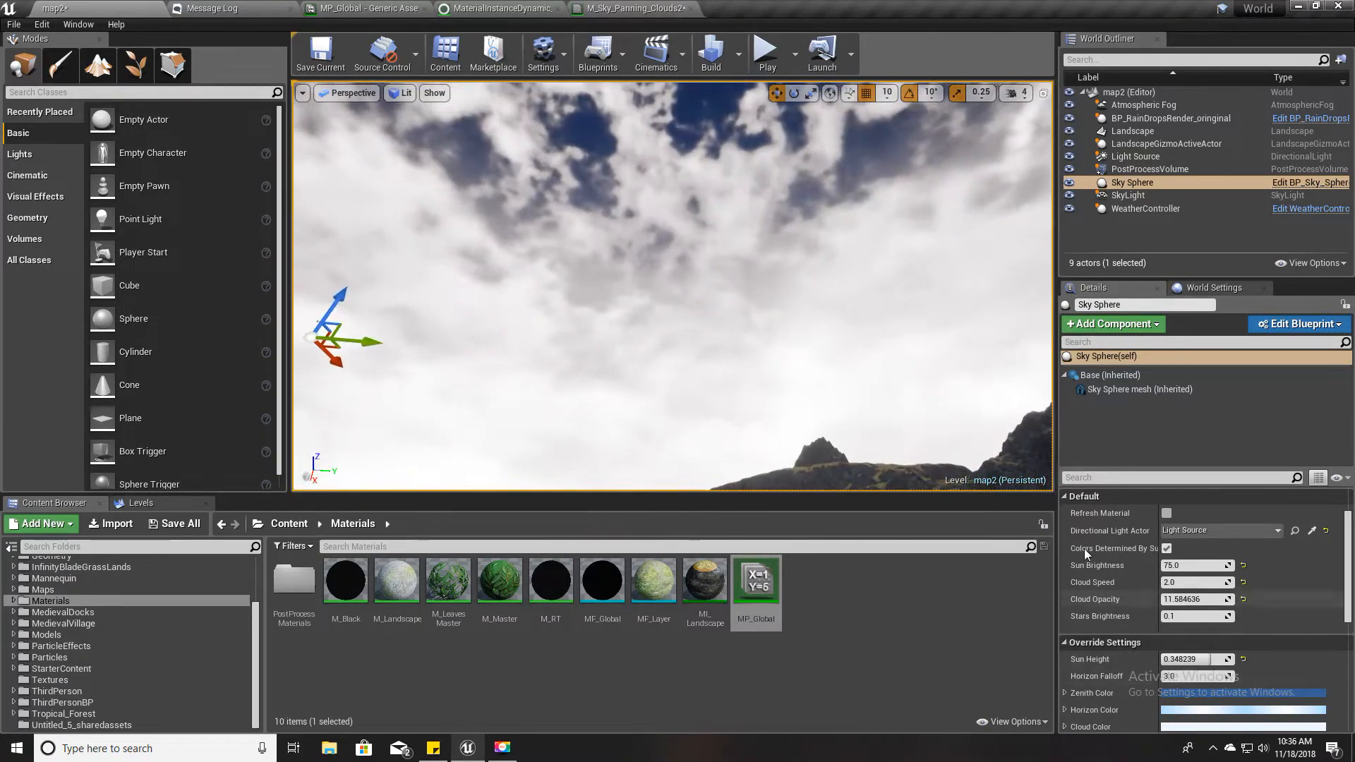
Drag Gloom's default down to preview a darker sky, then reset it to 1.0
click(354, 8)
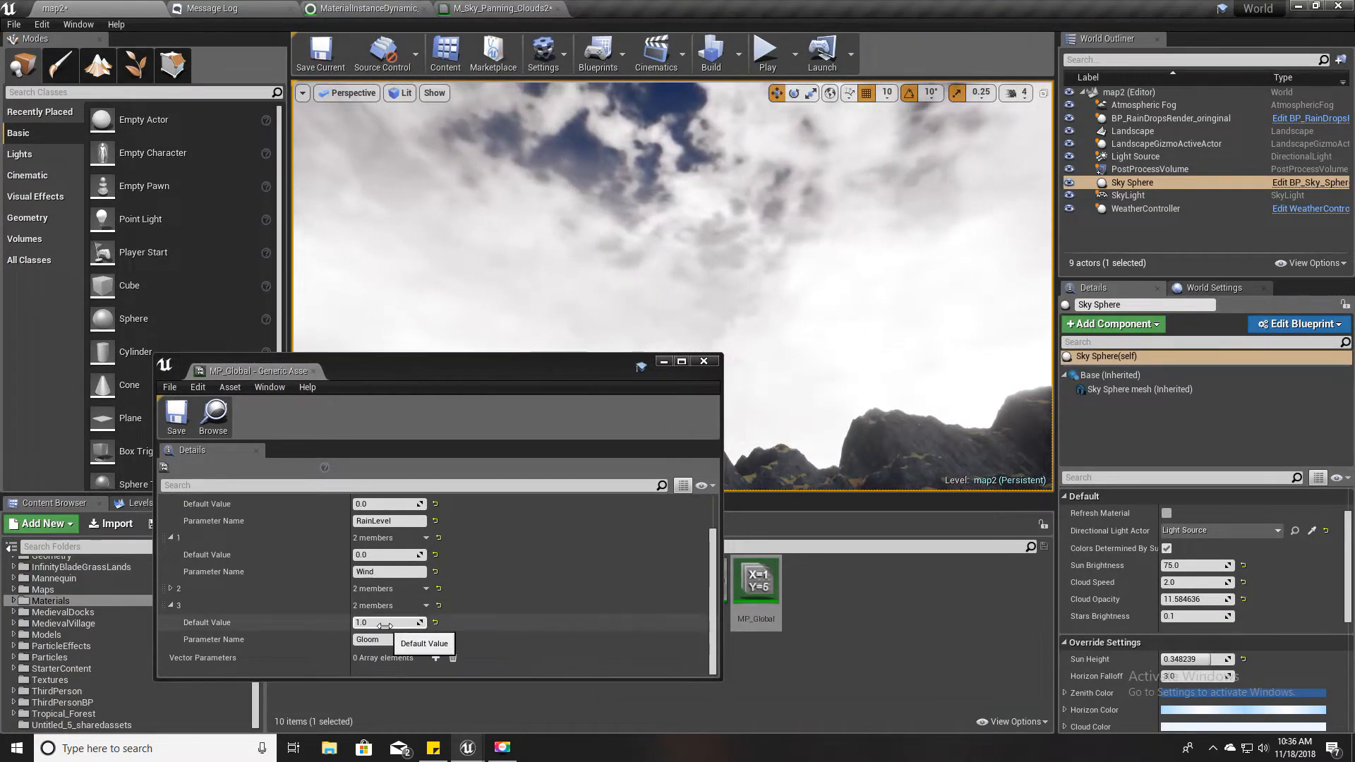
drag(389, 622, 355, 622)
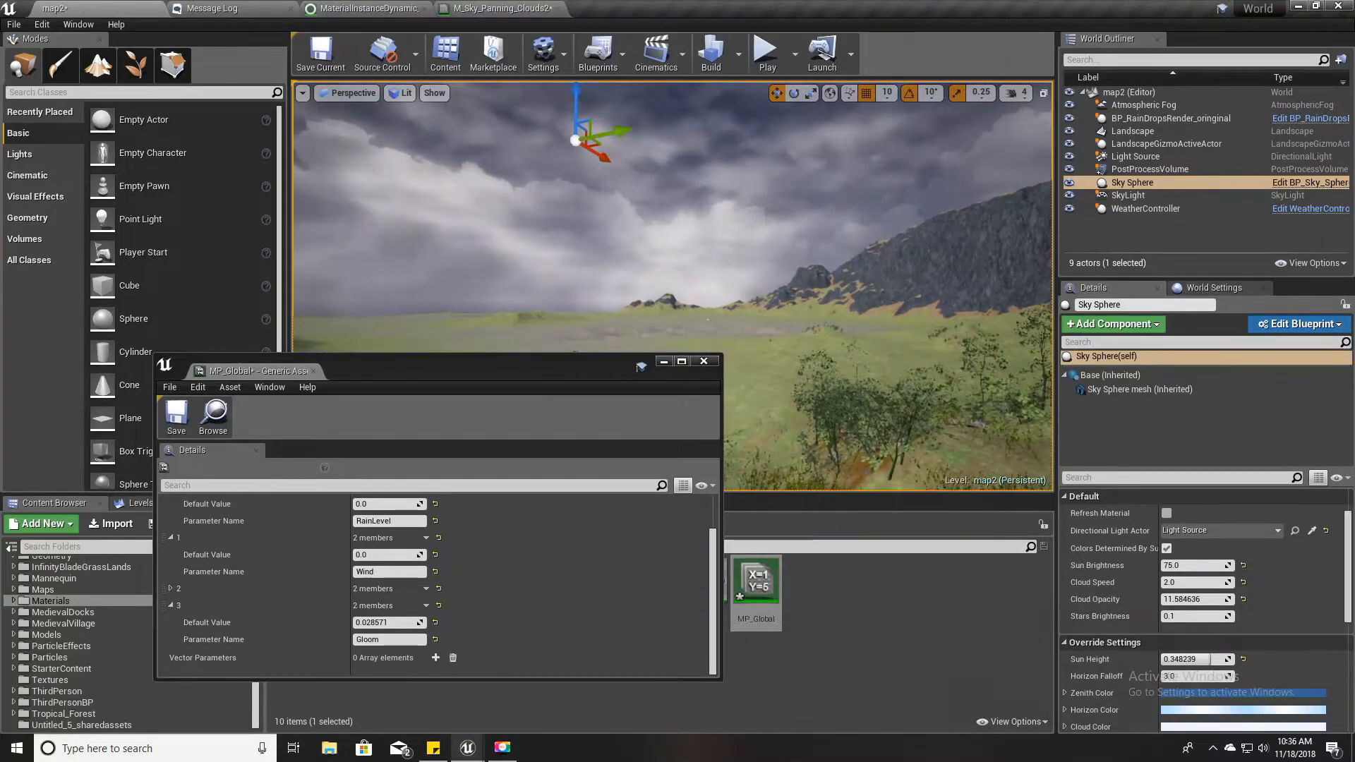
click(387, 623)
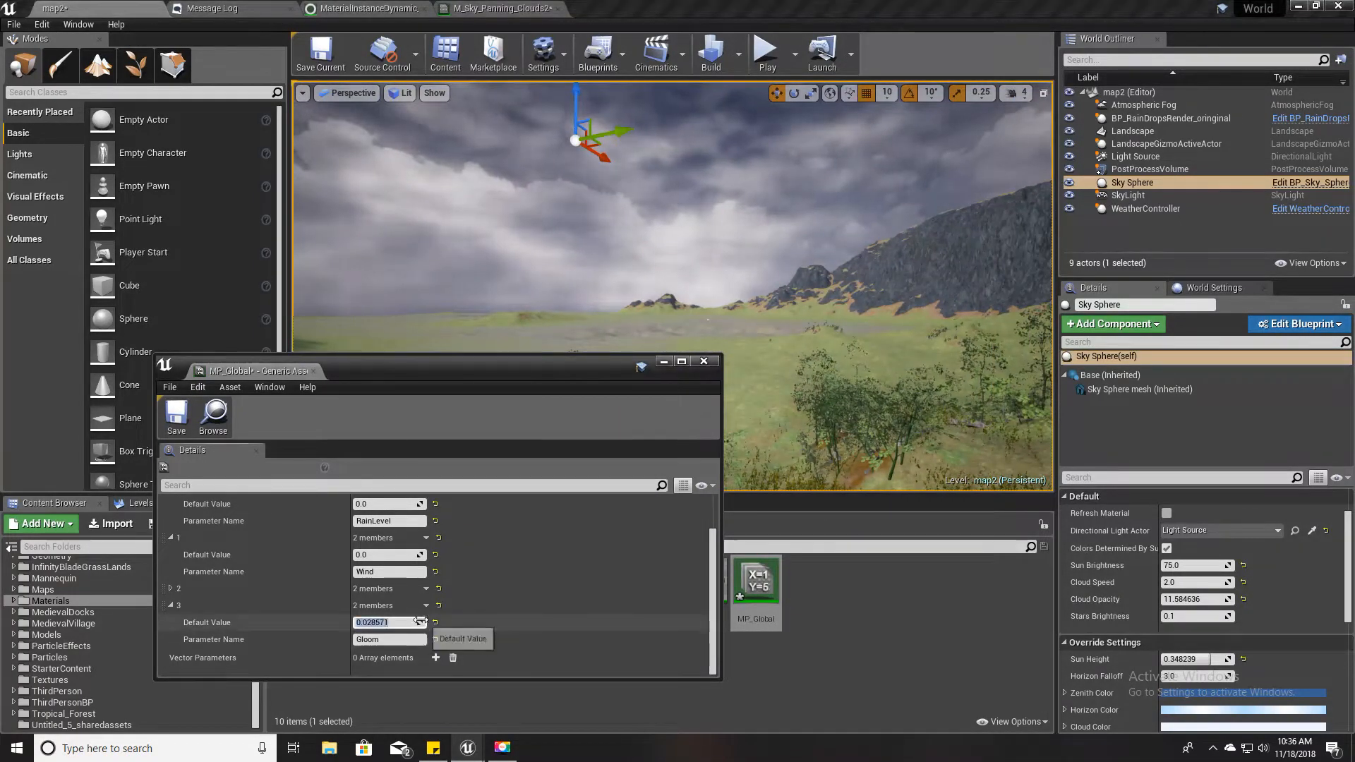
text(1.0)
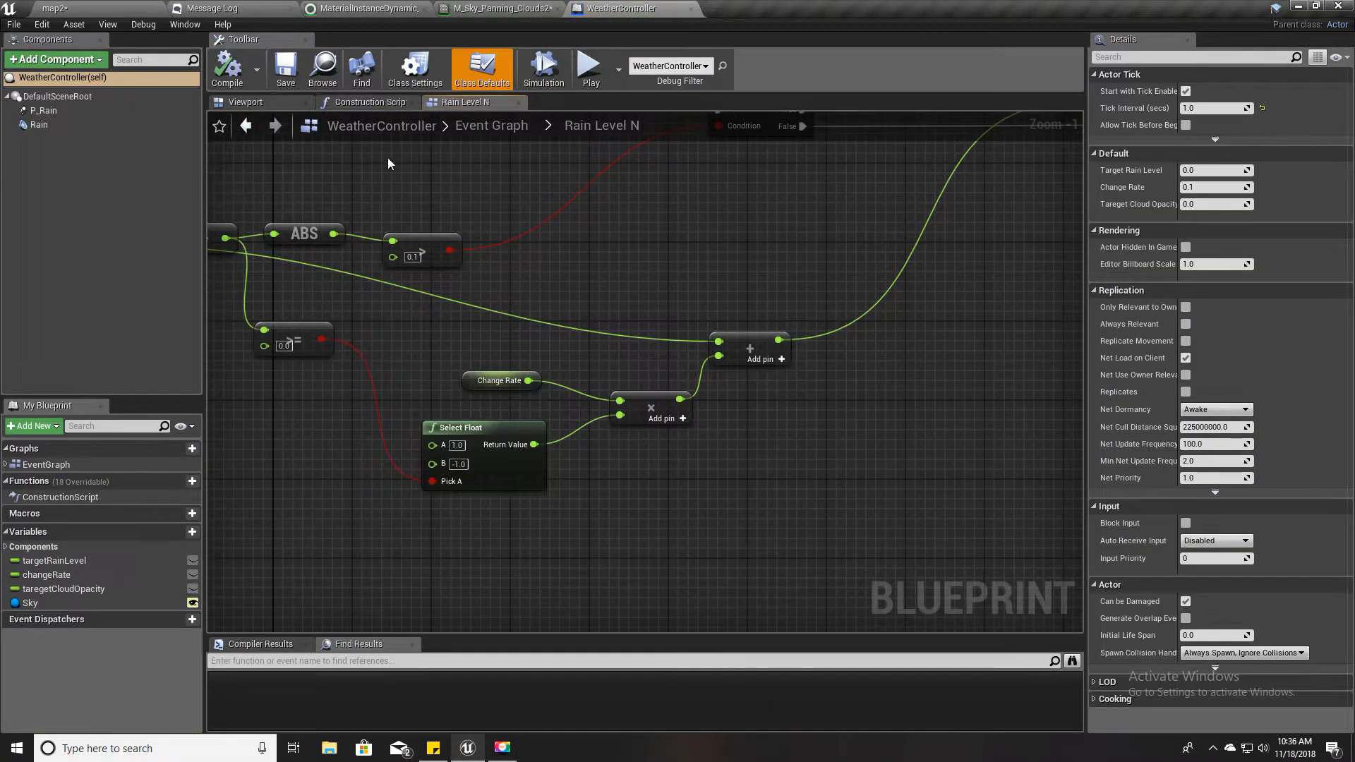
Place a copy of the UpdateSky collapsed node after Event Tick and wire it in
click(465, 101)
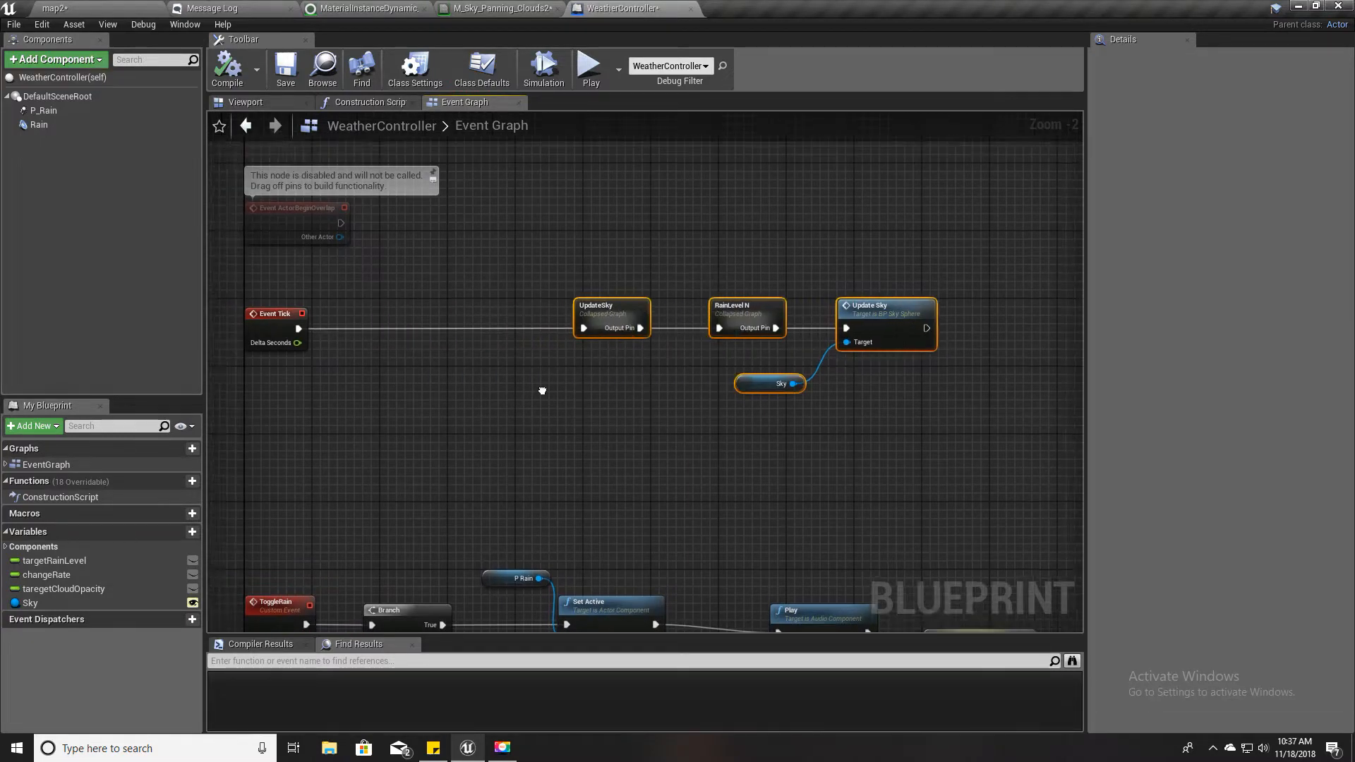
drag(542, 390, 646, 386)
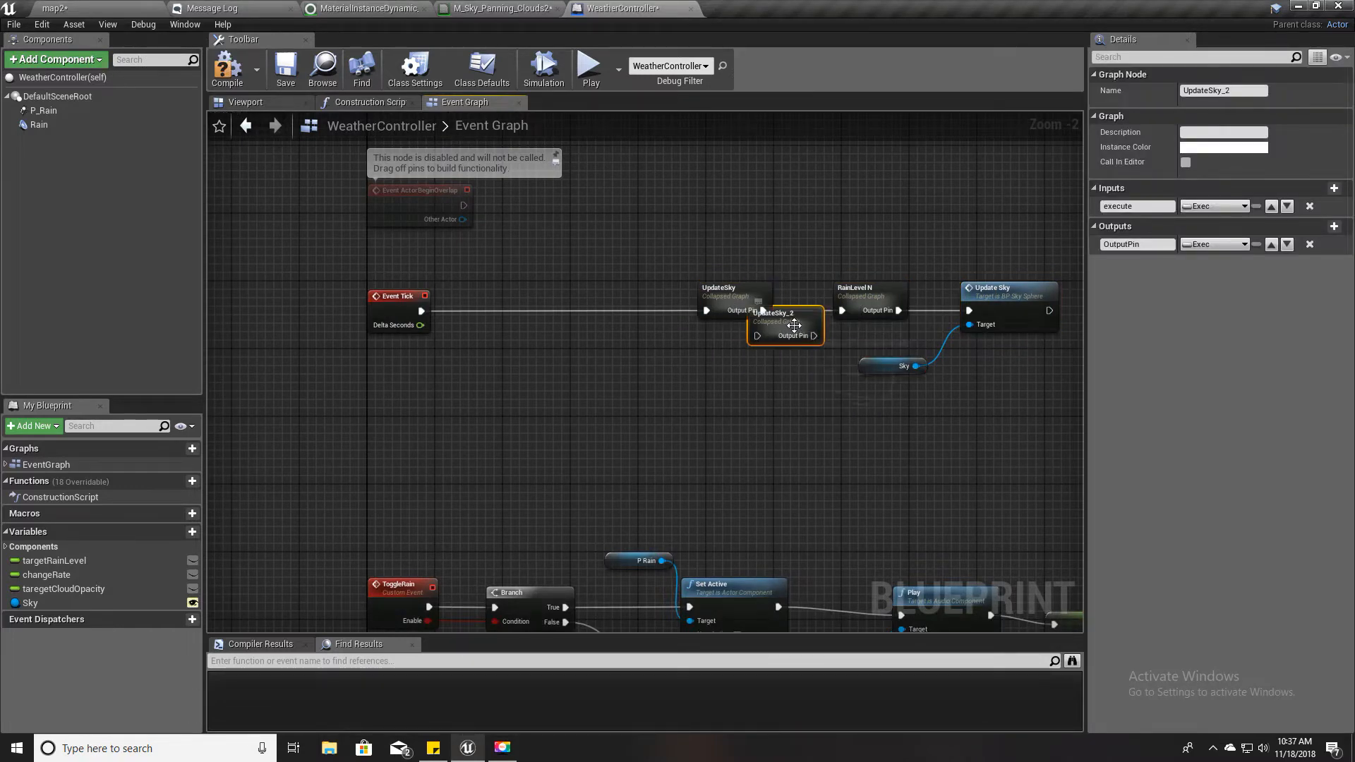
drag(784, 326, 573, 306)
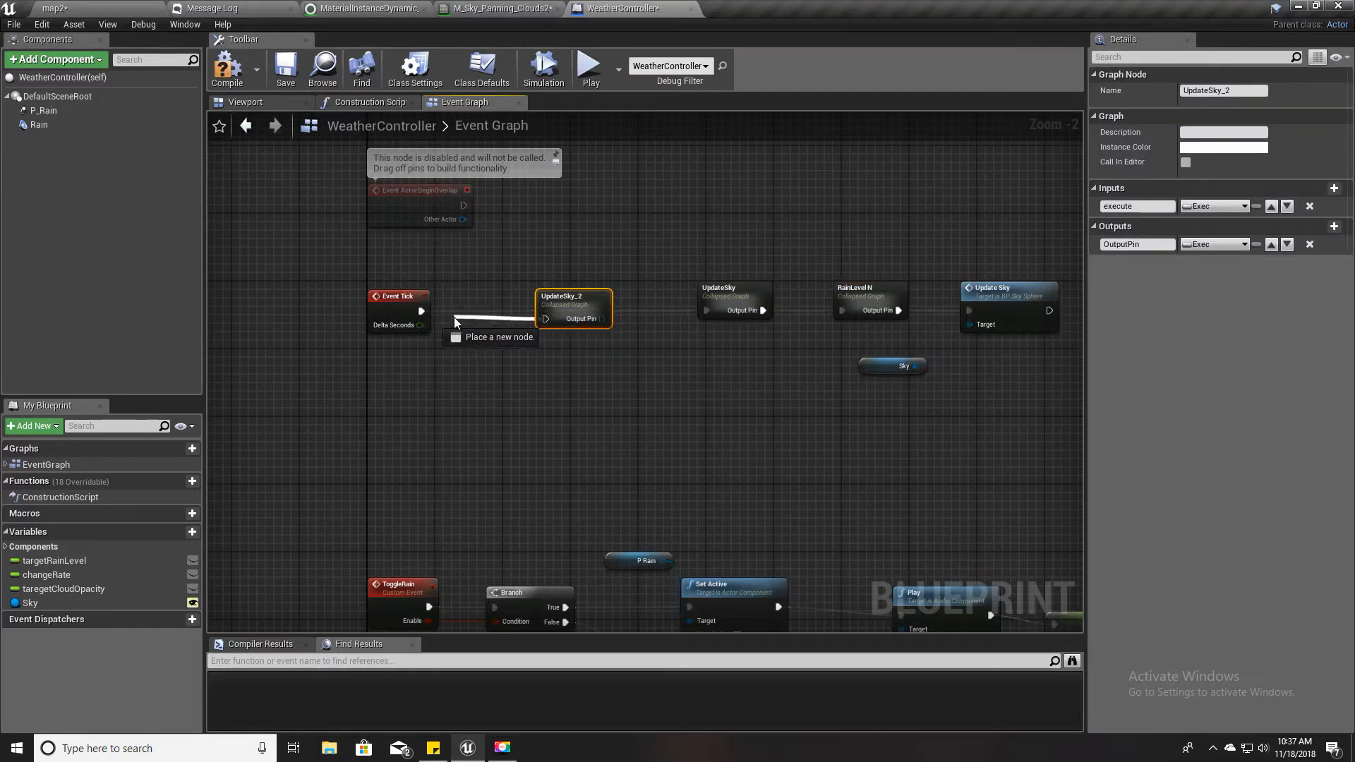
drag(601, 318, 706, 311)
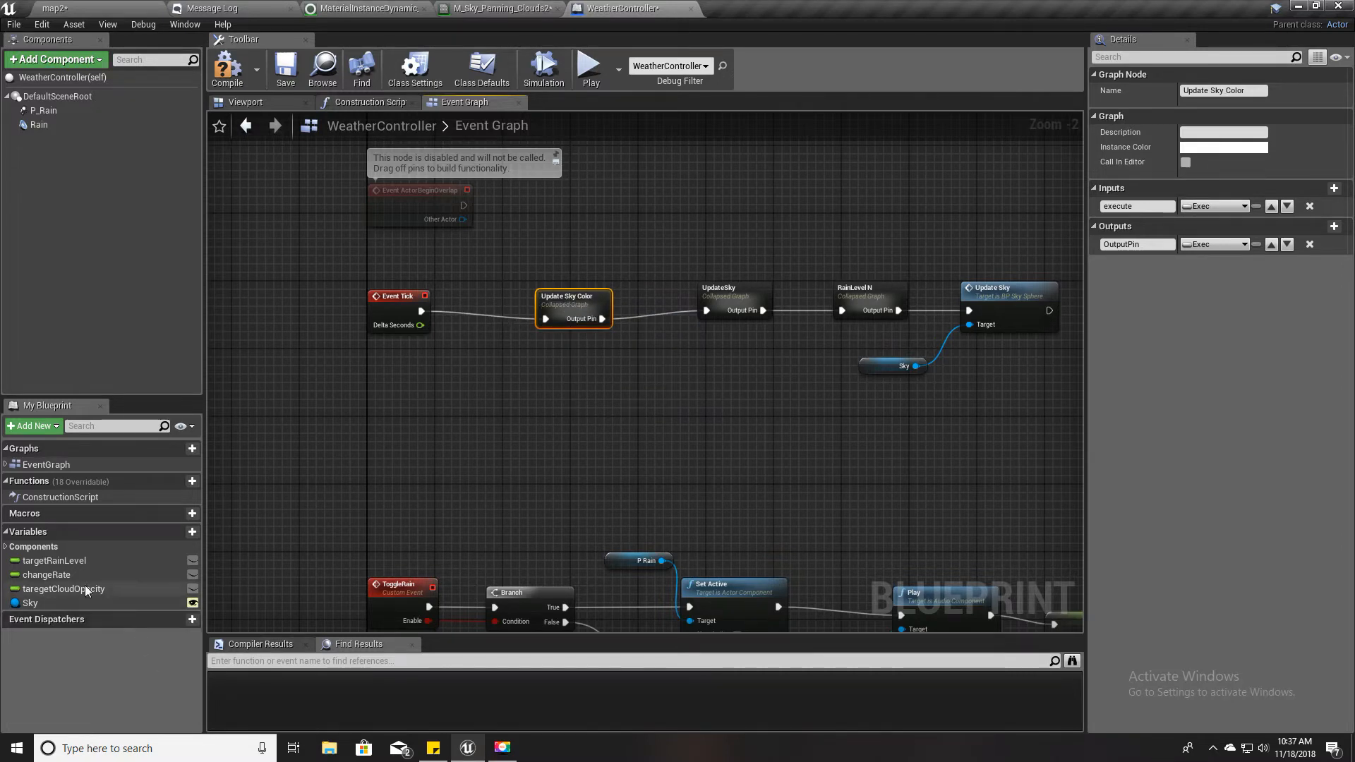
mouse_move(101, 588)
text(targetS)
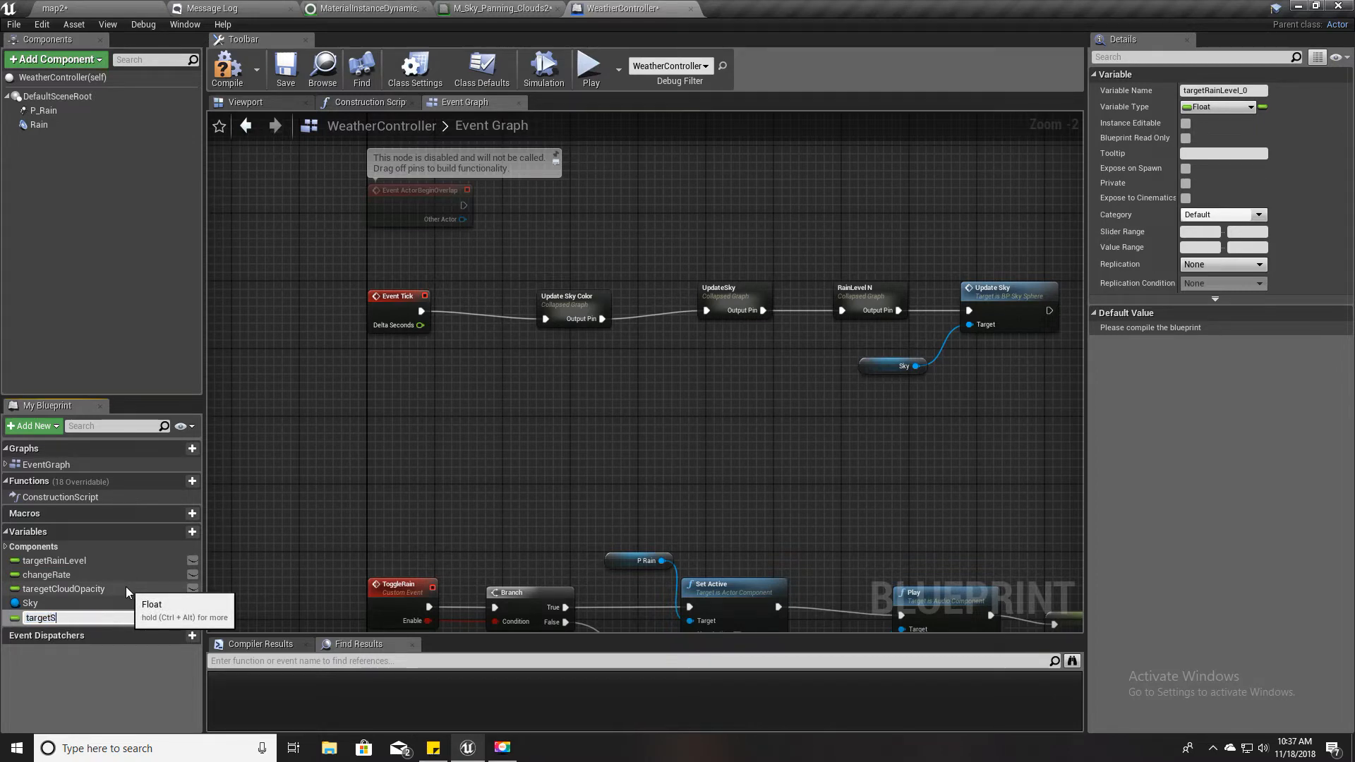
Confirm the duplicated variable's new name, targetGloomLevel
key(Backspace)
text(GloomLevel)
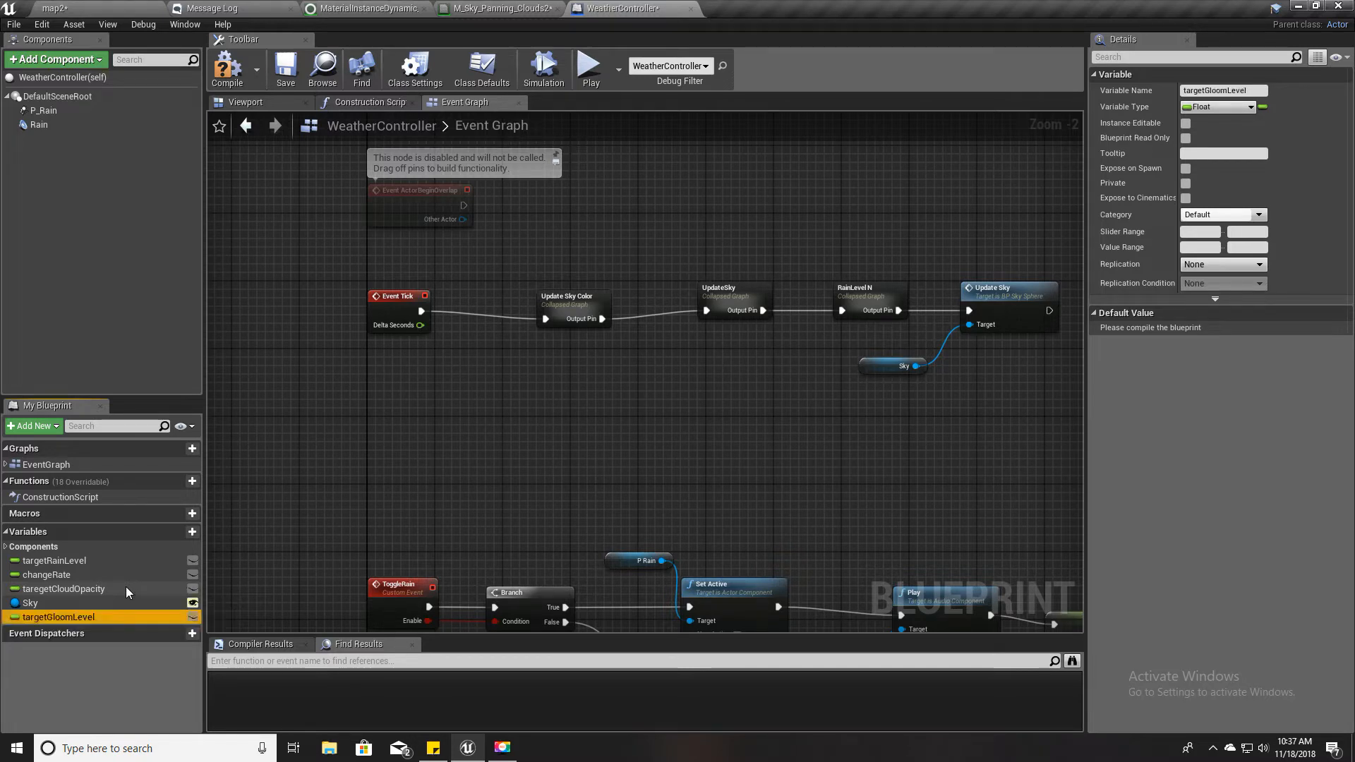
Rename Update Sky Color to Update Sky Gloom Level and swap its opacity nodes for Target Gloom Level
click(567, 297)
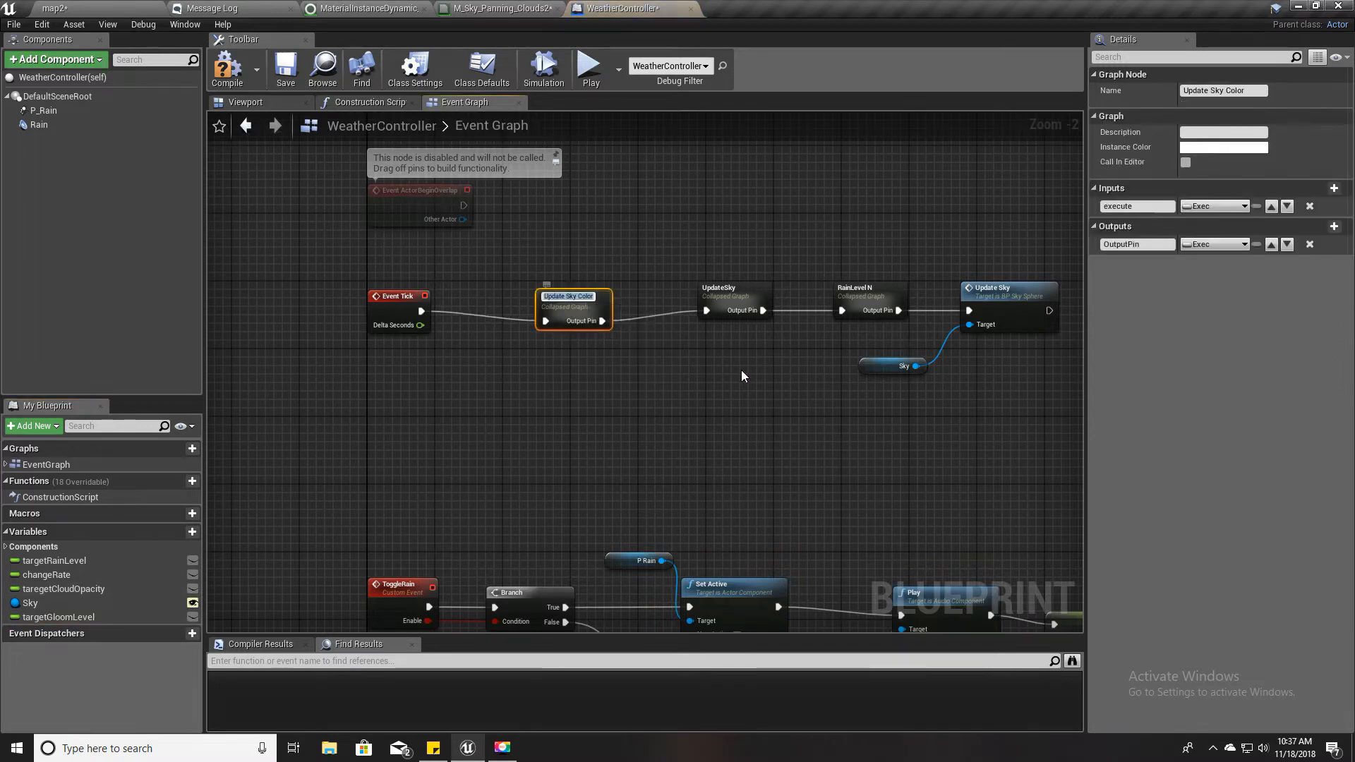
double_click(567, 296)
text(Gloom level)
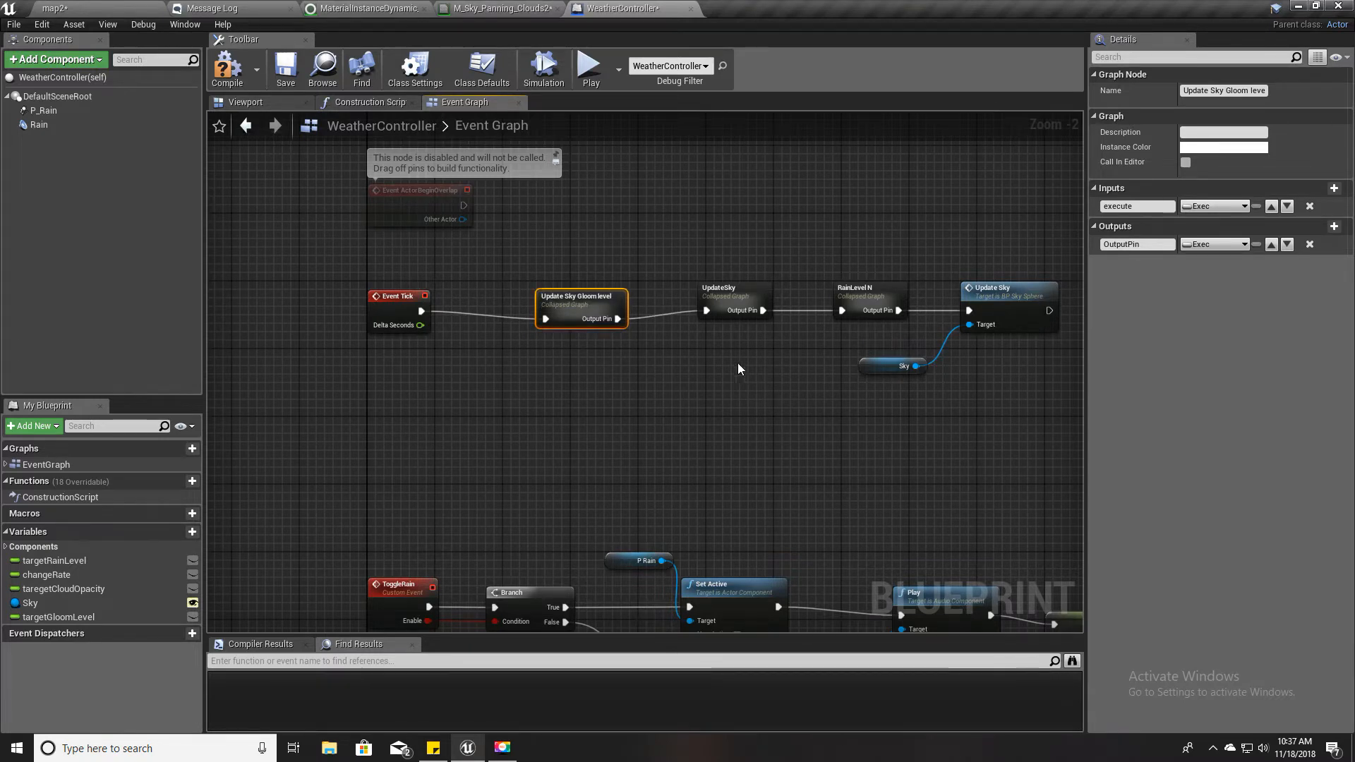
mouse_move(582, 414)
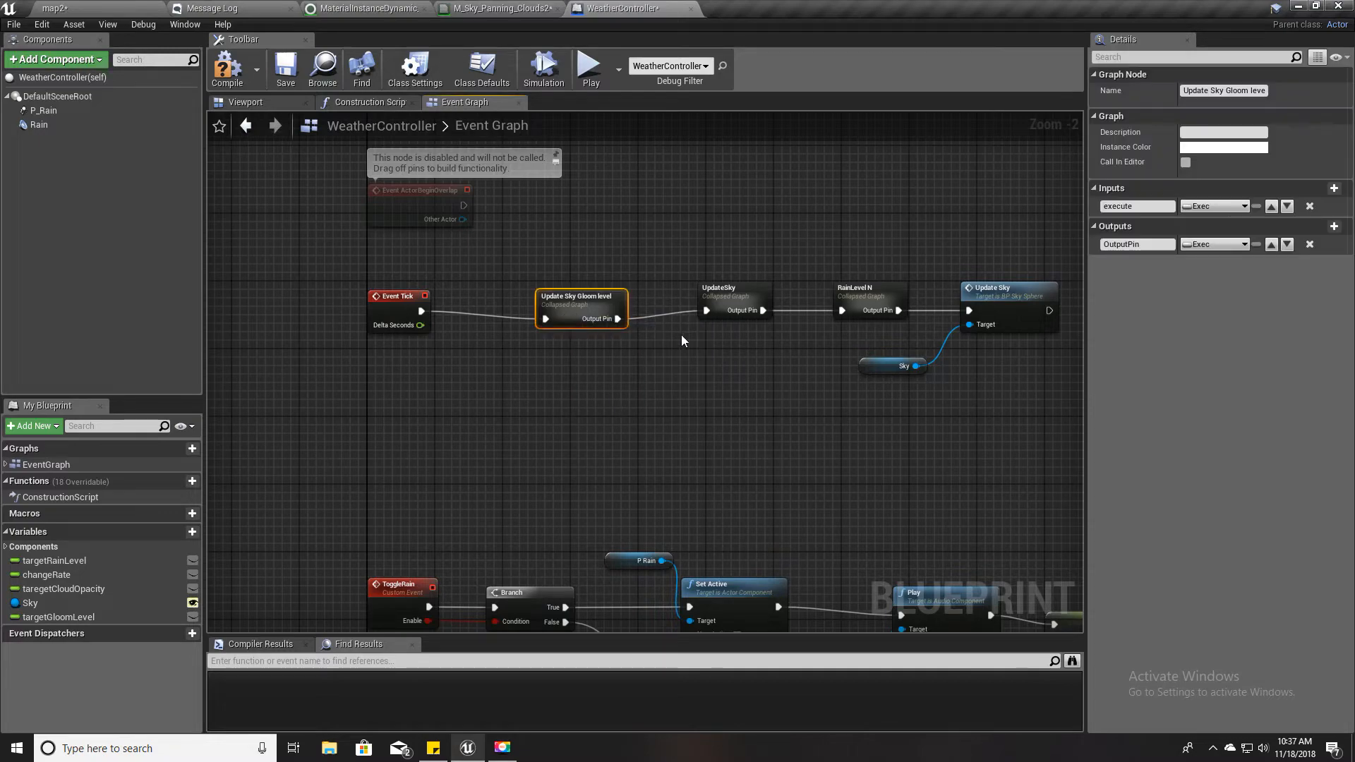
mouse_move(558, 308)
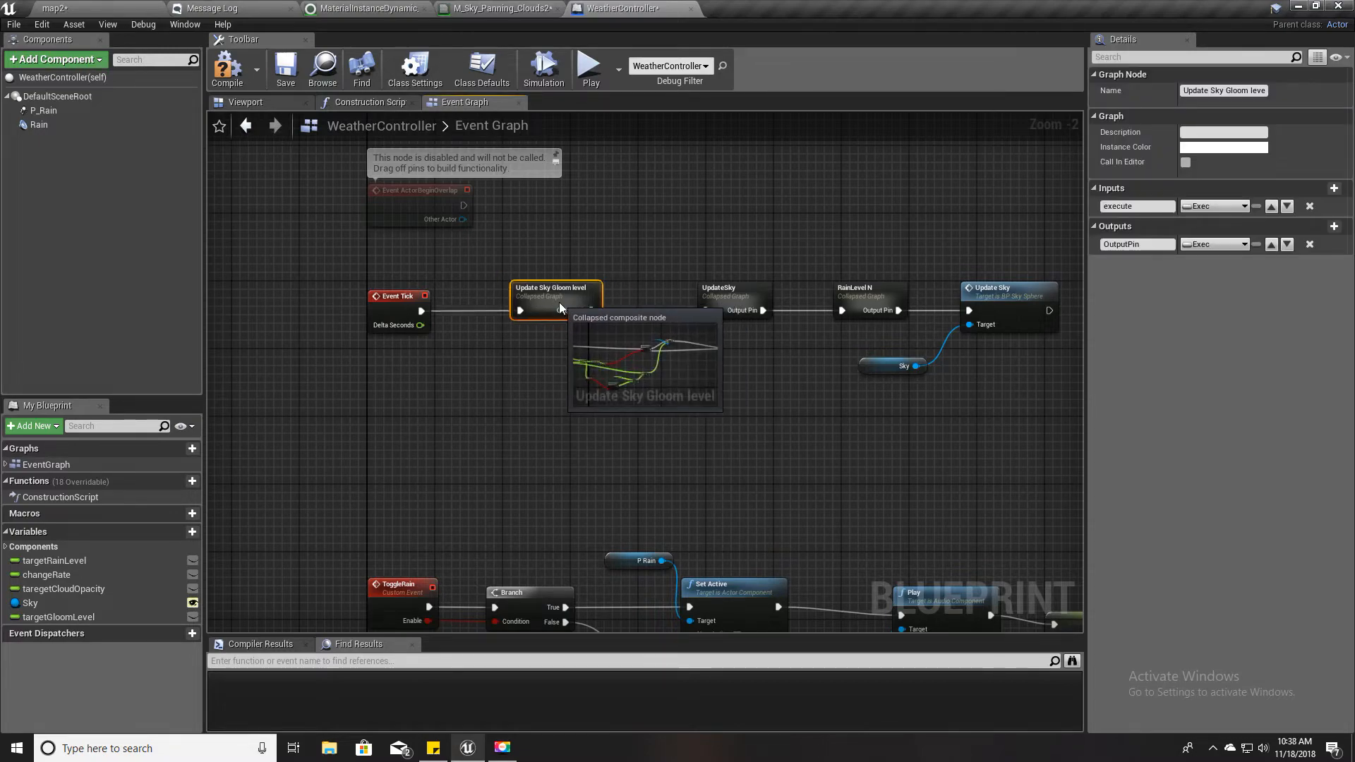
double_click(552, 298)
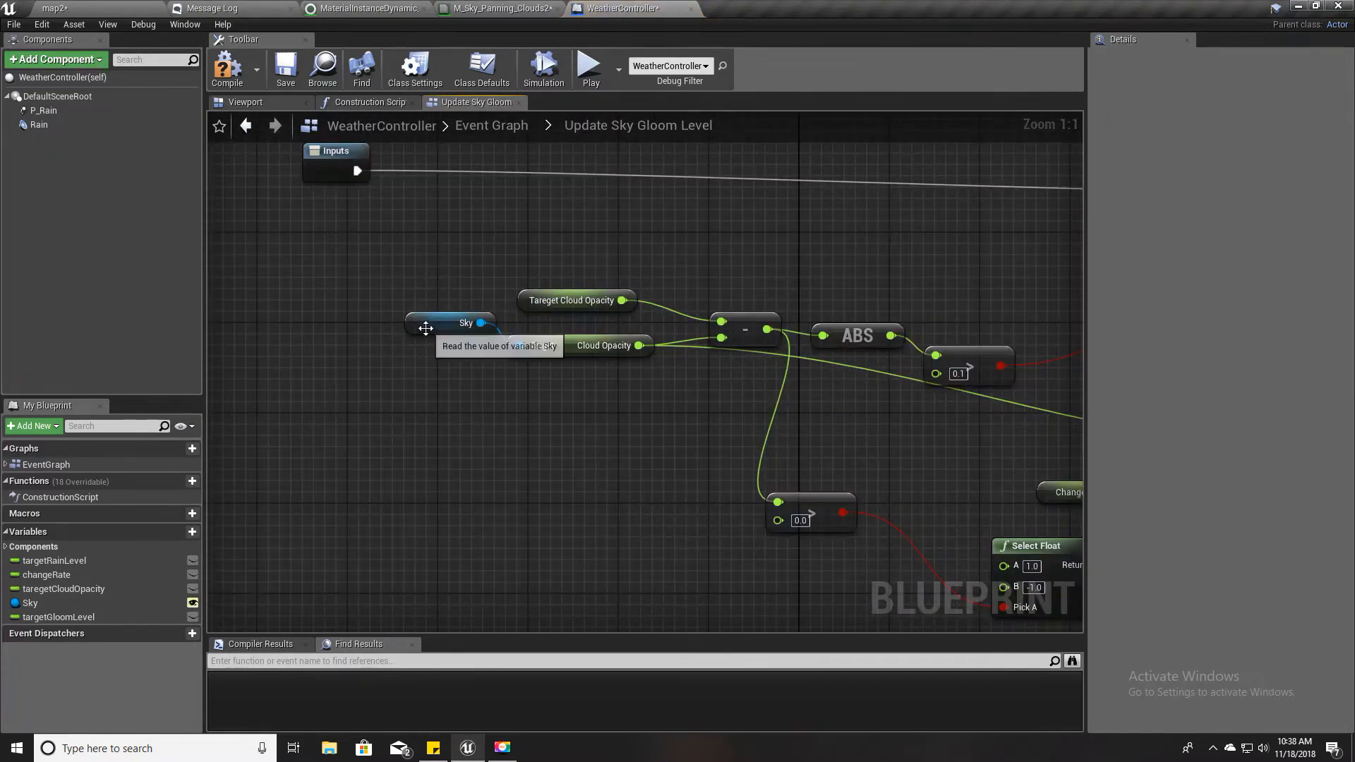
click(465, 323)
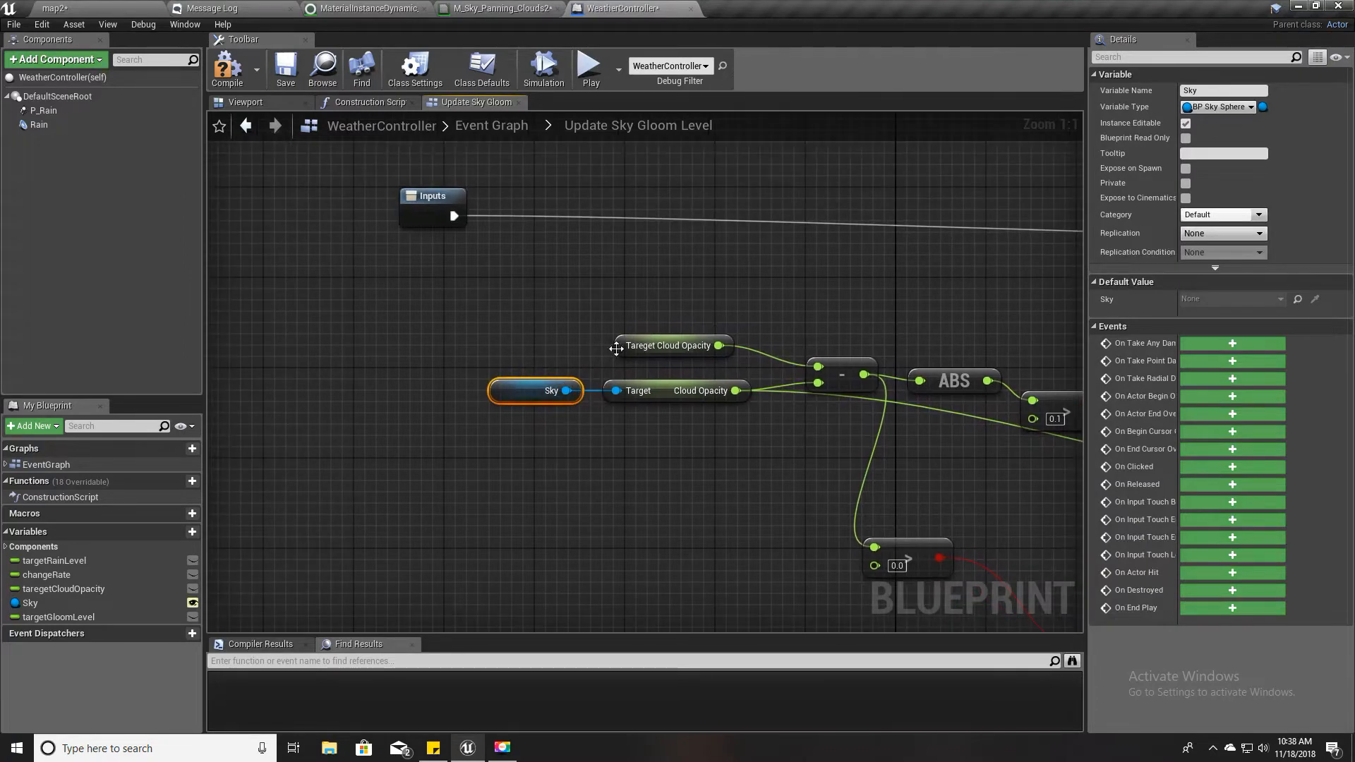
click(672, 345)
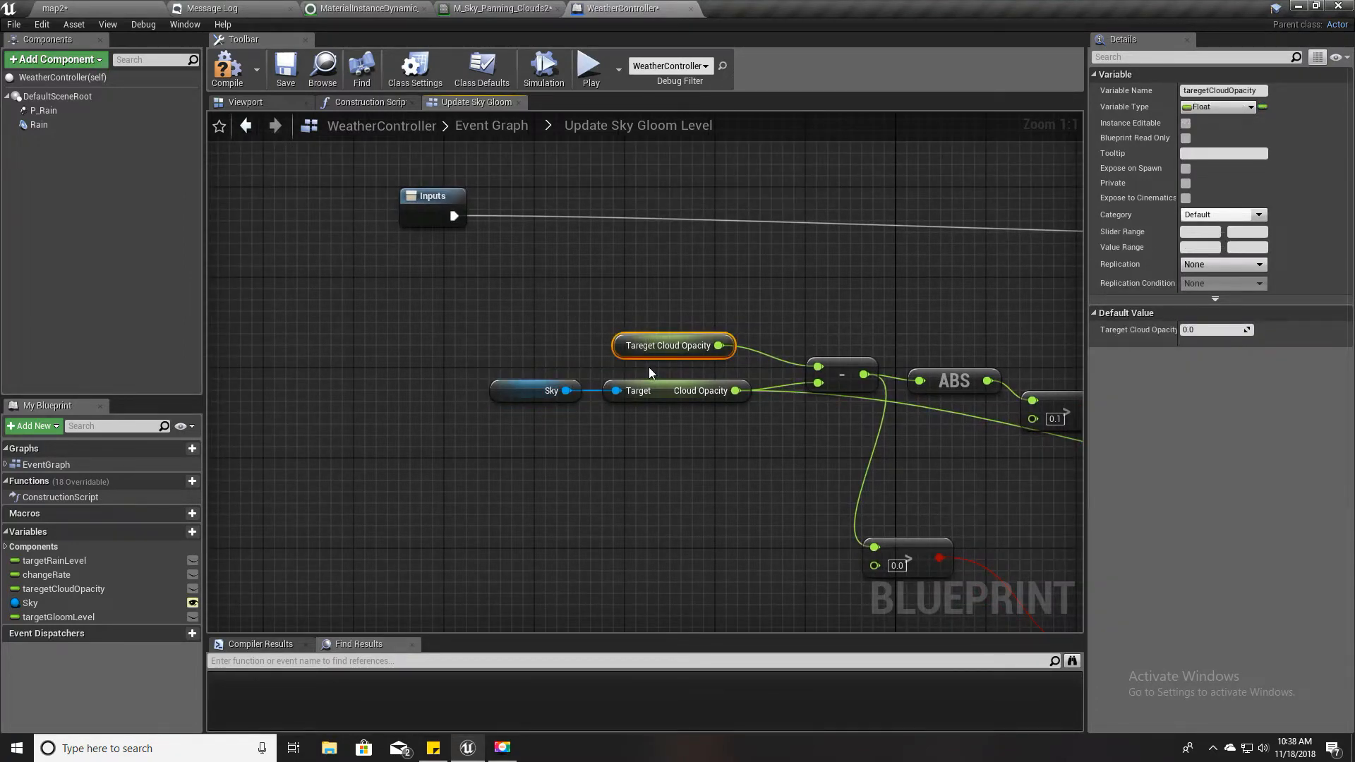
click(58, 616)
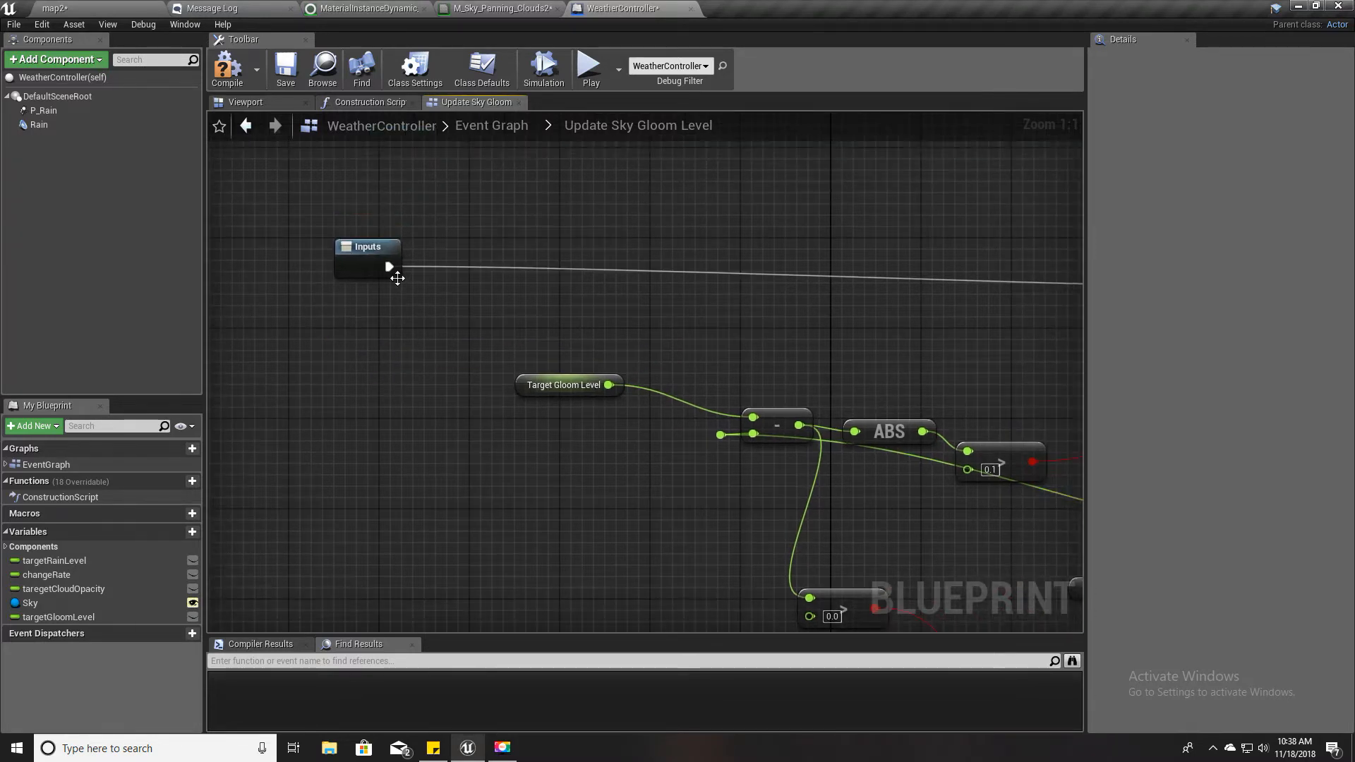
Add a Get Scalar Parameter Value node reading MP_Global's Gloom, feeding the subtraction
drag(389, 266, 480, 281)
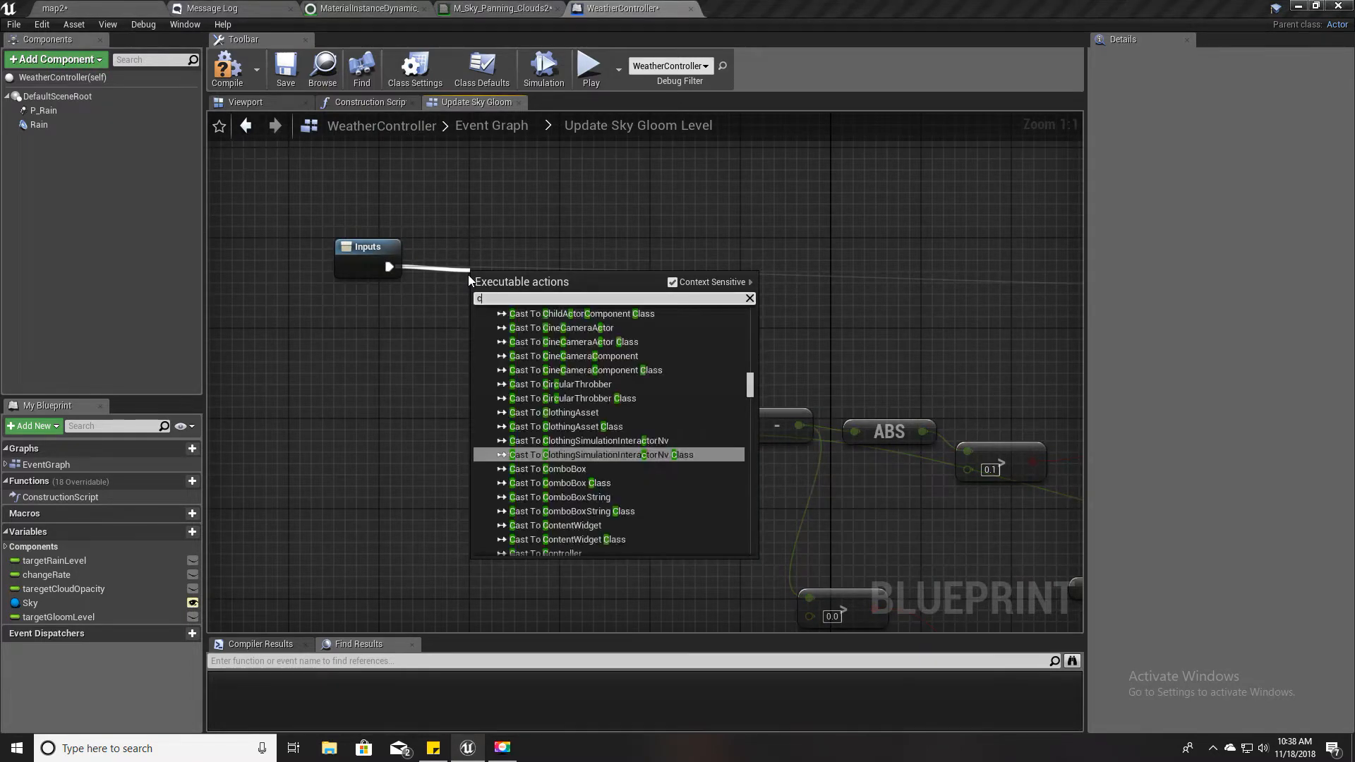
text(ollec)
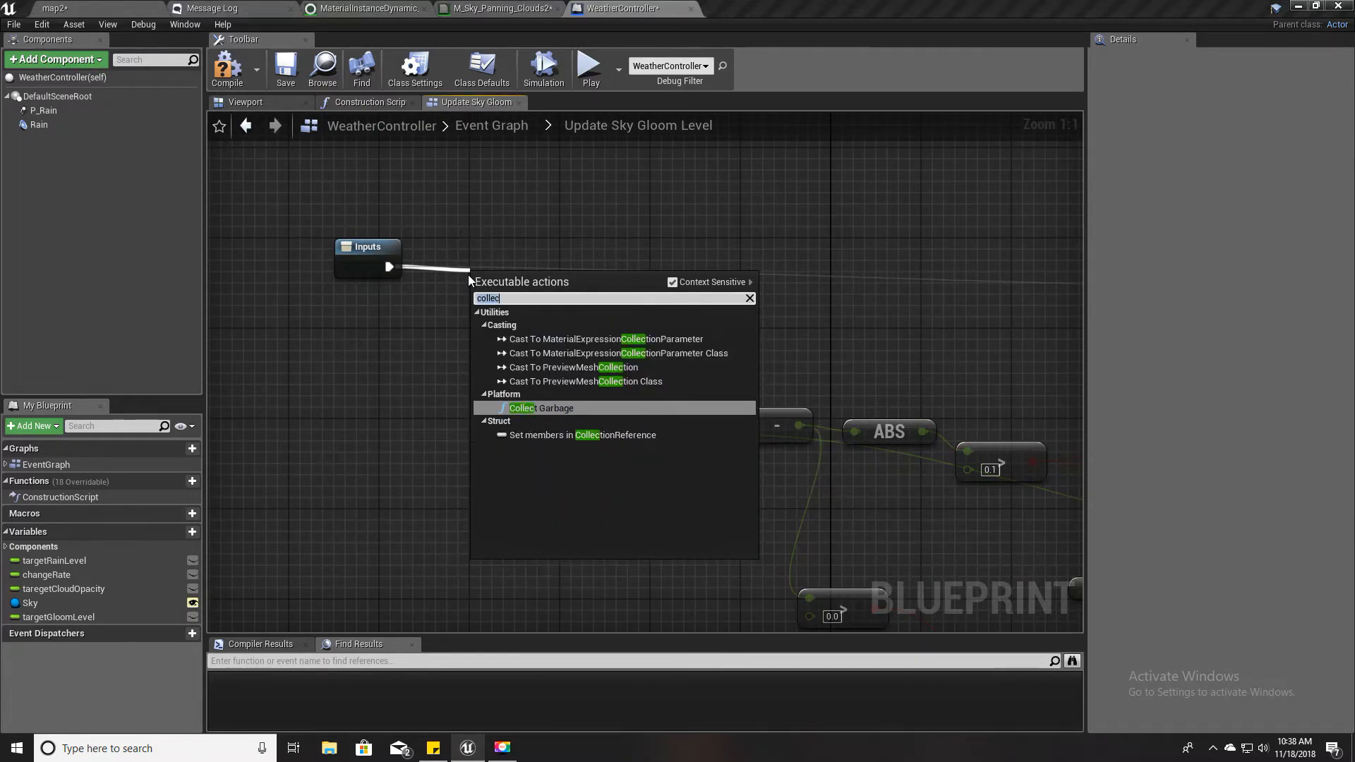
text(get scala)
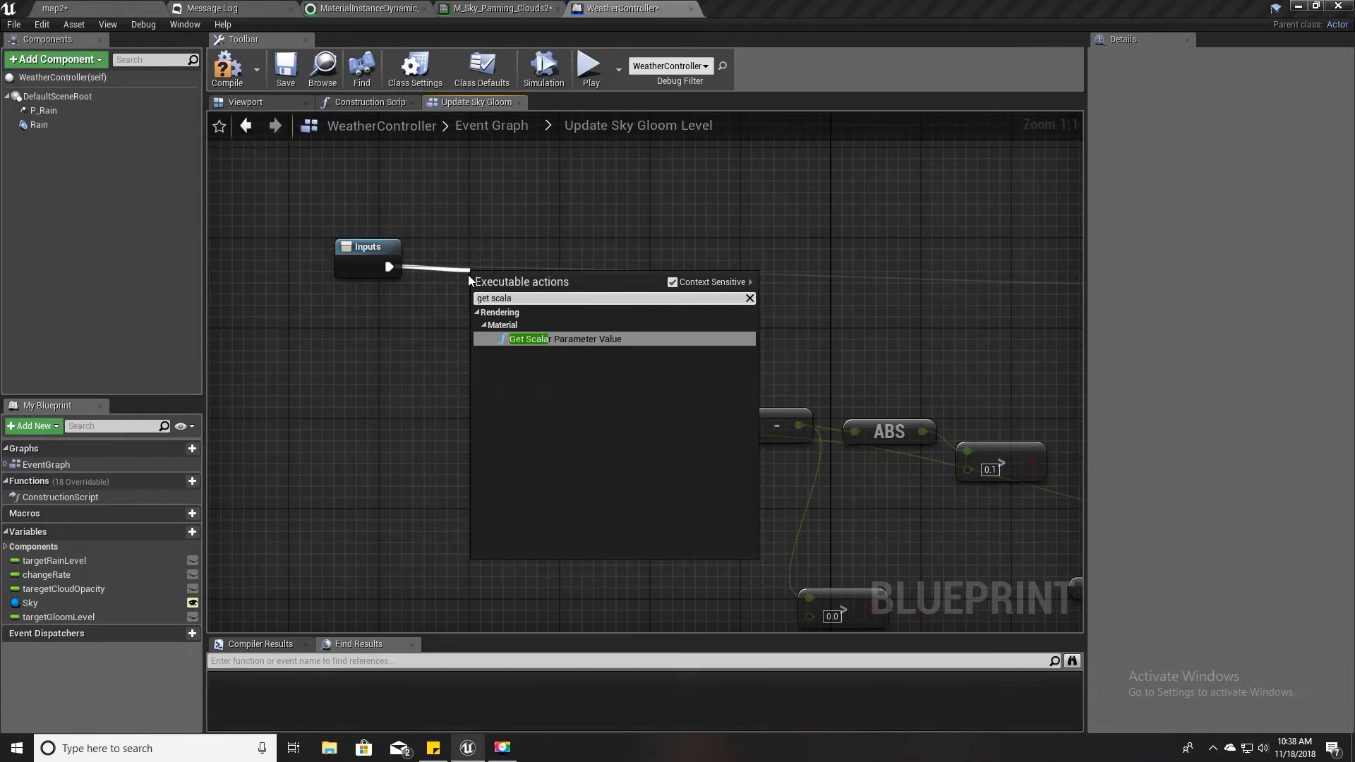
click(565, 339)
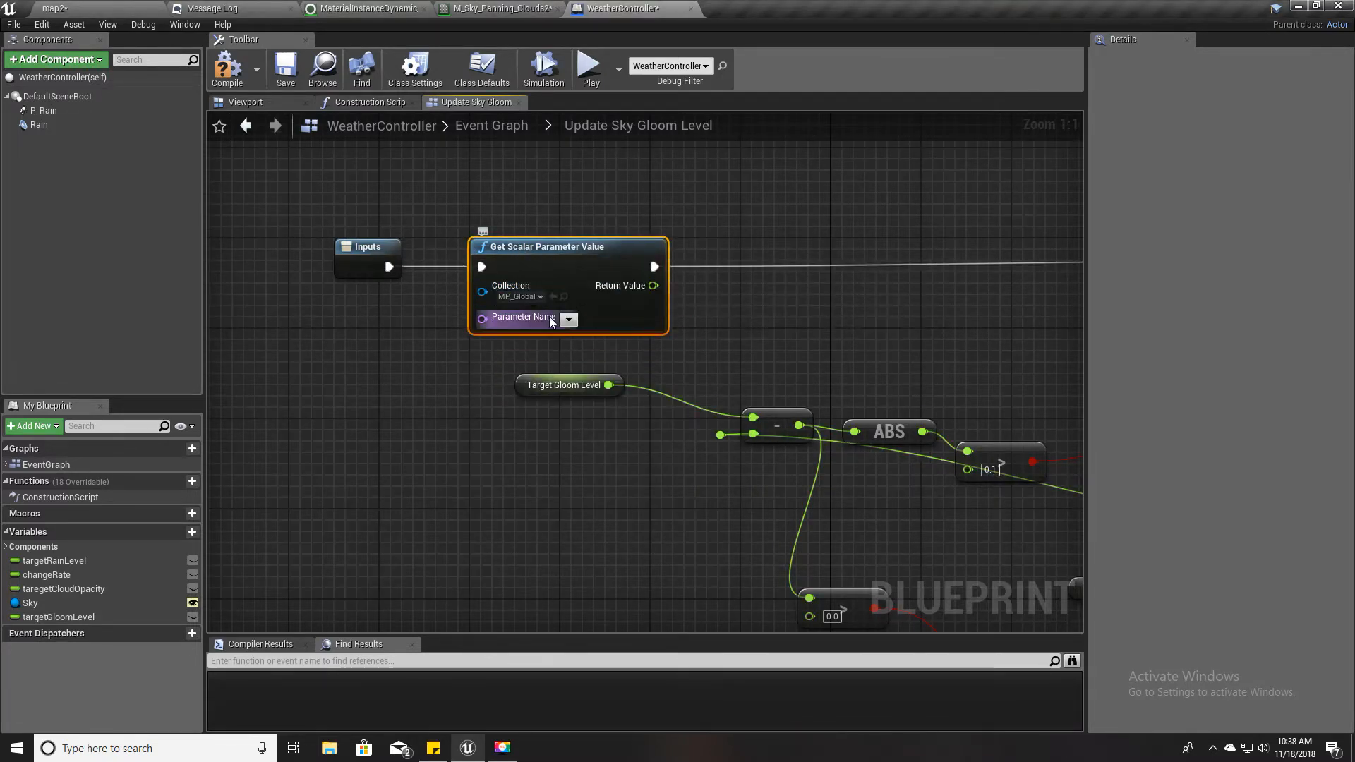
mouse_move(579, 333)
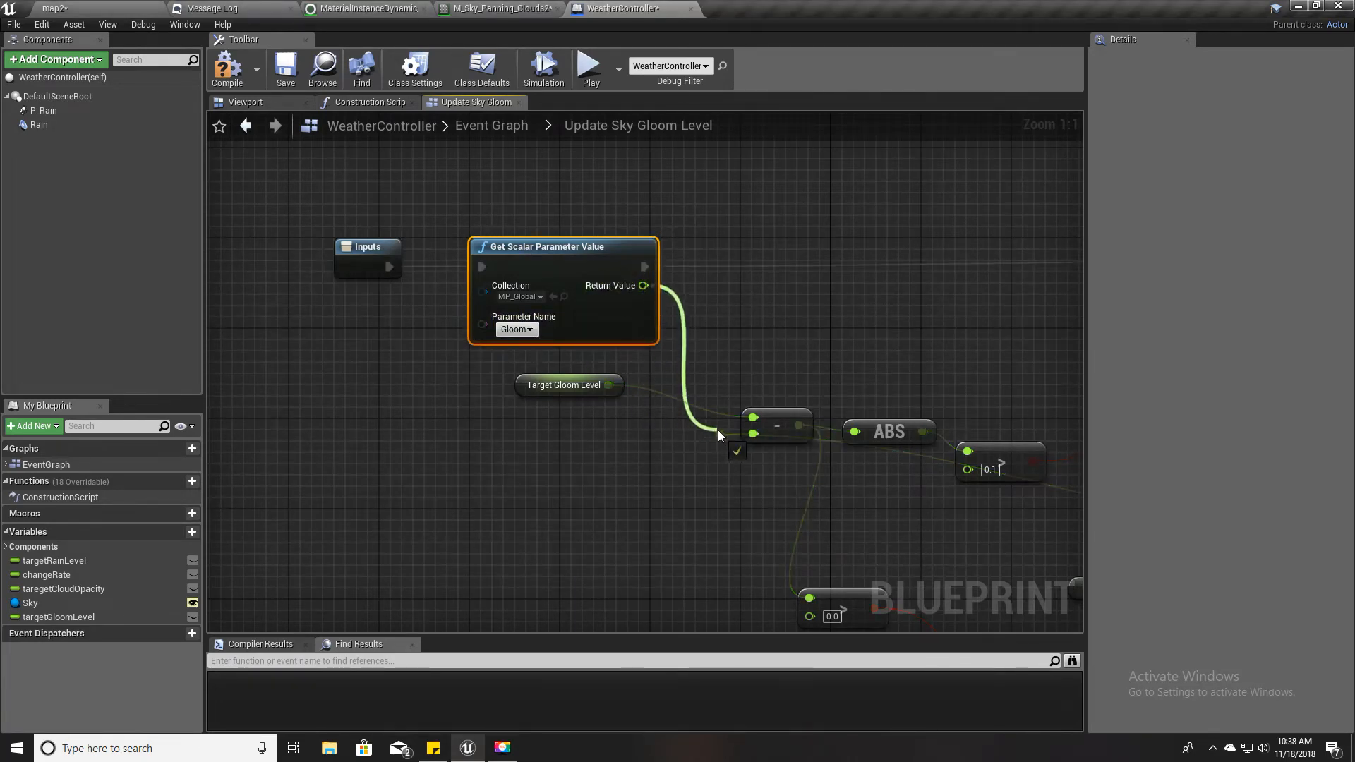
scroll(down, 3)
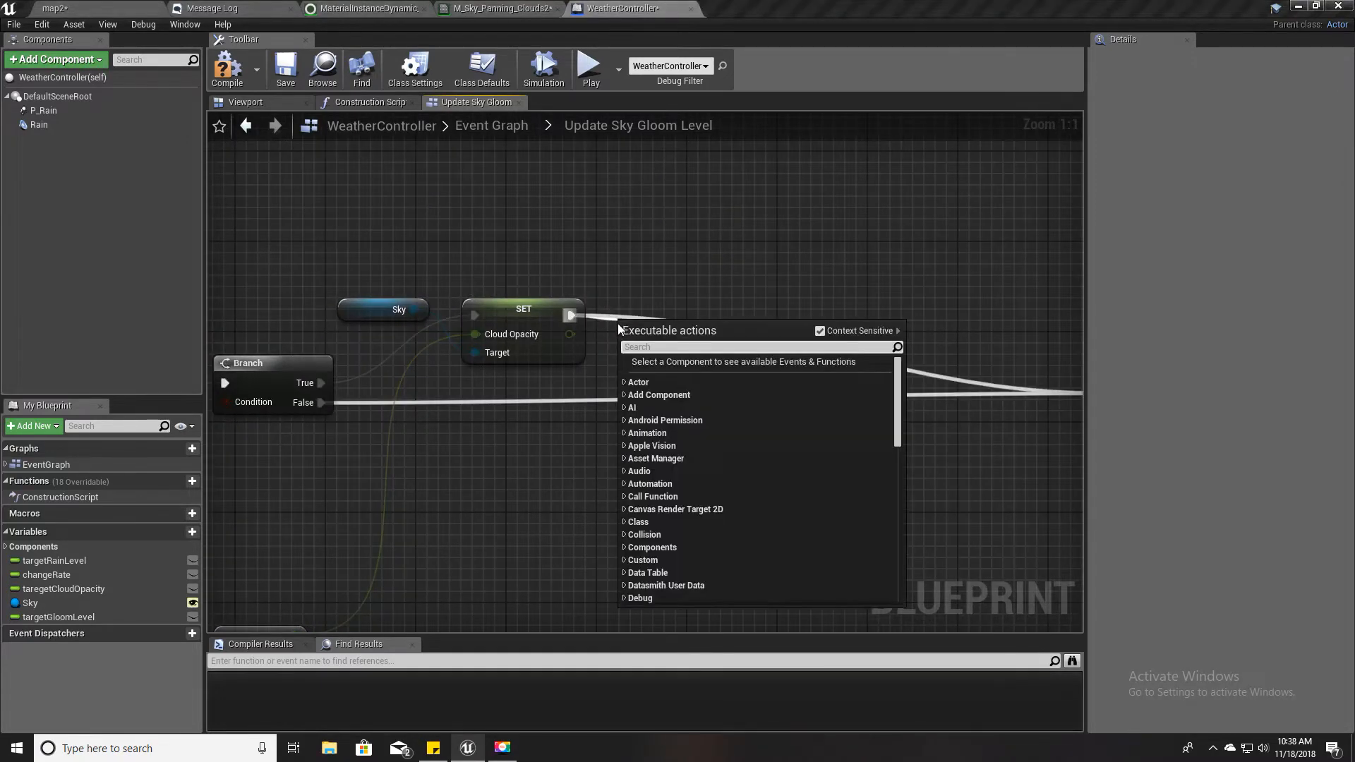
Add a Set Scalar Parameter Value node writing MP_Global's Gloom after the Cloud Opacity set
text(set scala)
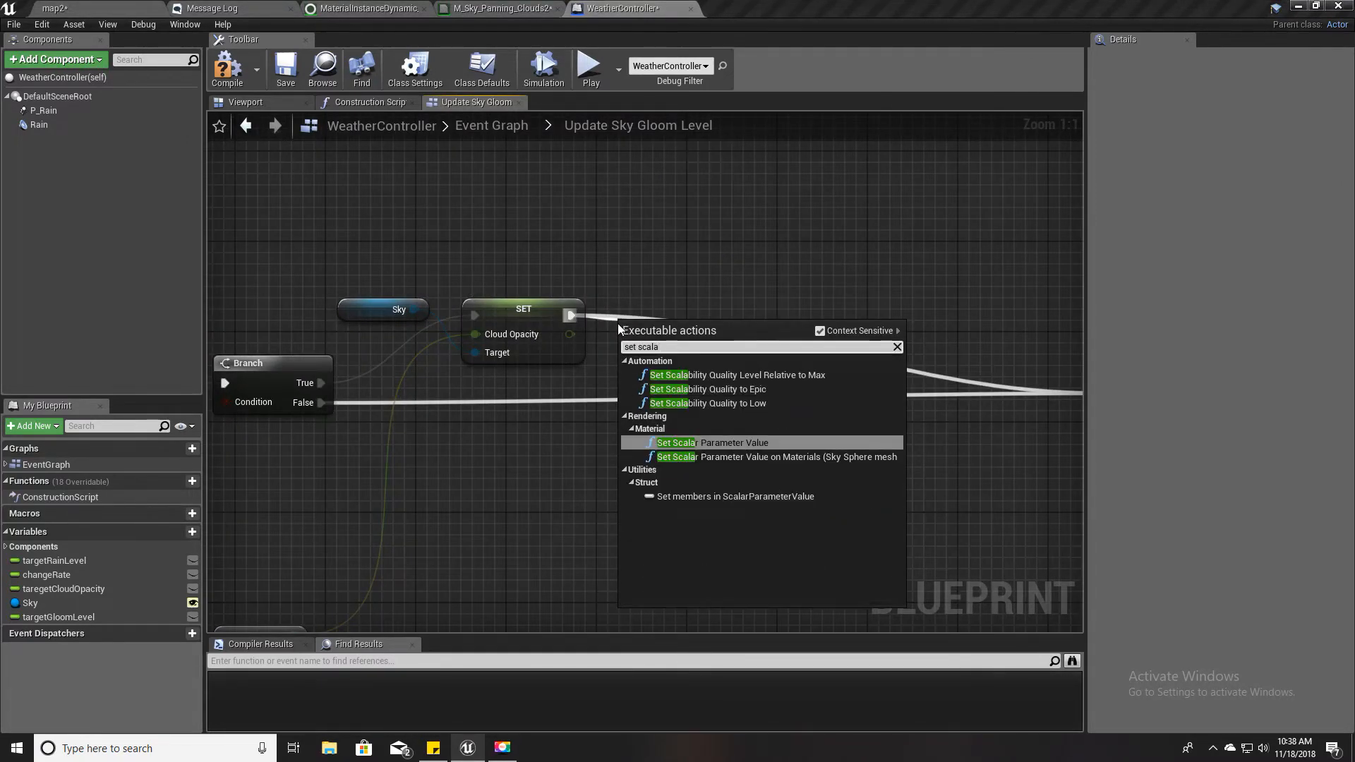
click(712, 442)
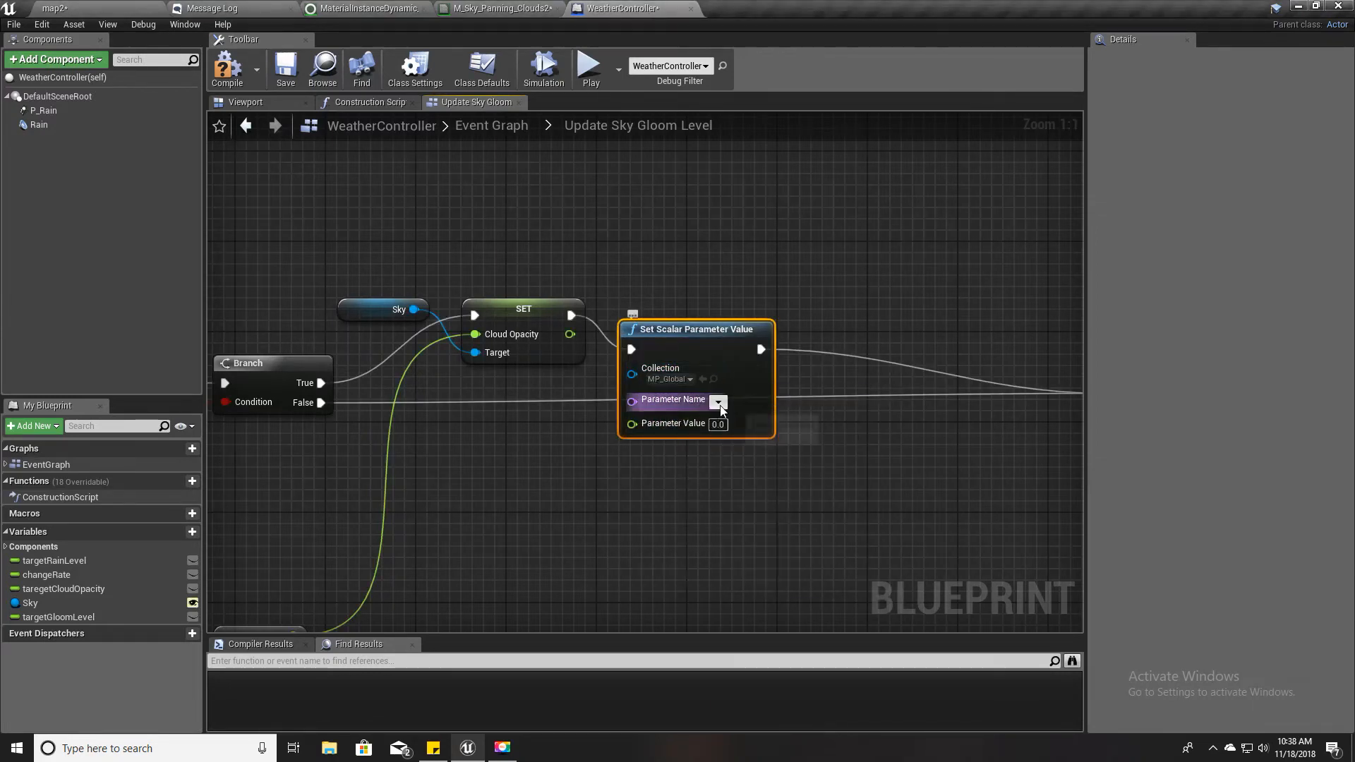
click(719, 400)
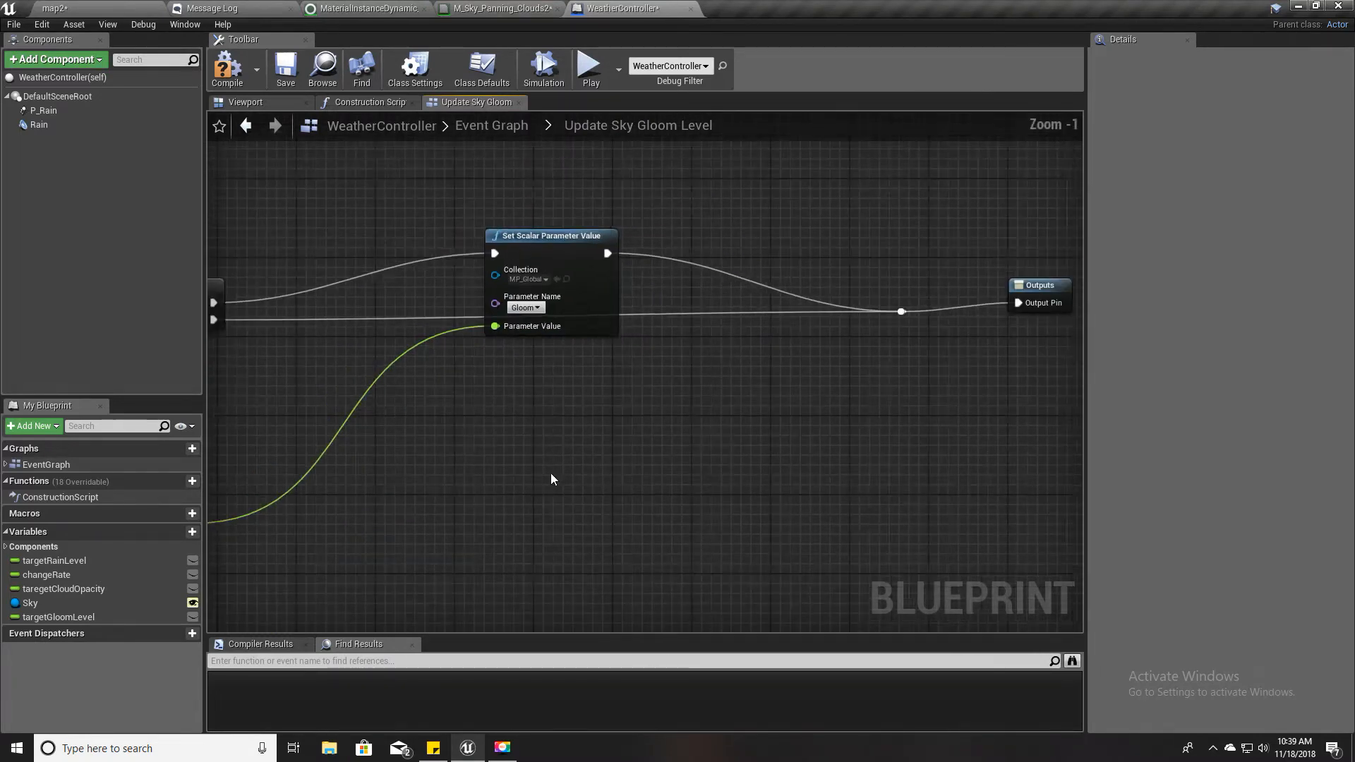
scroll(down, 3)
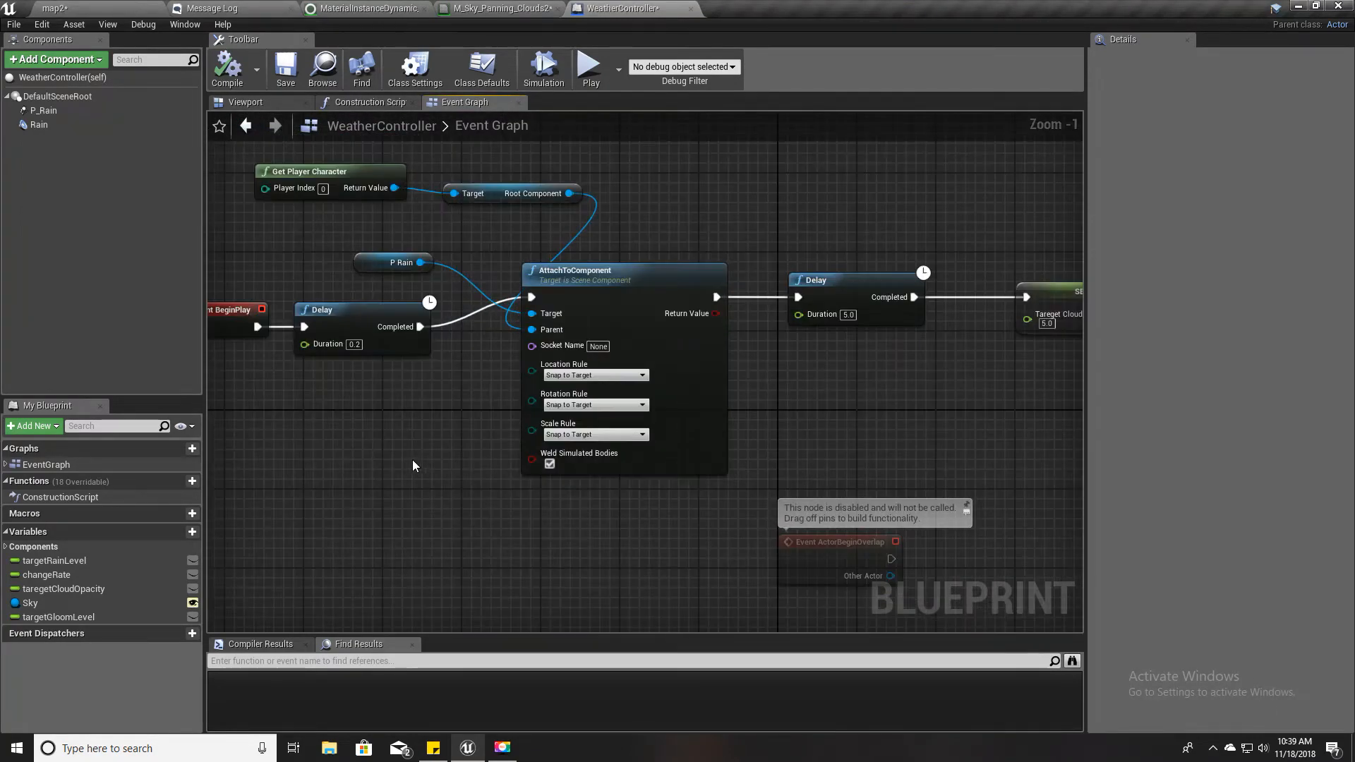
Add a Set Target Gloom Level node with value 0.2 after Set Target Cloud Opacity
scroll(down, 3)
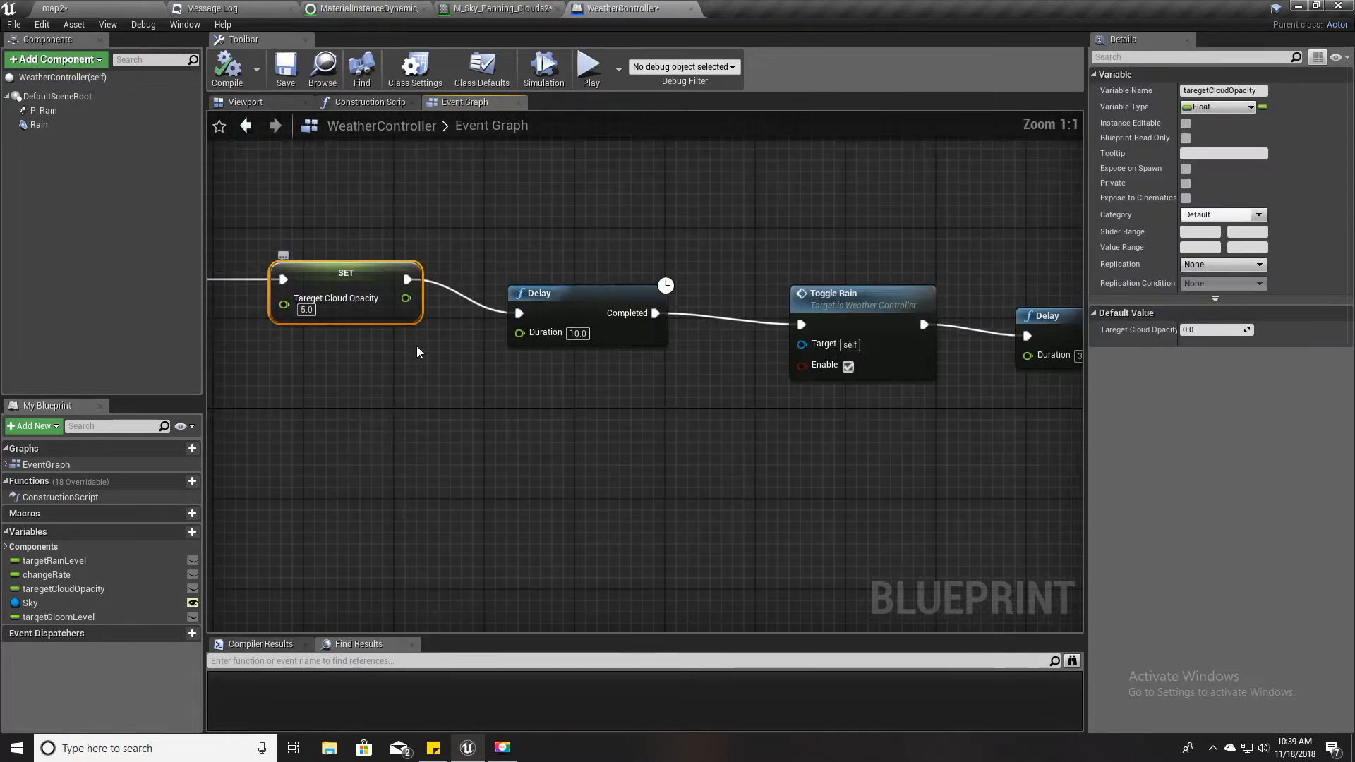
scroll(down, 3)
text(target gl)
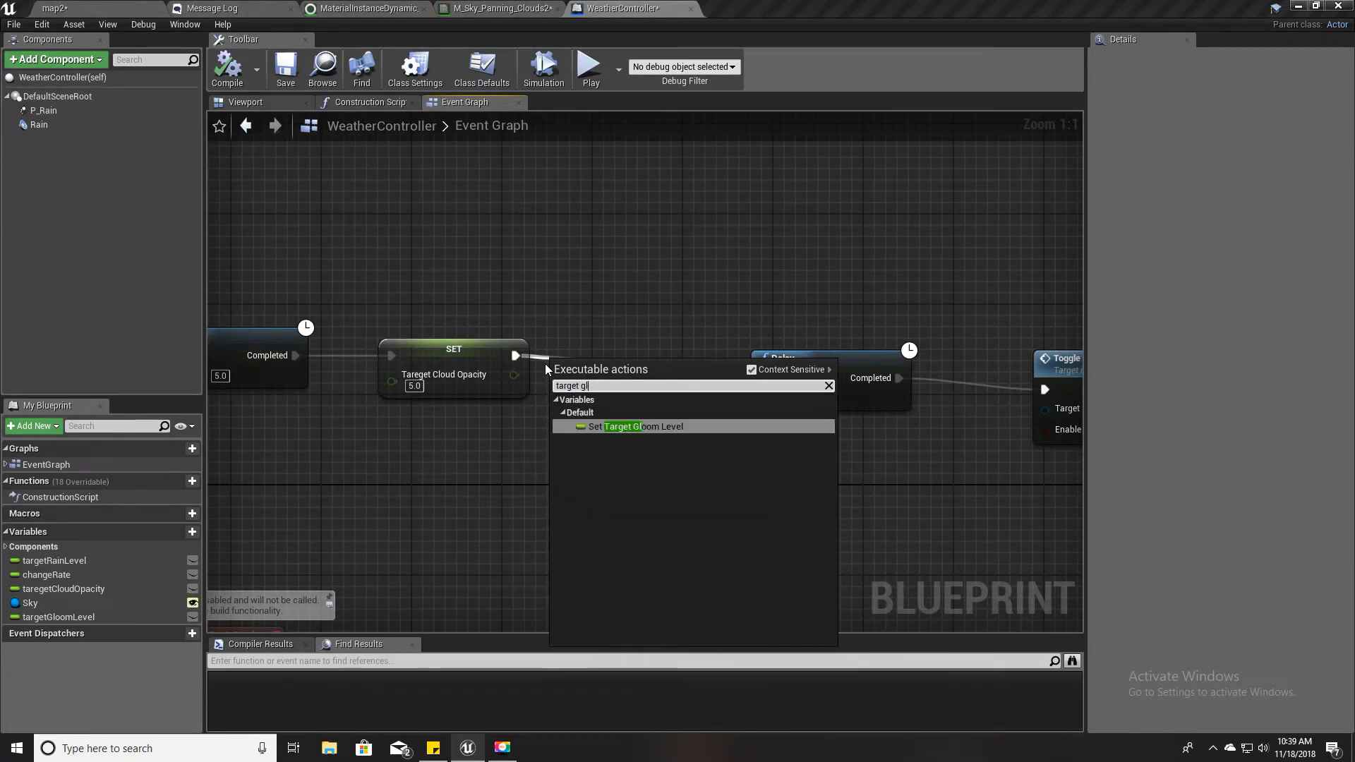
click(638, 426)
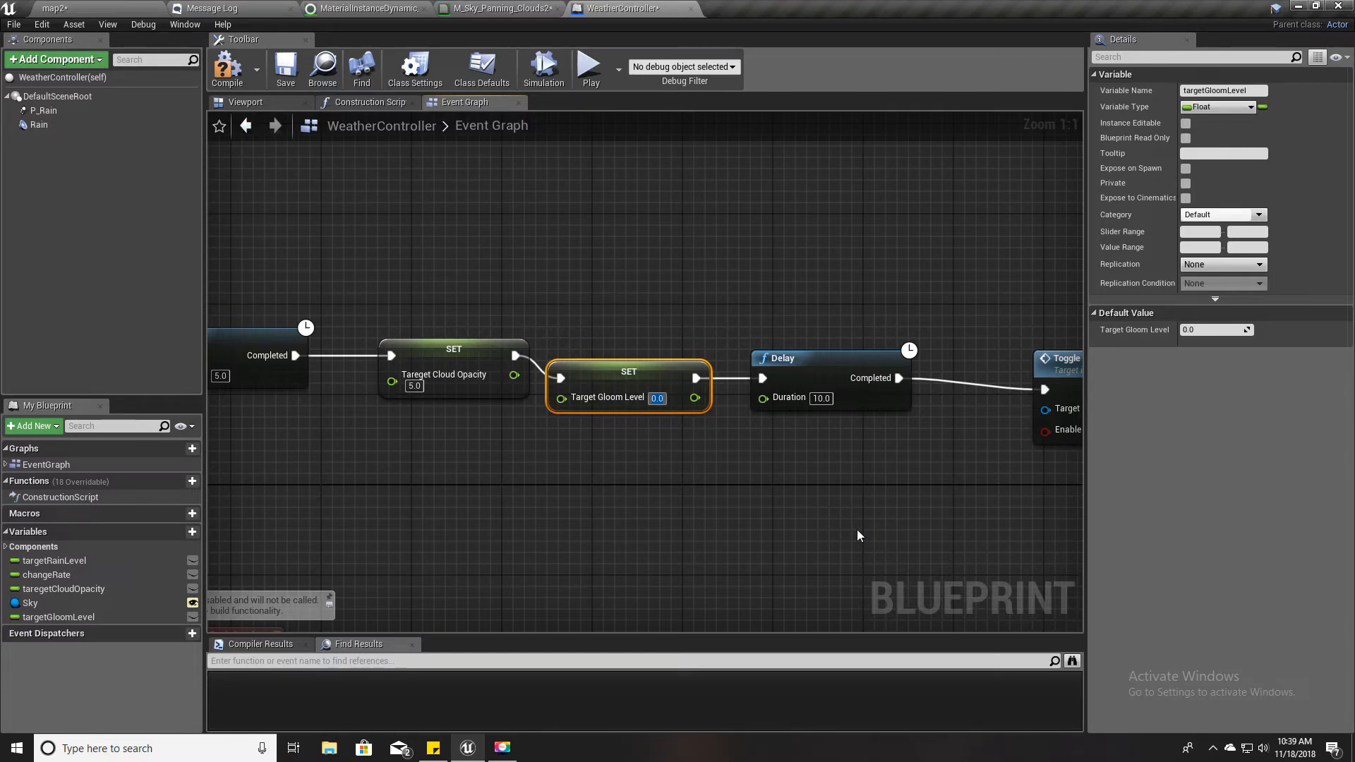
click(657, 397)
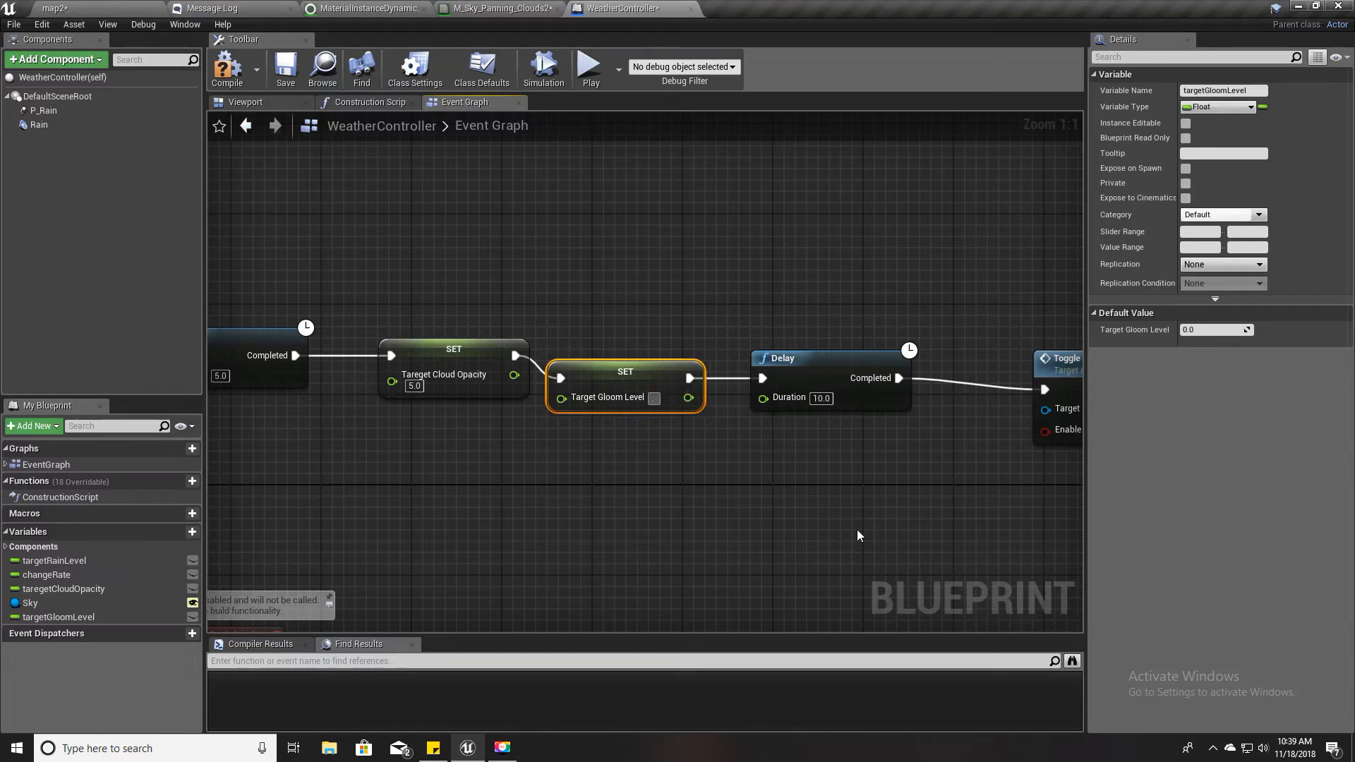
text(2)
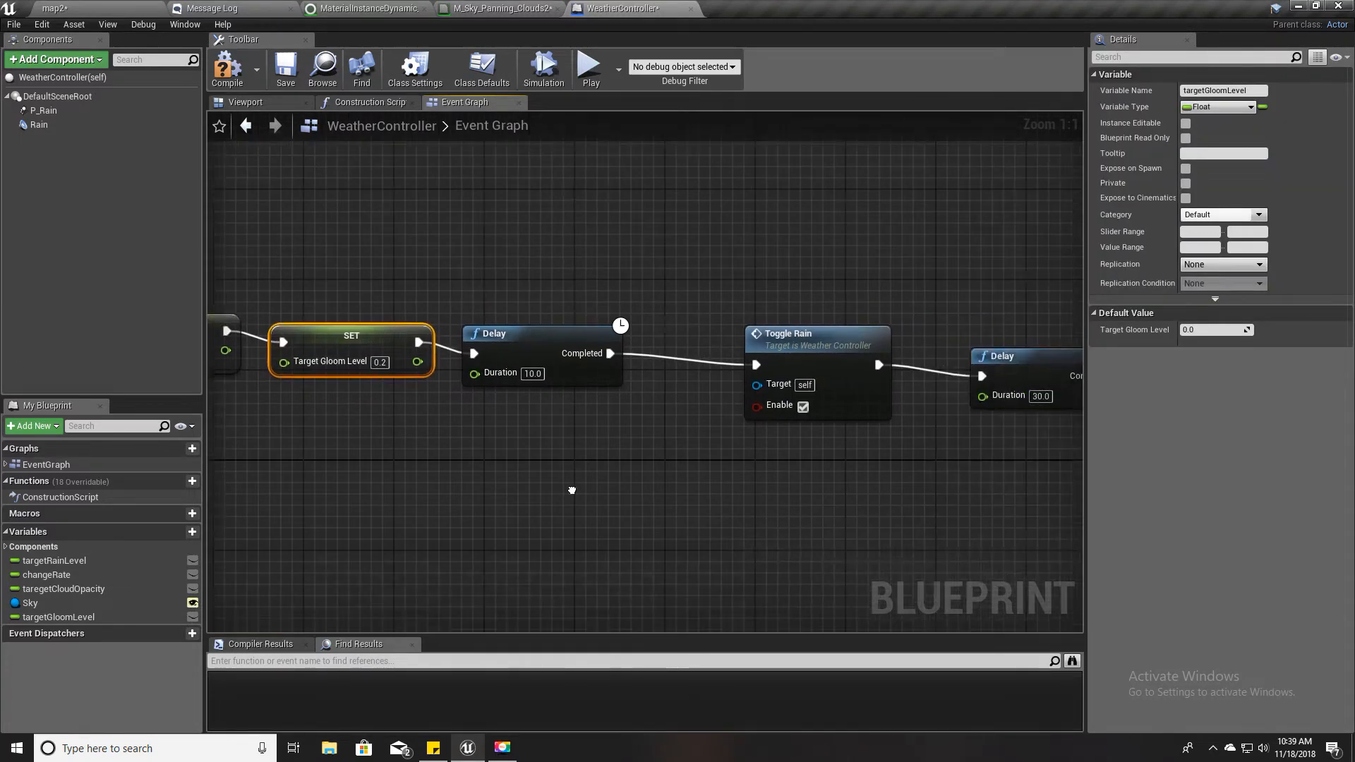
click(54, 8)
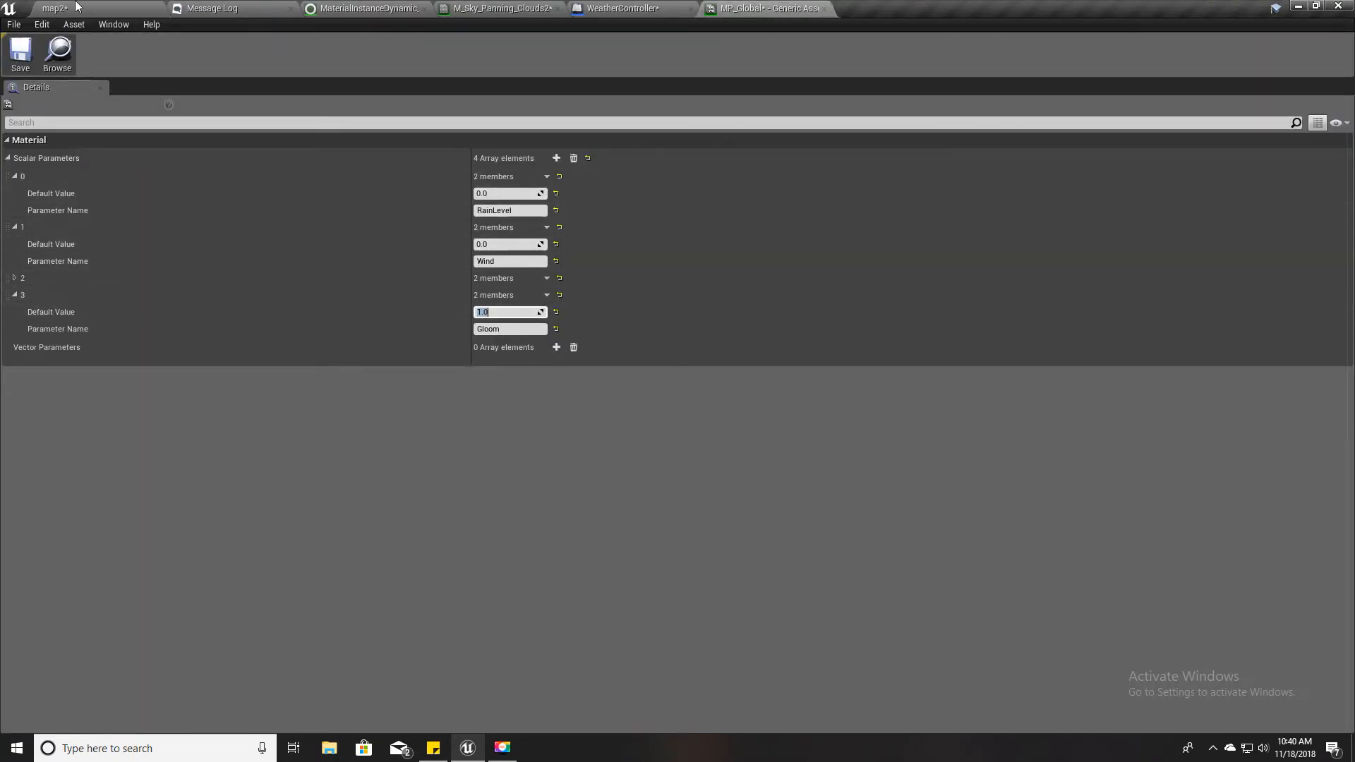
Return to the WeatherController tab after editing Gloom's default value in MP_Global
click(616, 8)
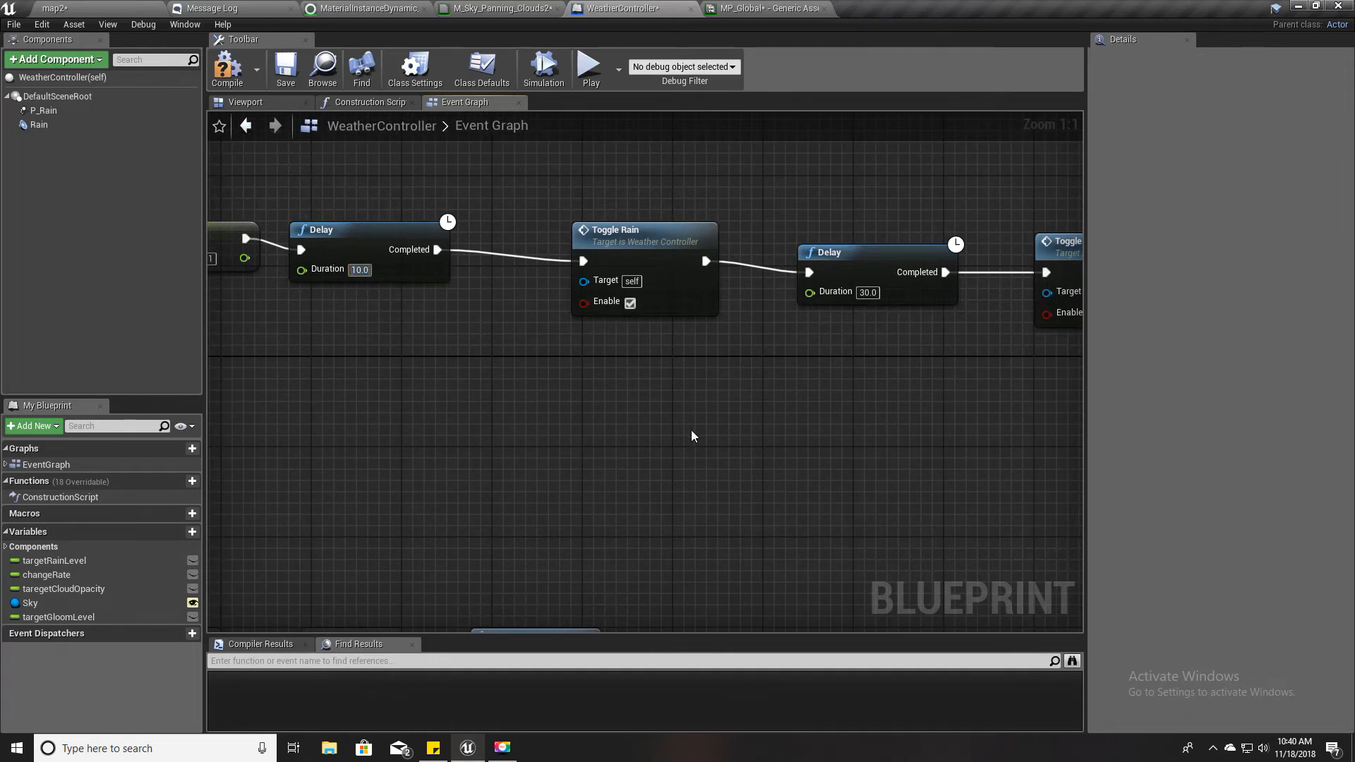
Set the first delay to 20 seconds and add Set Target Gloom Level 1.0 after cloud opacity
text(20.0)
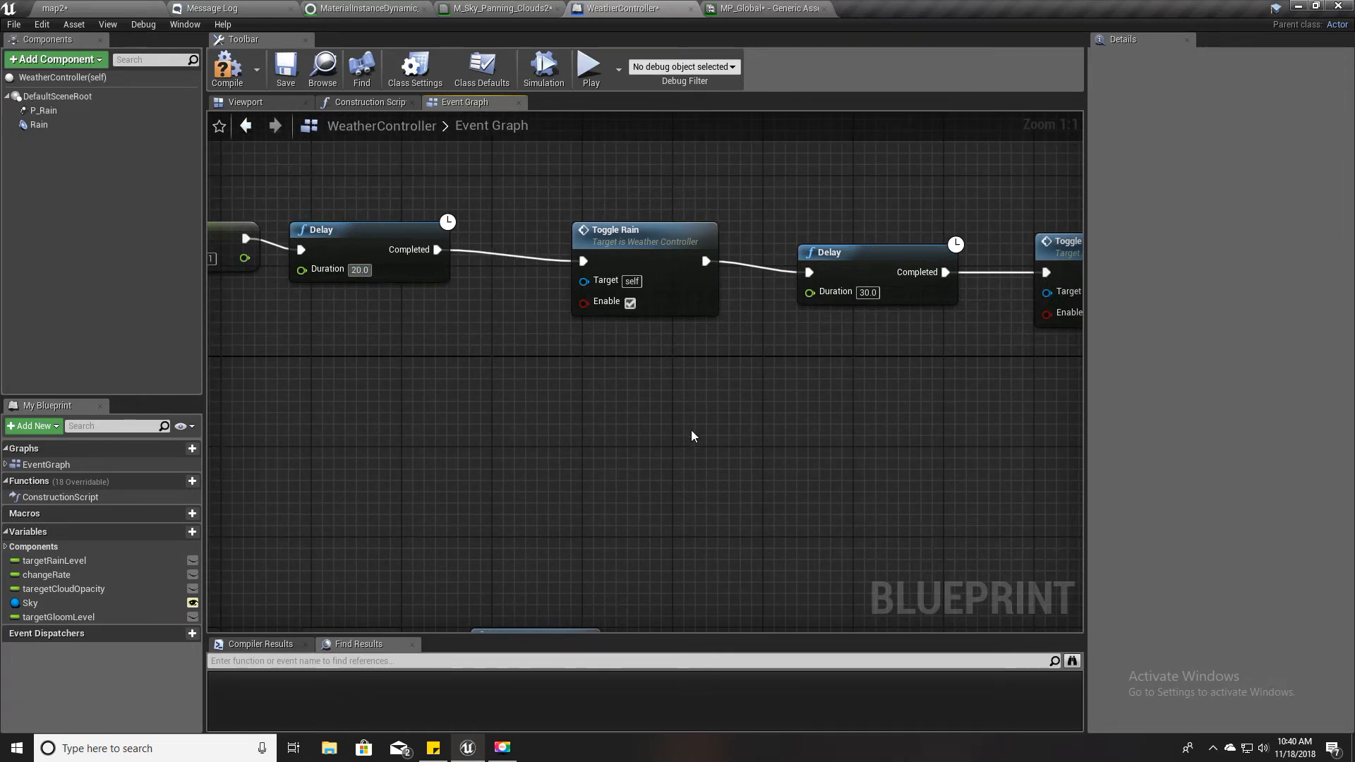
drag(692, 436, 798, 435)
text(tag)
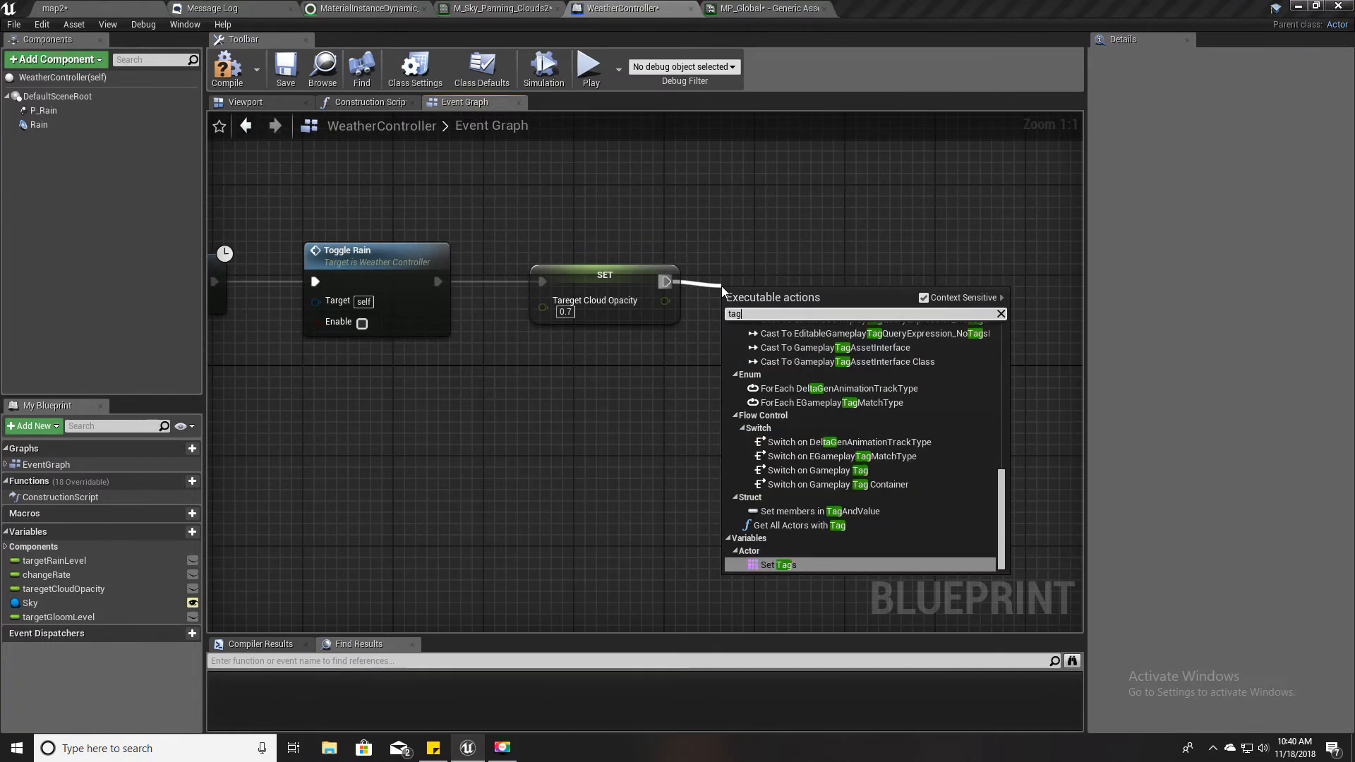
text(targ)
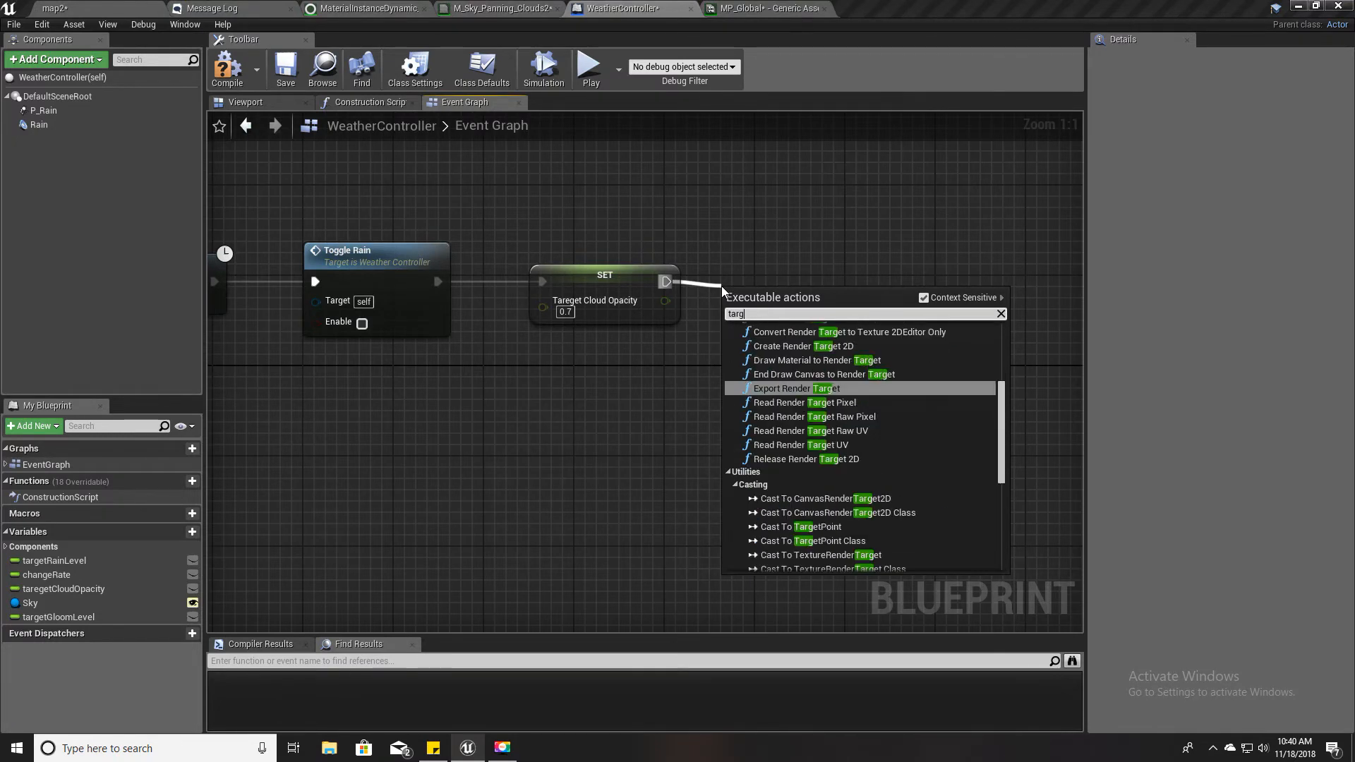
click(795, 324)
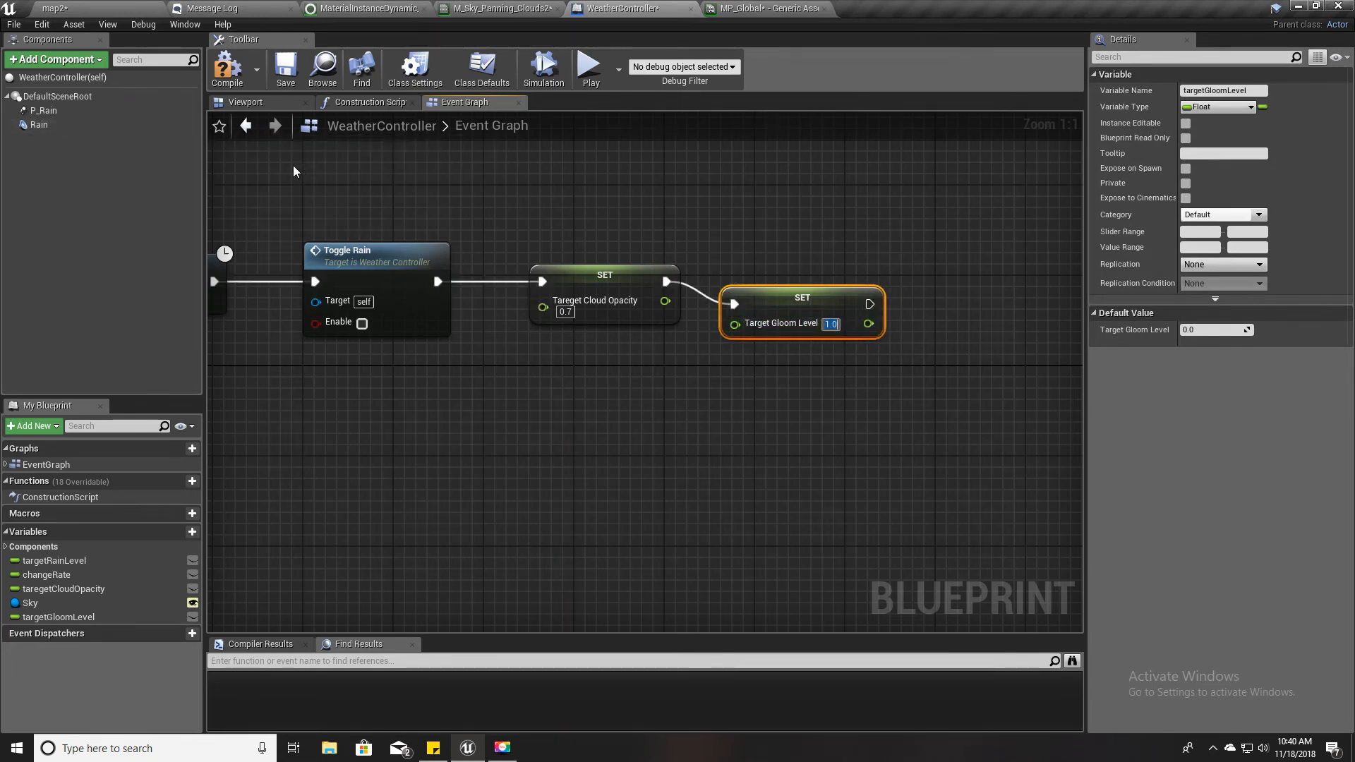
mouse_move(786, 296)
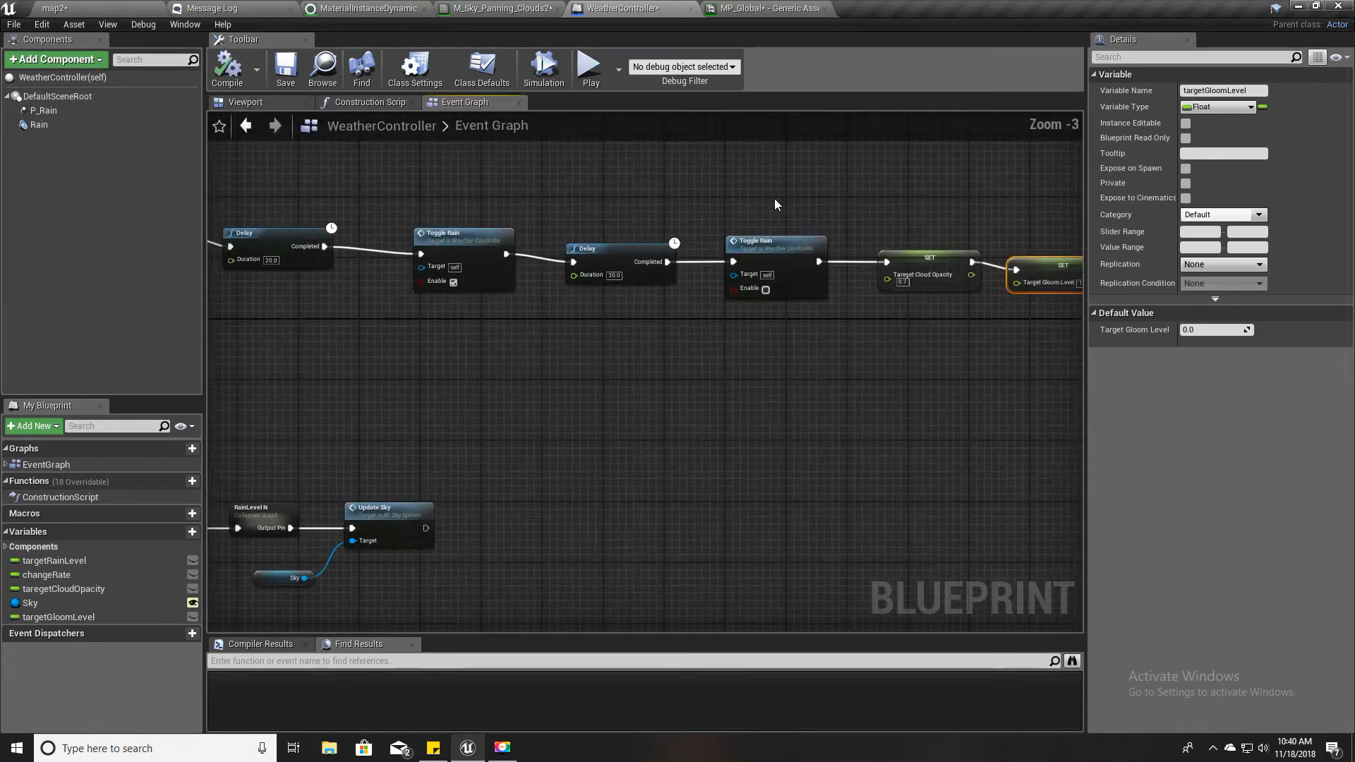
Compile WeatherController, set the Sky Sphere's Cloud Opacity to 1.0, and go fullscreen with F11
click(226, 68)
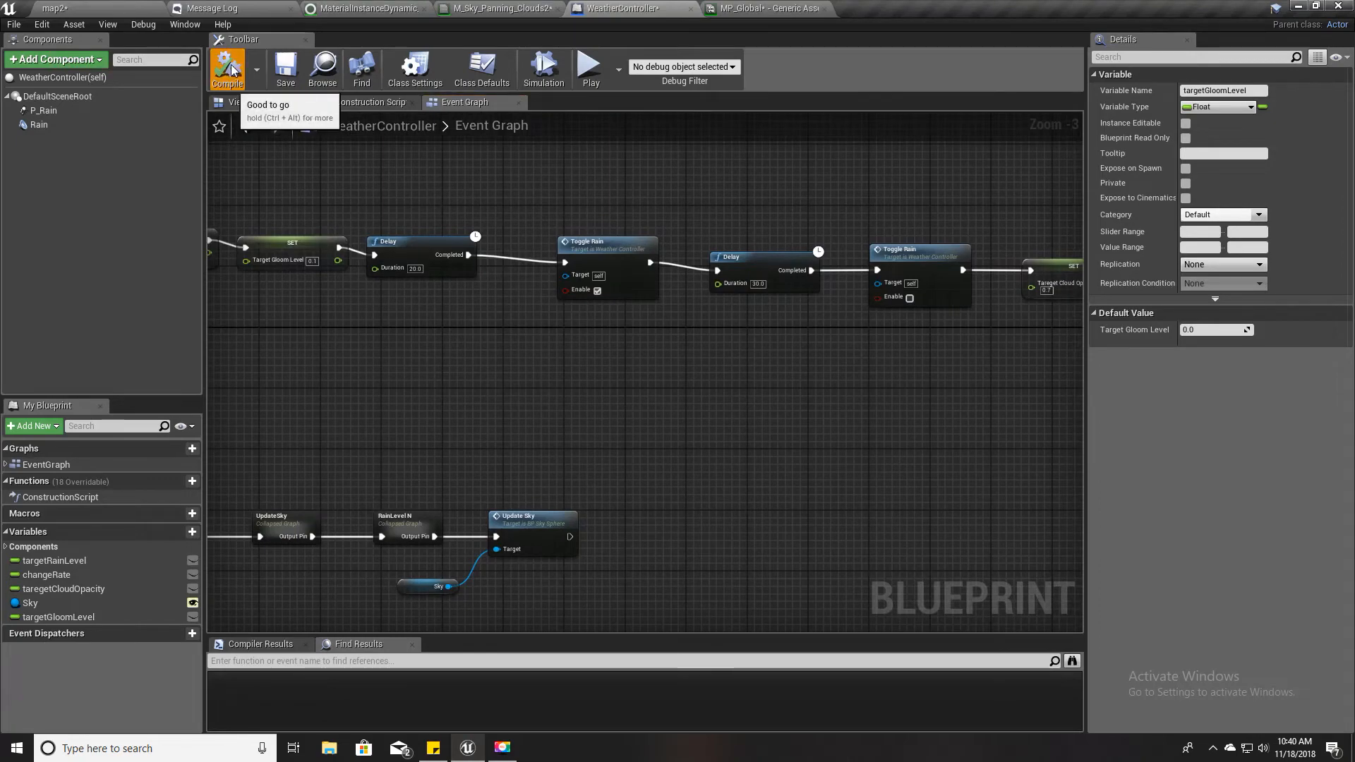
click(78, 8)
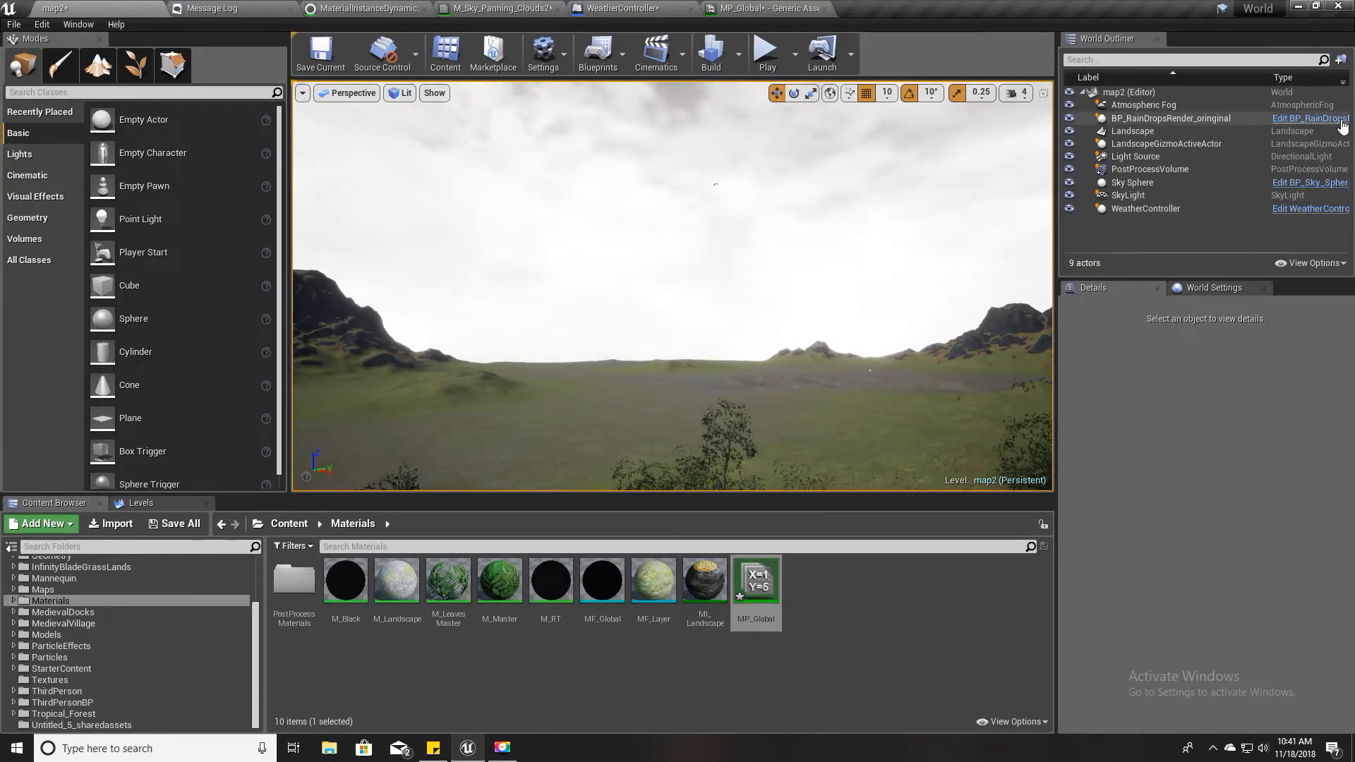
click(1131, 182)
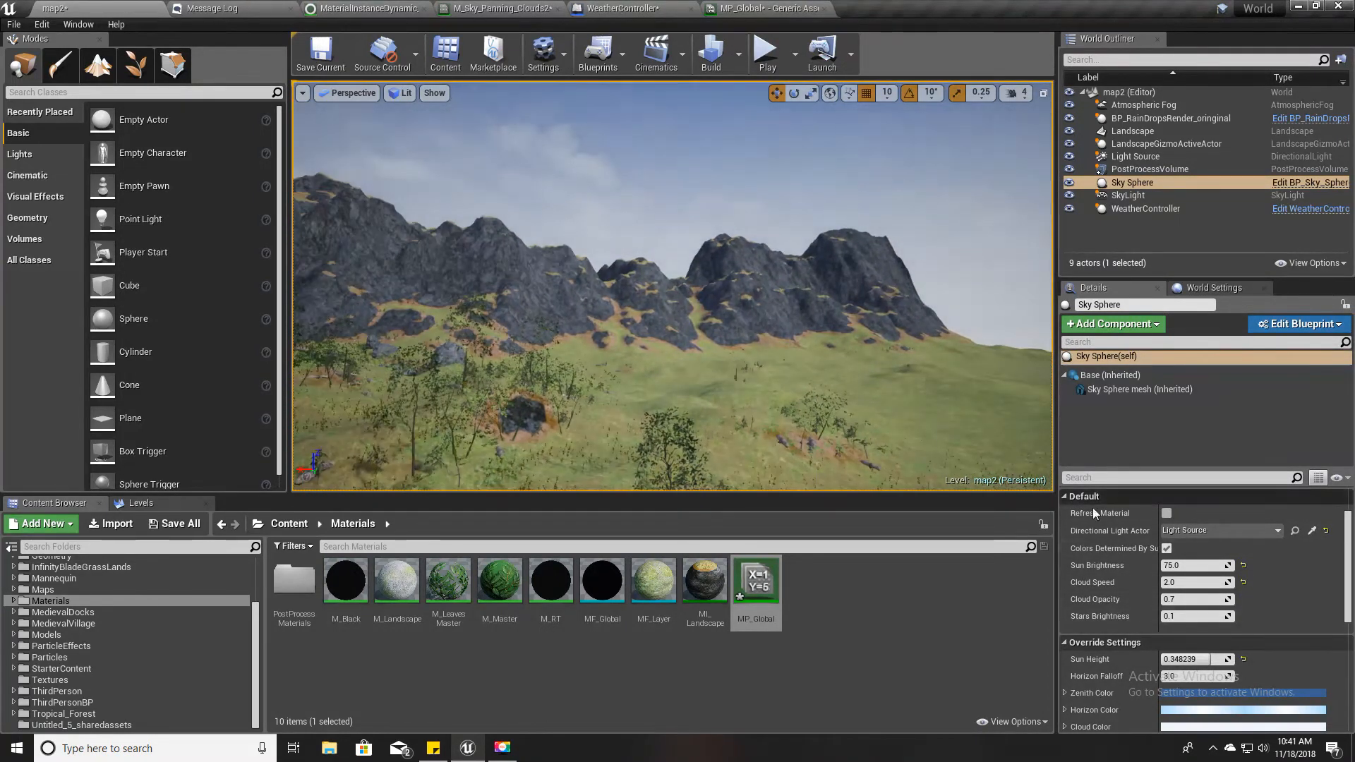
text(1.0)
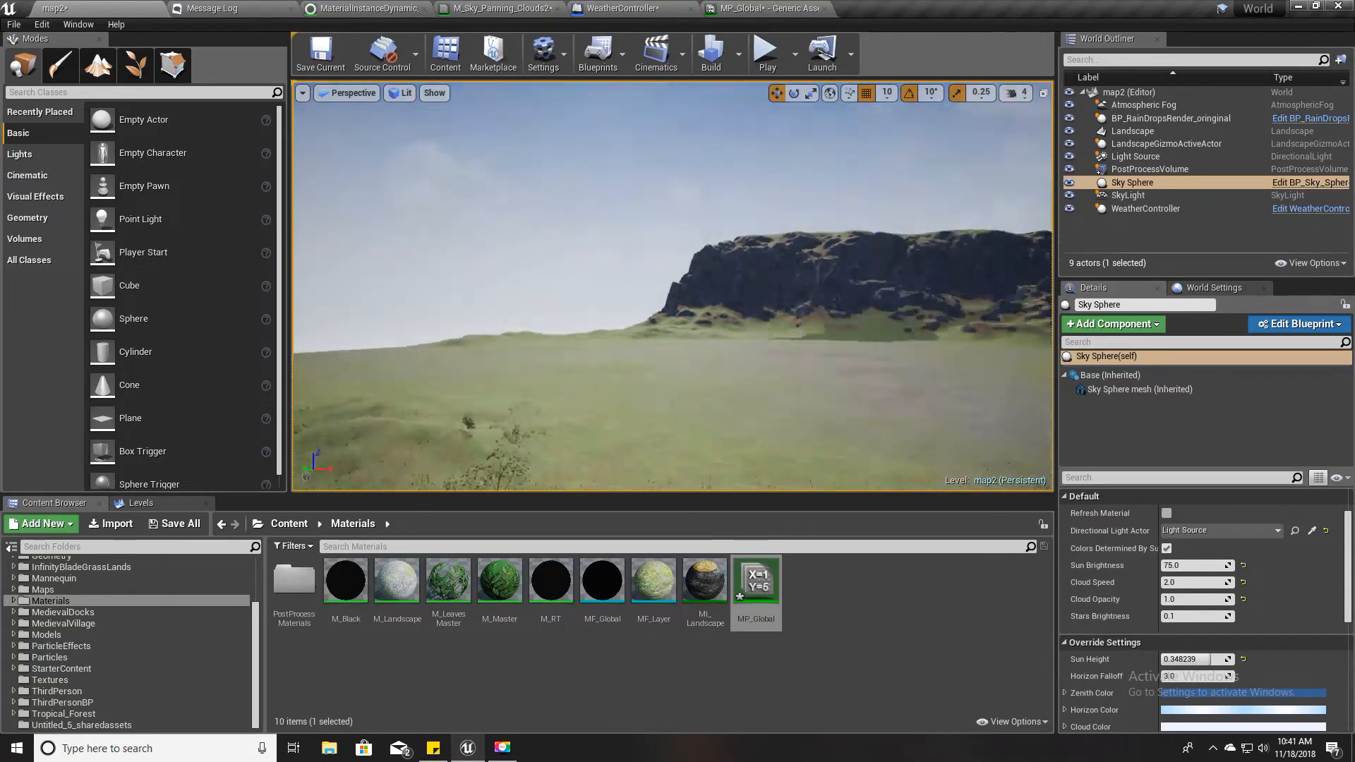
key(F11)
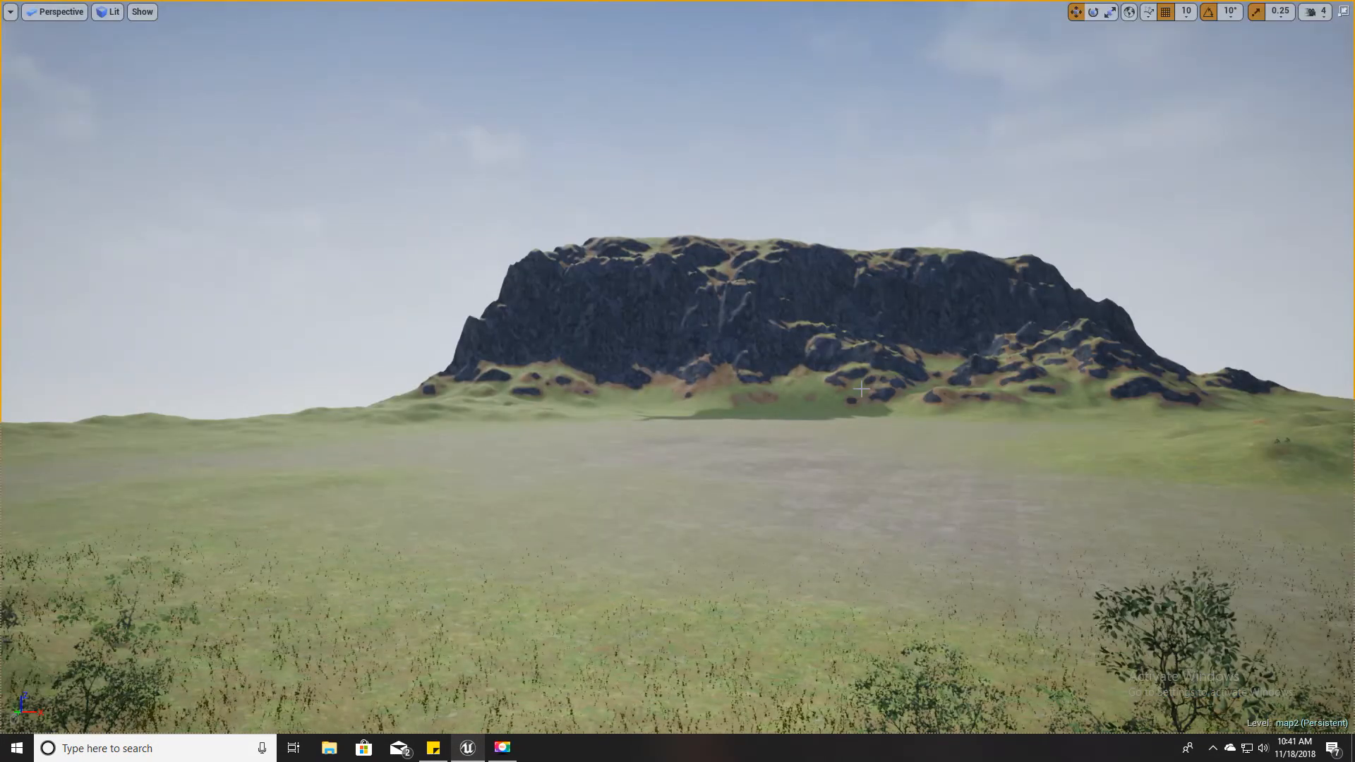